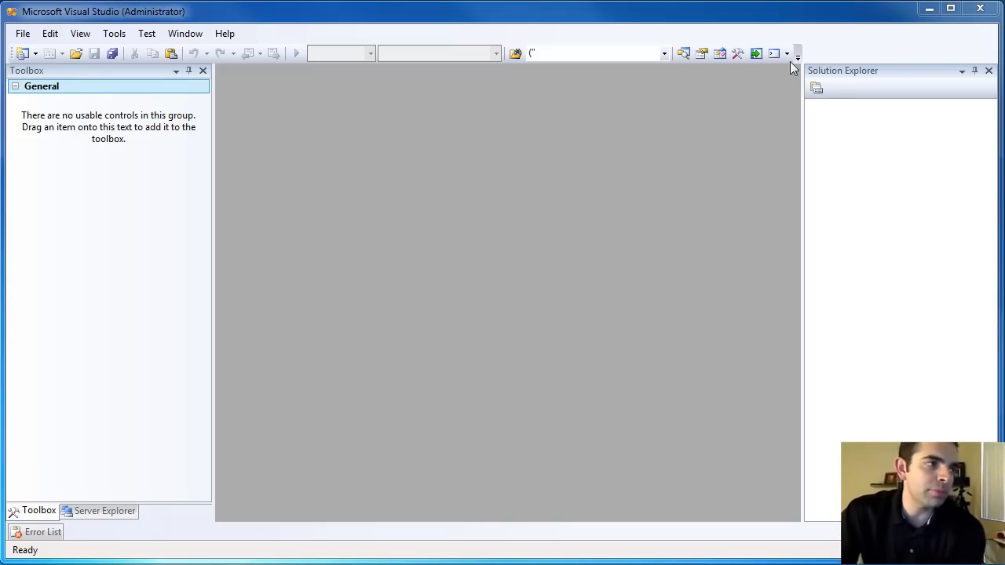
# - Create a new Visual C# Windows Forms Application project with a blank Form1
pyautogui.click(37, 52)
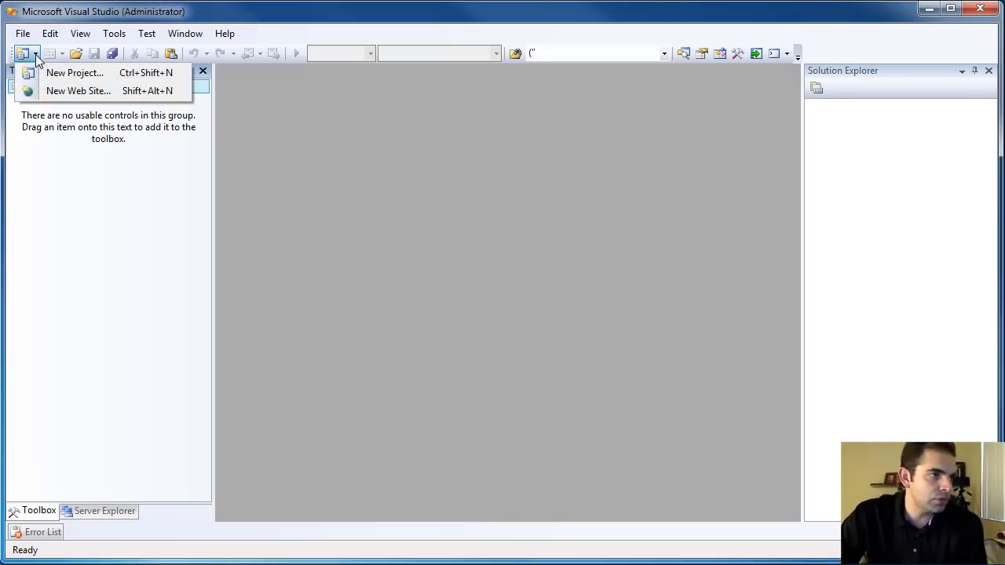
pyautogui.click(75, 72)
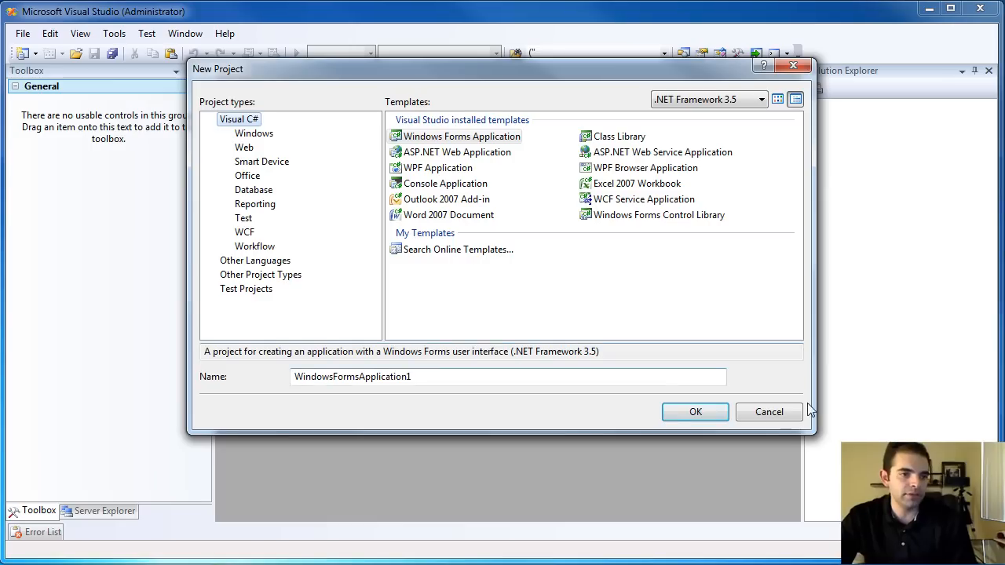
pyautogui.click(695, 411)
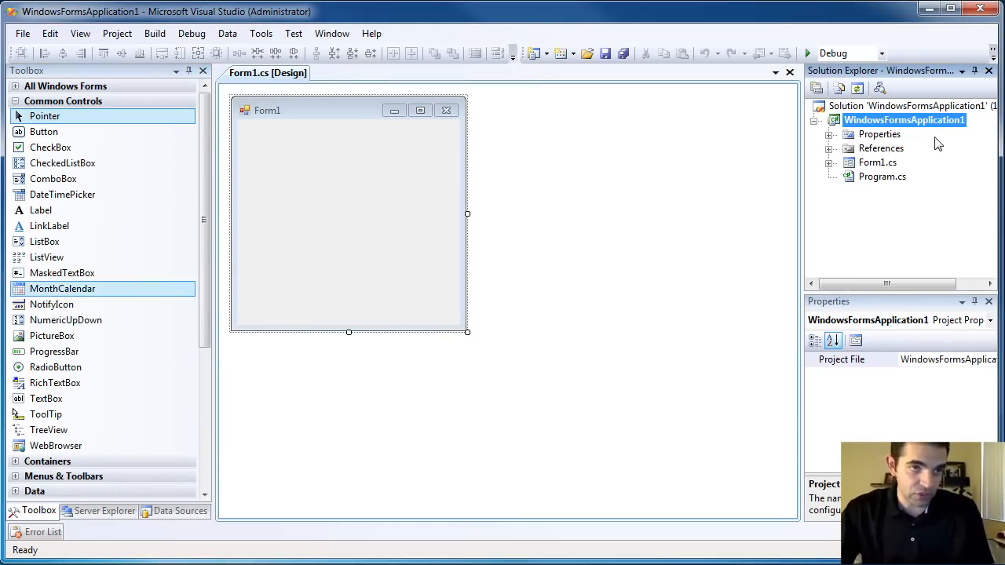
# - Add a new class named Car to the project from Solution Explorer
pyautogui.rightClick(904, 120)
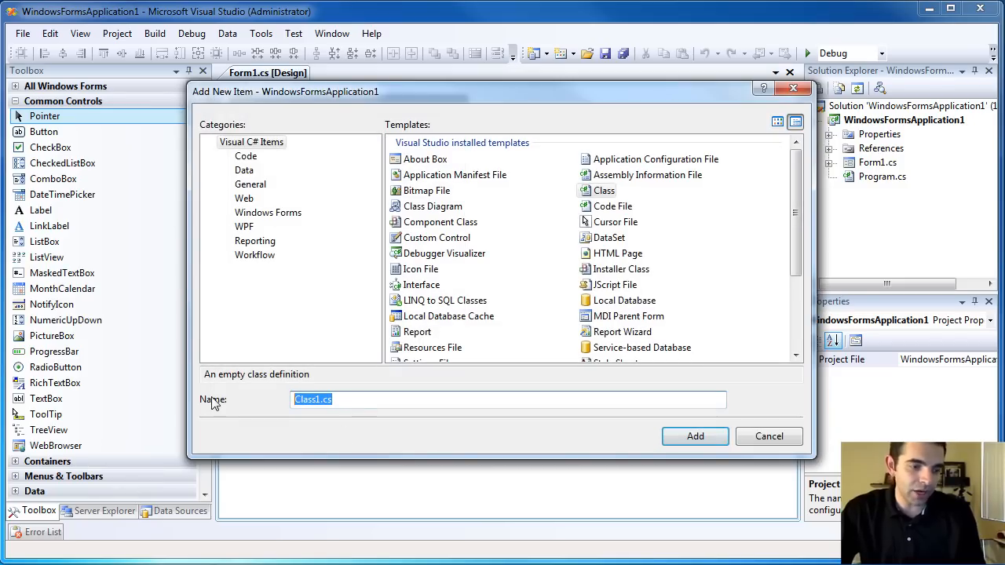
pyautogui.write('Car')
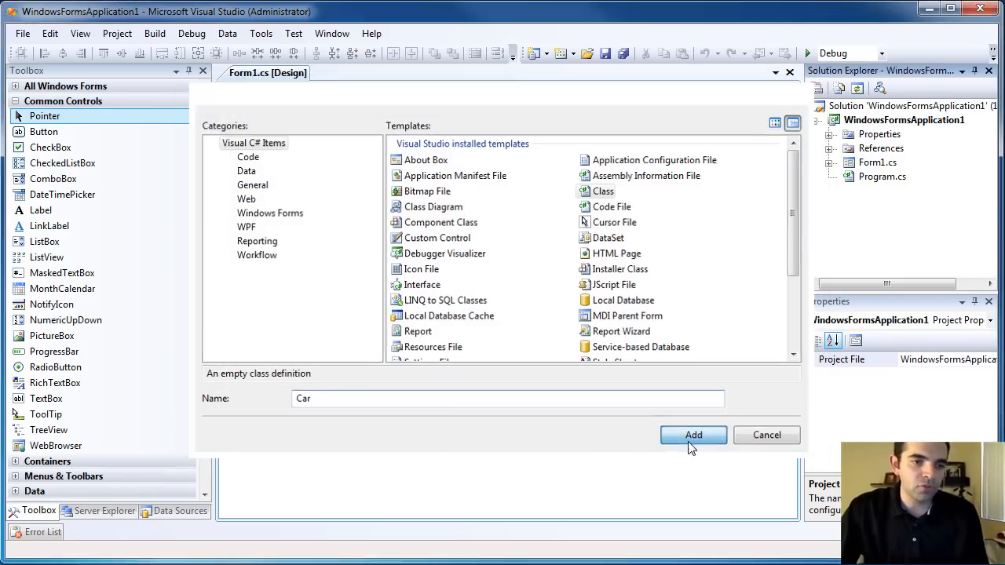
pyautogui.click(694, 435)
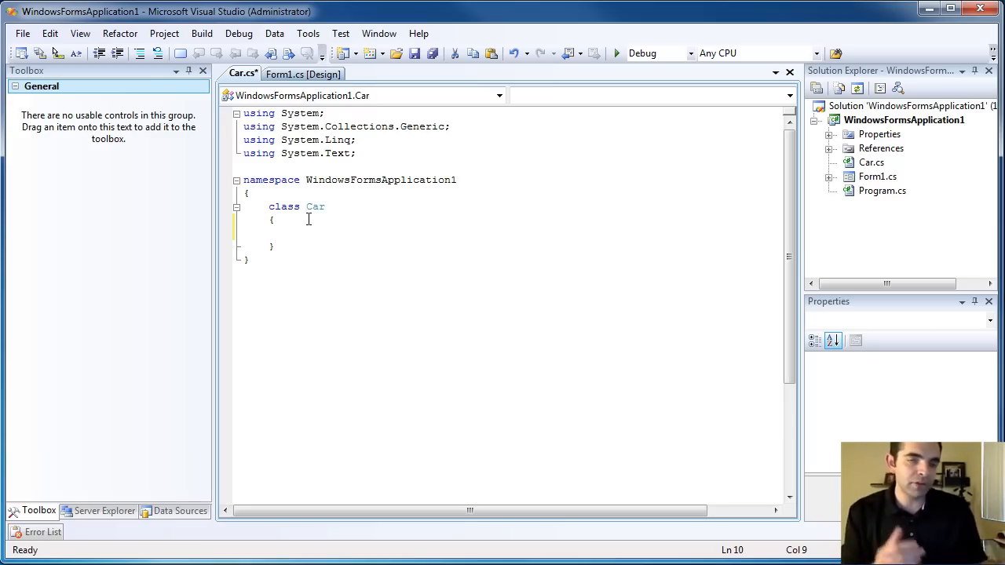
# - Give Car public fields string Engine, int NumberOfDoors and string Color, and save
pyautogui.write('Engine')
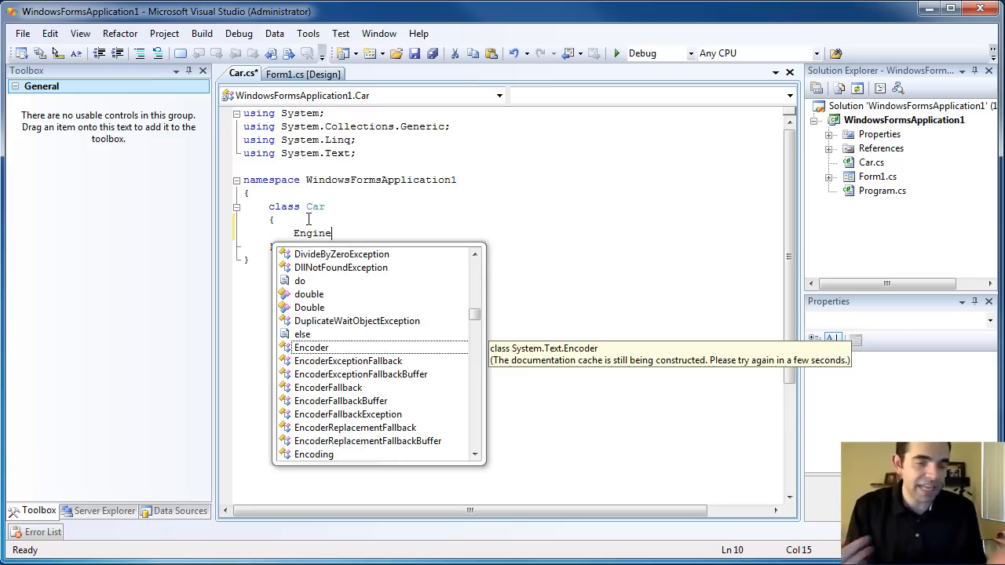
pyautogui.press('Escape')
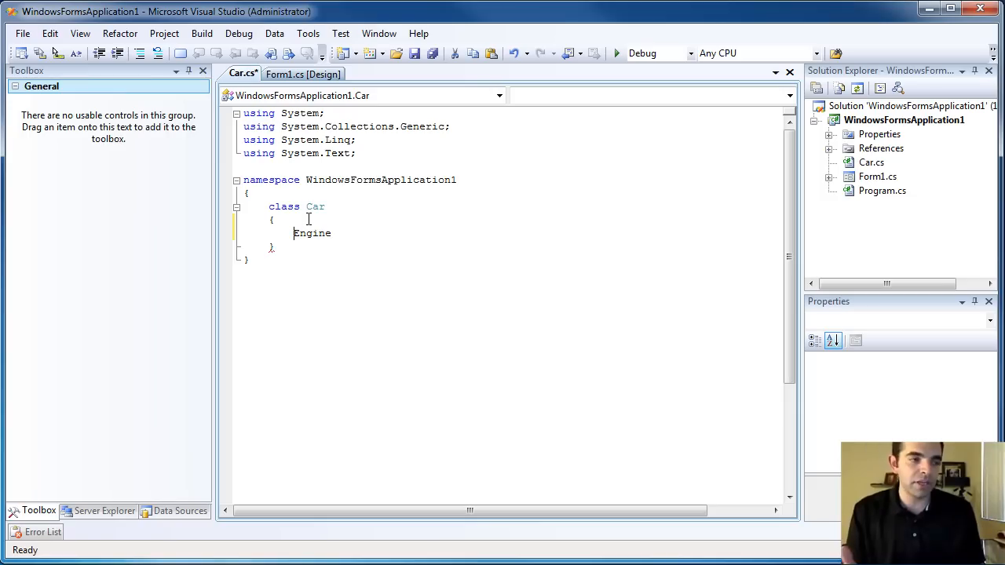
pyautogui.write('public')
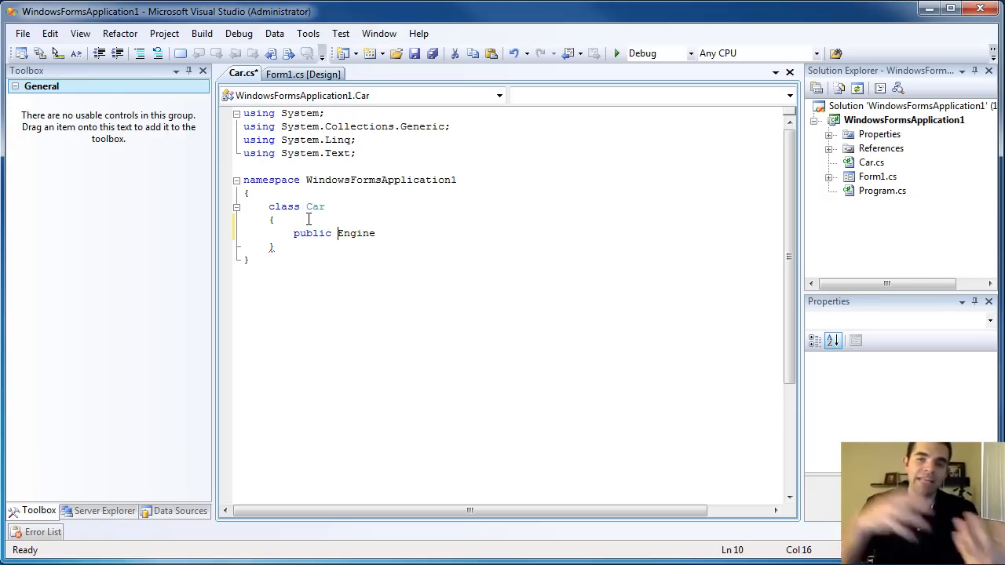
pyautogui.write('string')
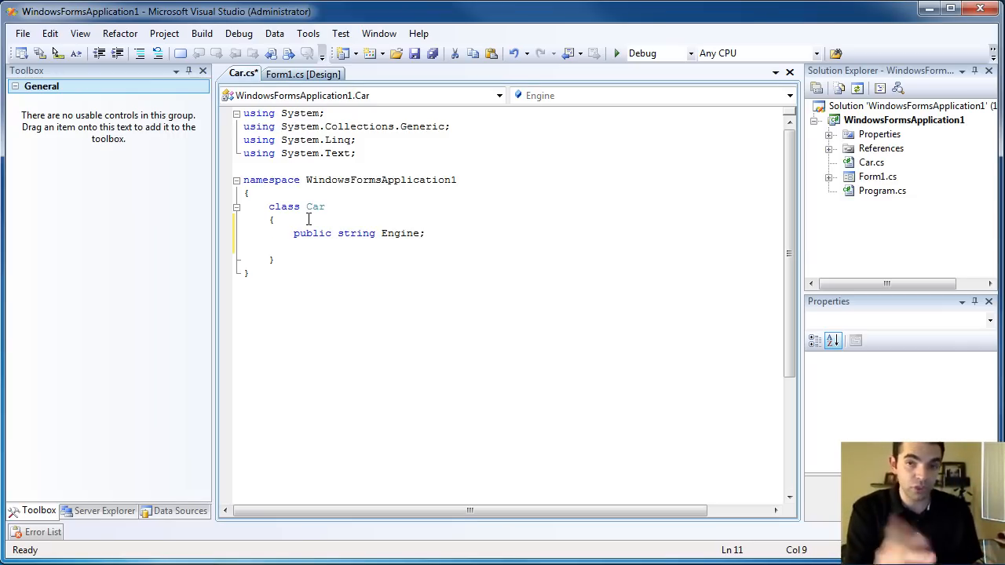
pyautogui.write('public')
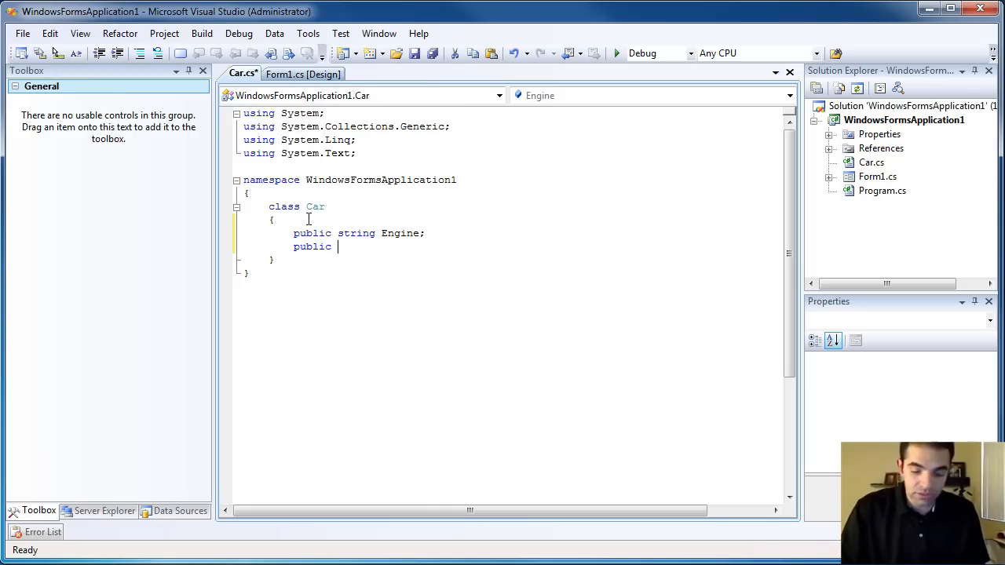
pyautogui.write('int NumberOfF')
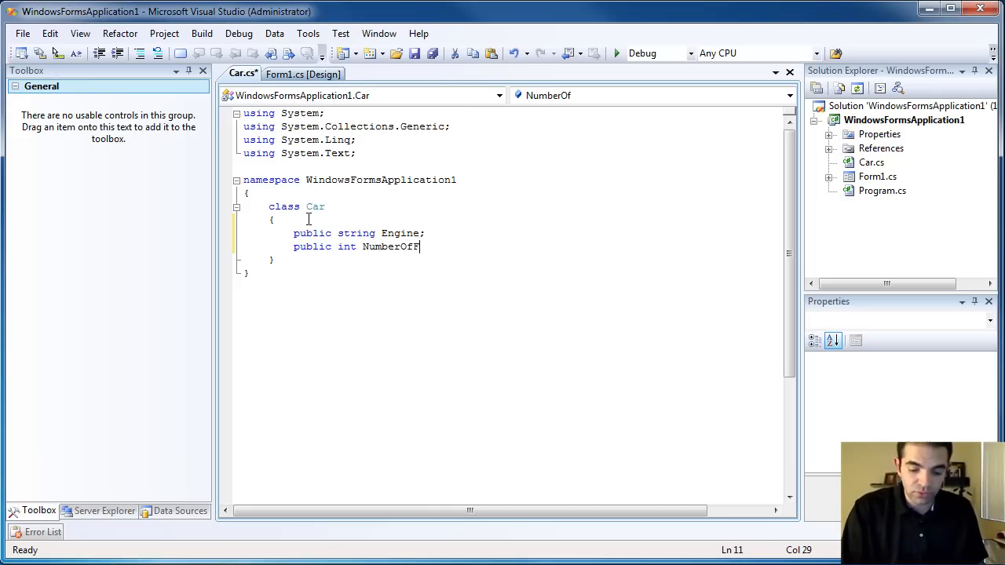
pyautogui.write('D')
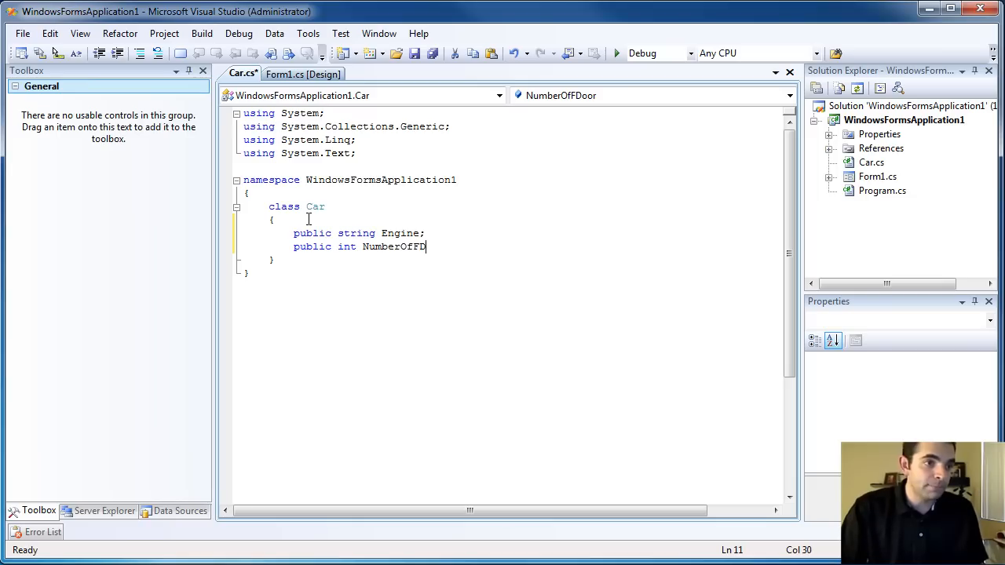
pyautogui.write('orrs')
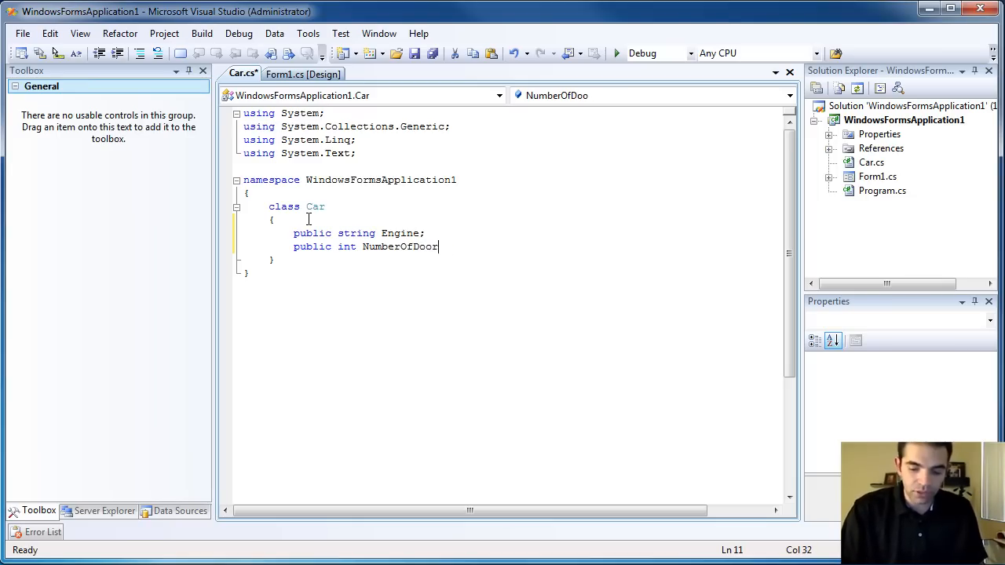
pyautogui.write('s;')
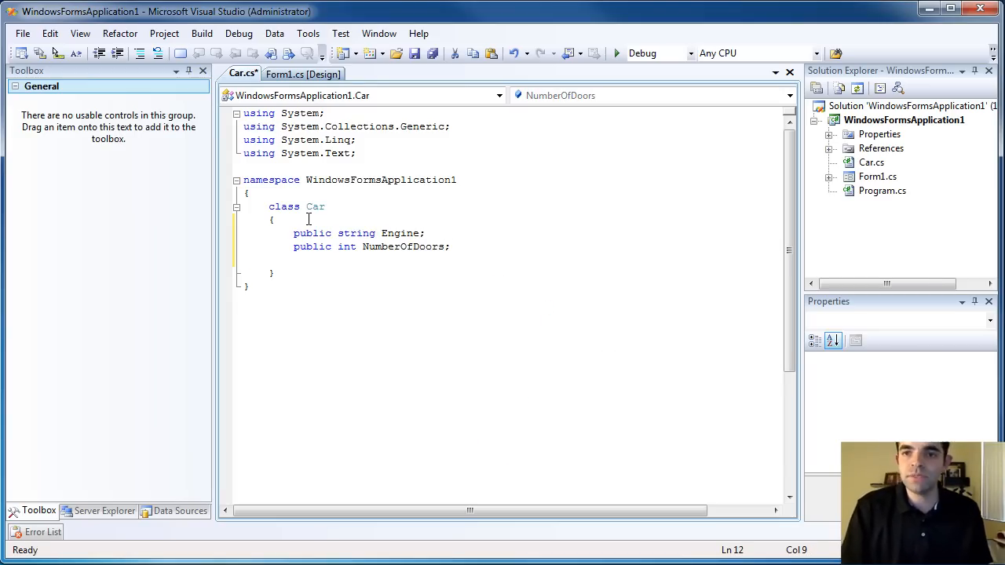
pyautogui.write('public')
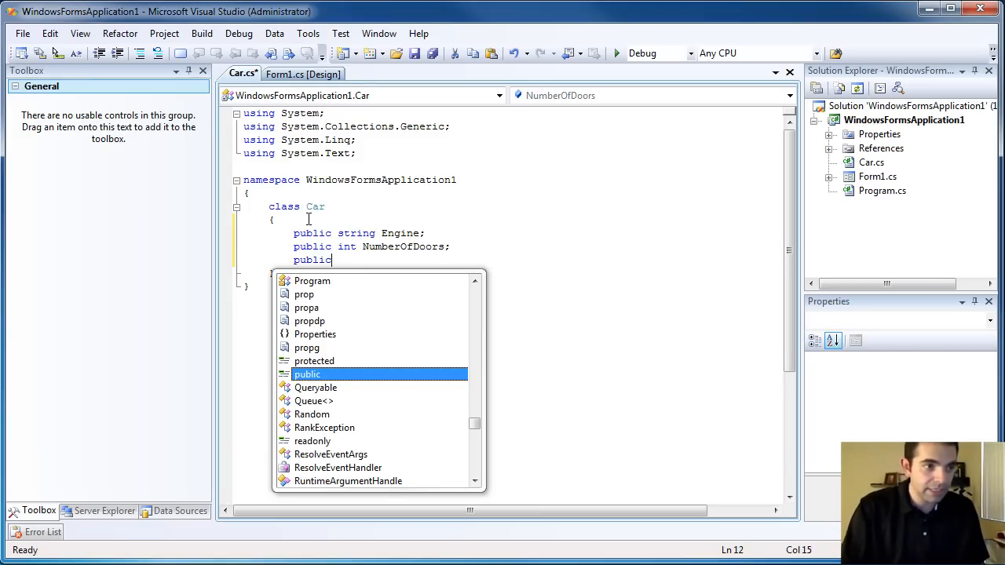
pyautogui.write('string')
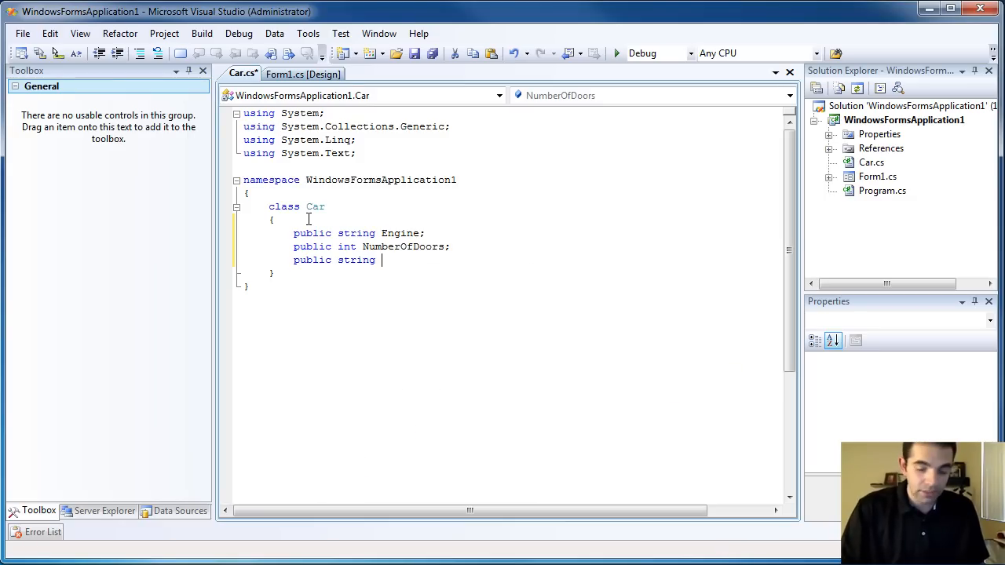
pyautogui.write('Color;')
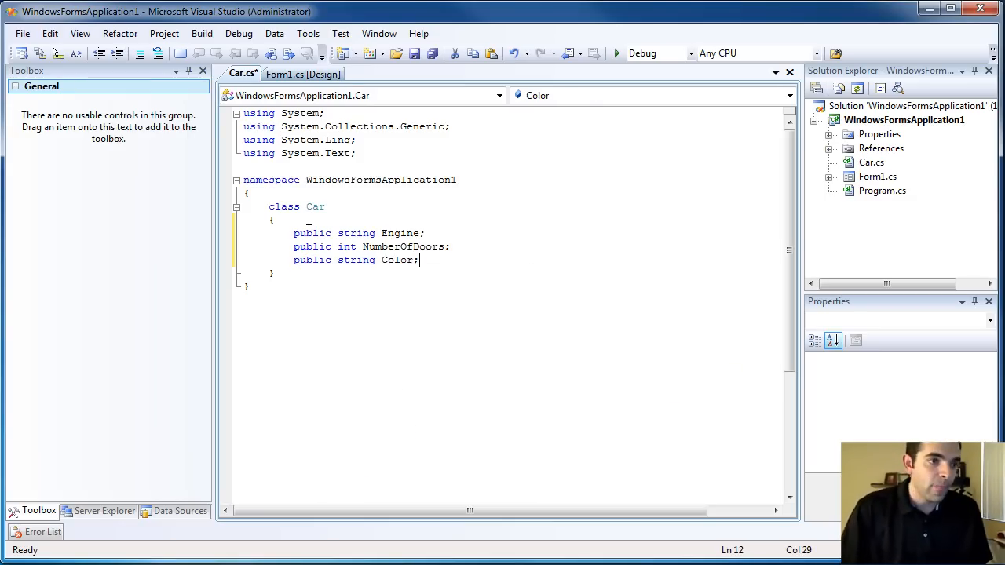
pyautogui.press('ctrl+s')
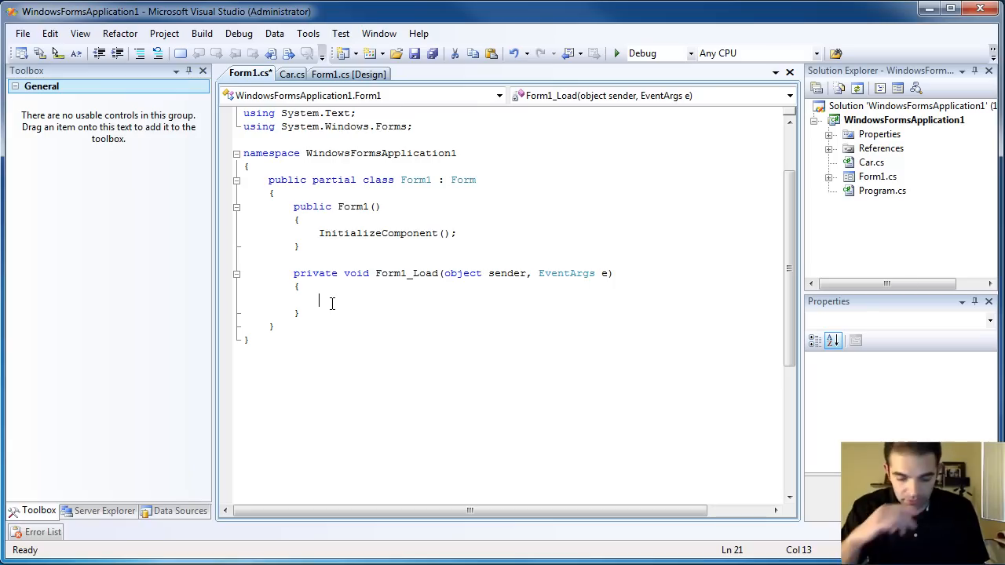
# - In Form1_Load, create Car myCar = new Car() and browse myCar's IntelliSense members
pyautogui.write('c')
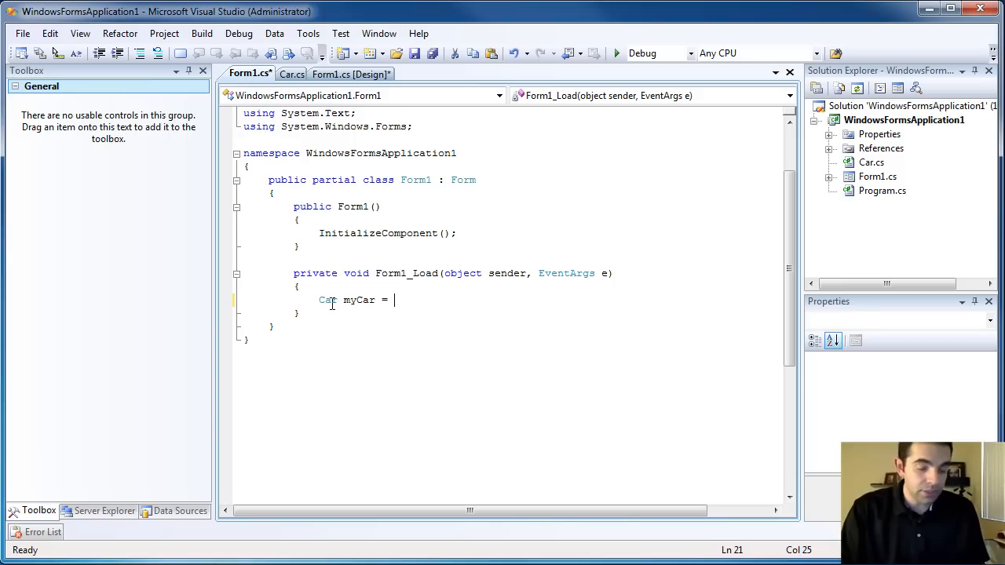
pyautogui.write('new Car')
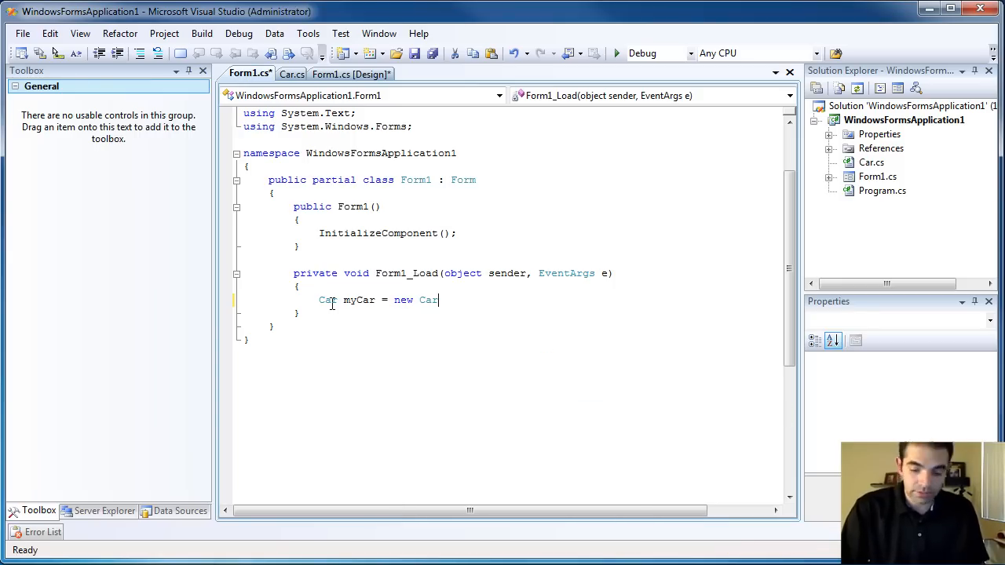
pyautogui.write('my')
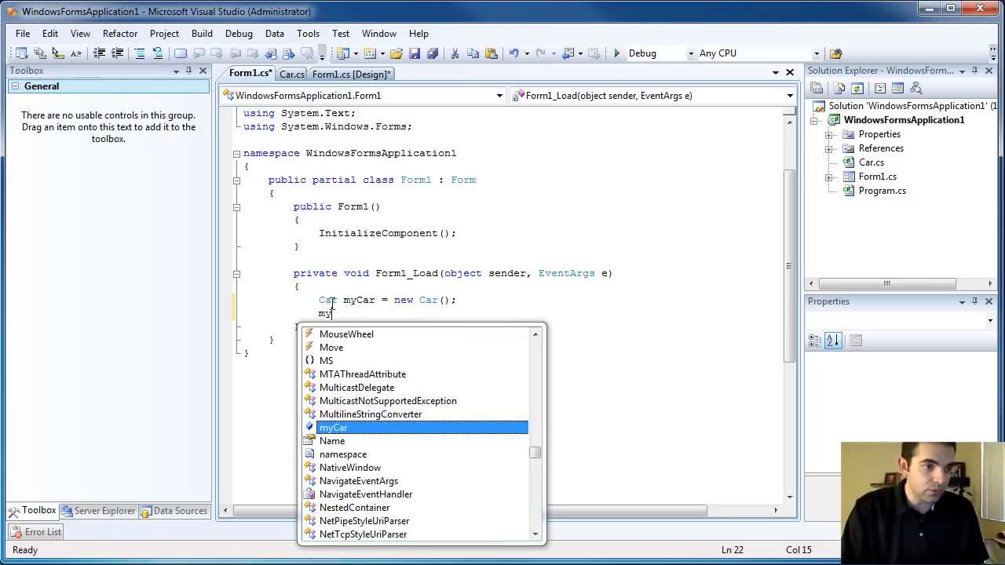
pyautogui.write('.')
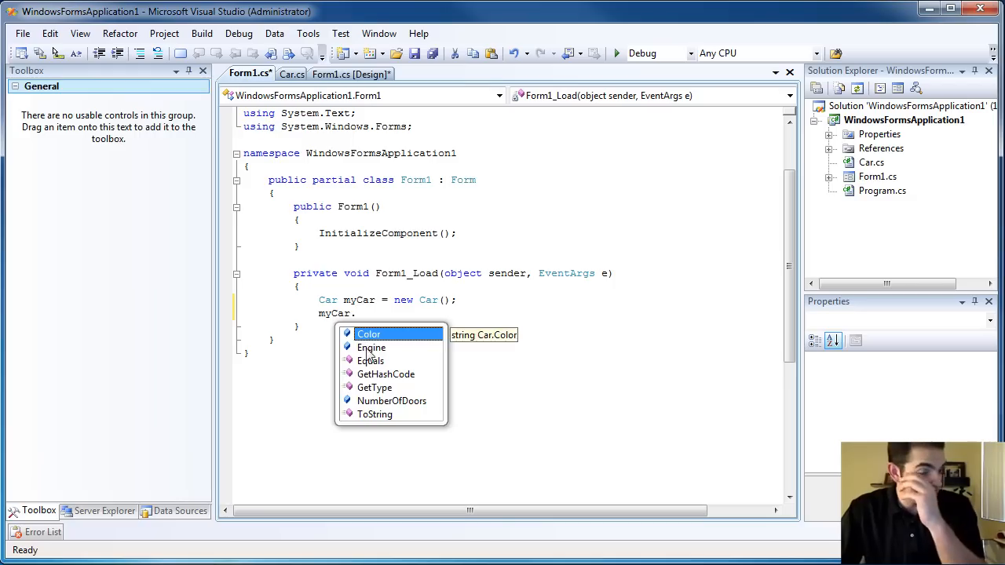
pyautogui.moveTo(371, 348)
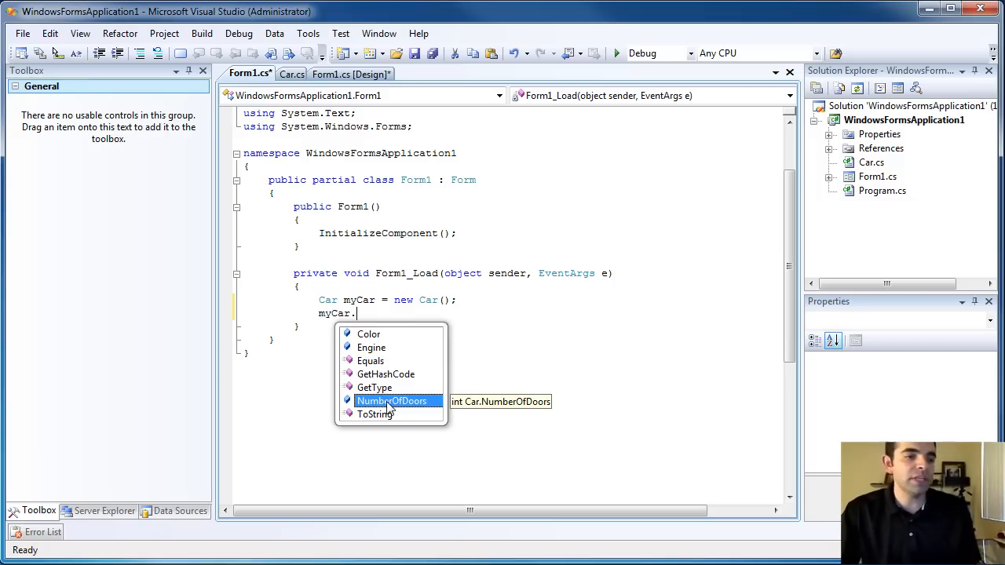
pyautogui.moveTo(379, 350)
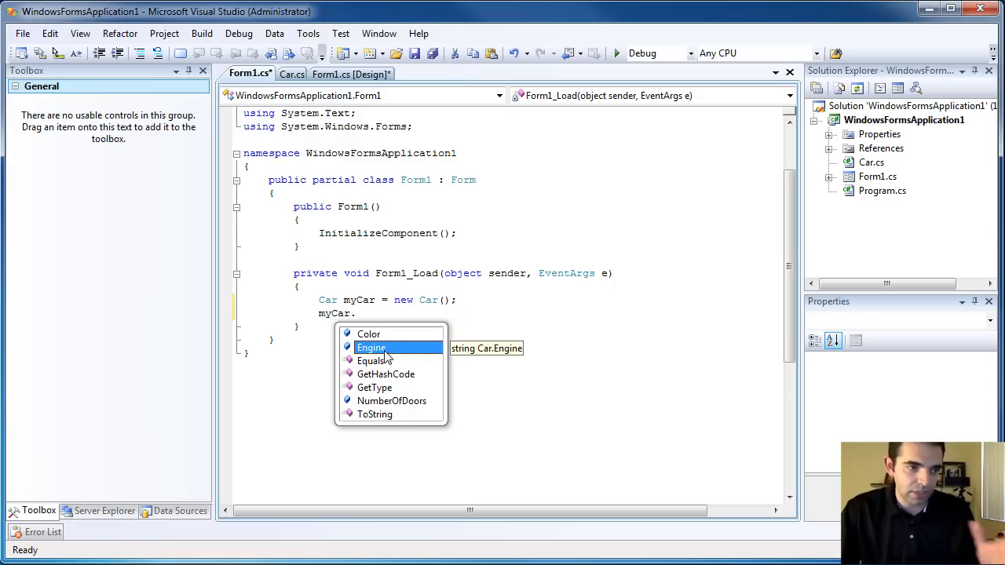
pyautogui.moveTo(392, 401)
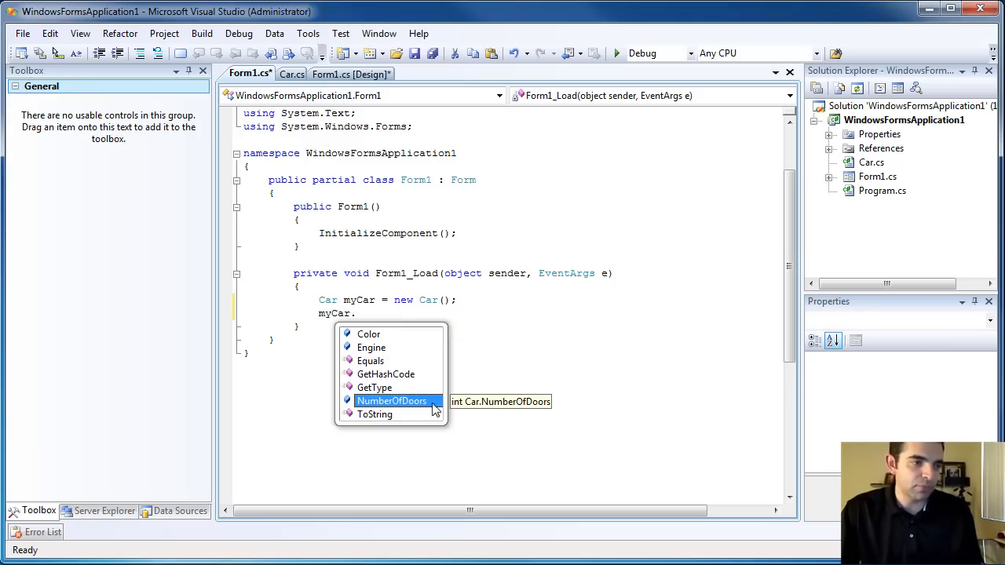
pyautogui.press('Escape')
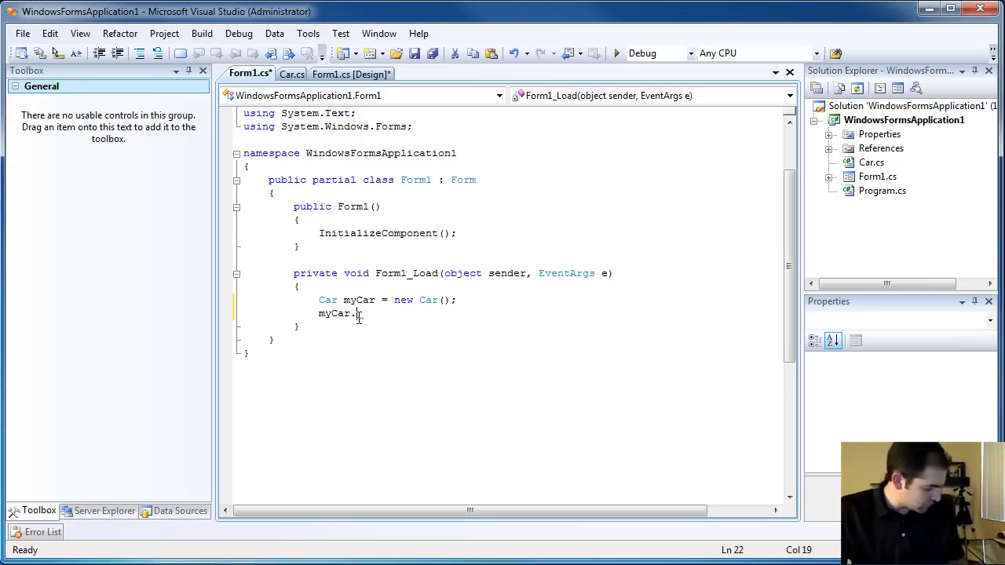
pyautogui.click(291, 74)
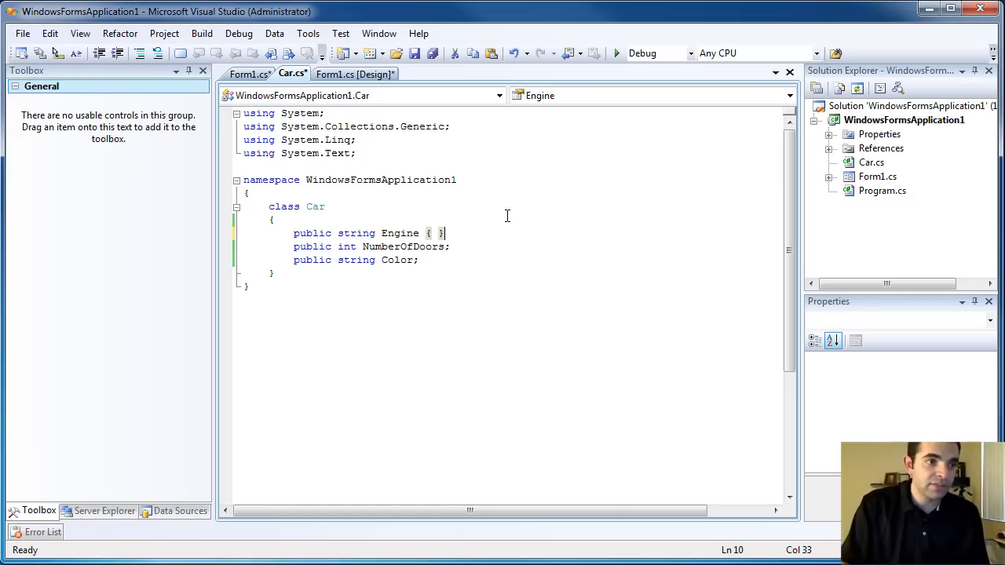
# - Add { get; set; } accessors to NumberOfDoors and Color in Car.cs
pyautogui.write('get; set;')
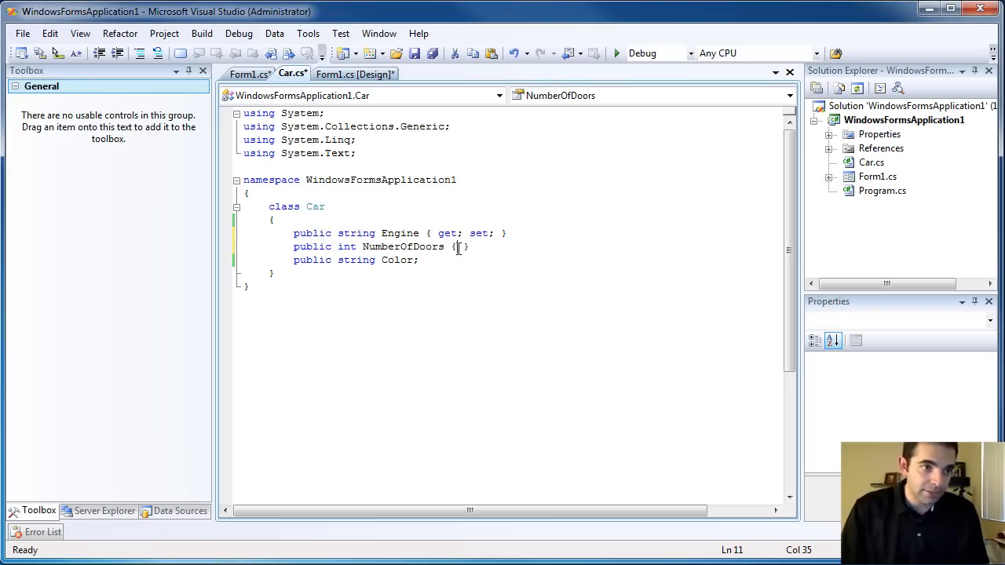
pyautogui.write('get;')
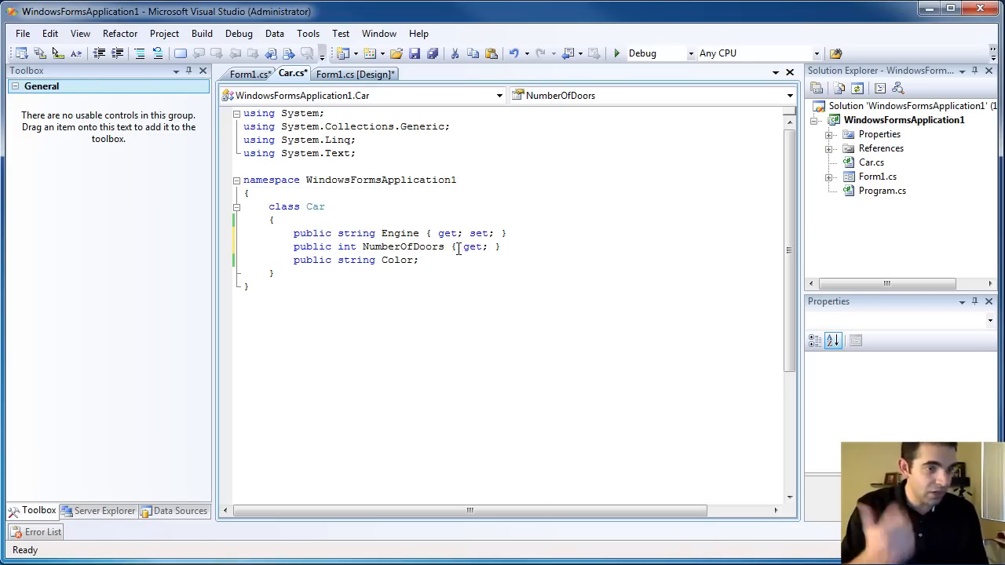
pyautogui.write('set;')
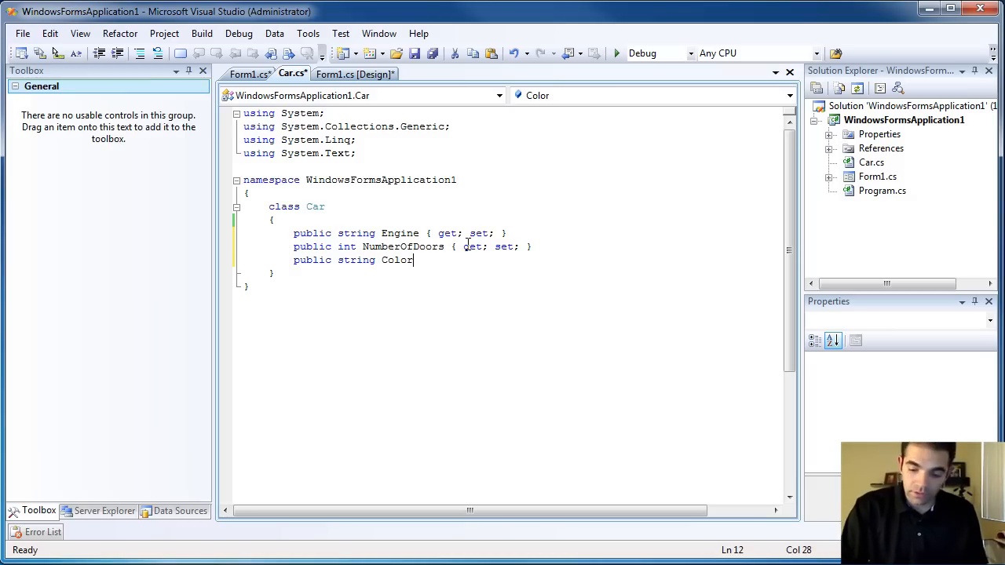
pyautogui.write('{get; set;')
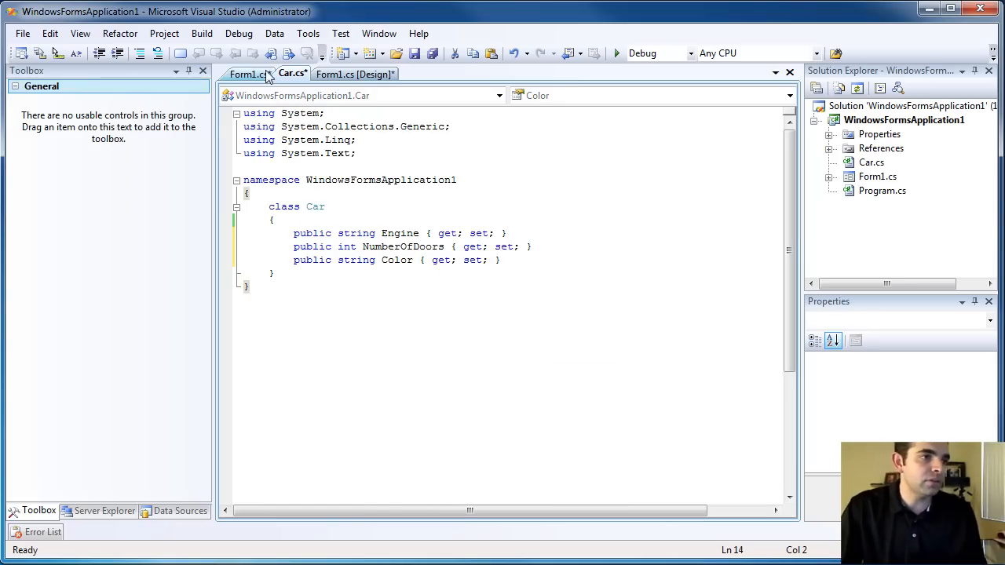
# - In Form1_Load, assign myCar.Engine = "V56"
pyautogui.click(246, 74)
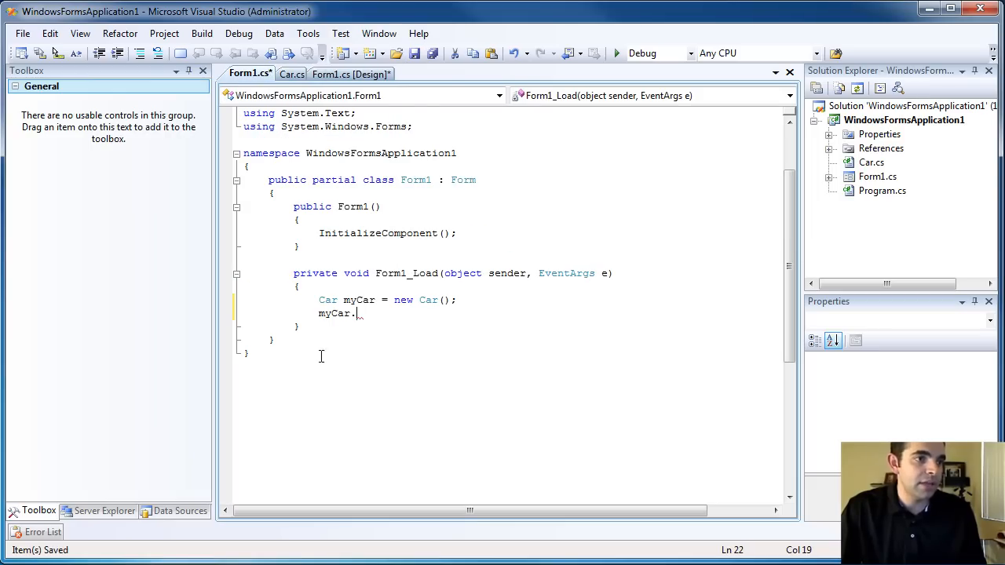
pyautogui.write('.')
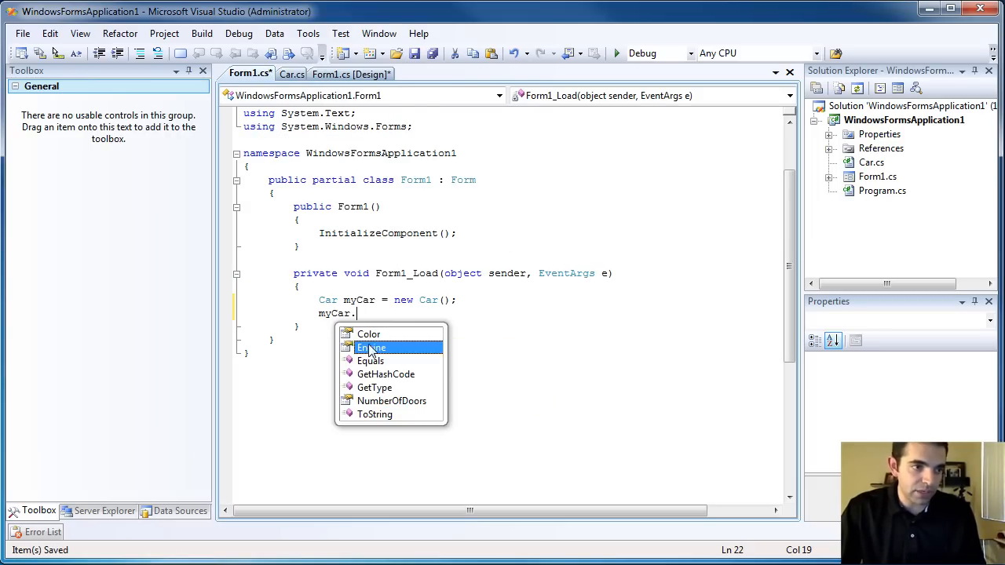
pyautogui.click(392, 401)
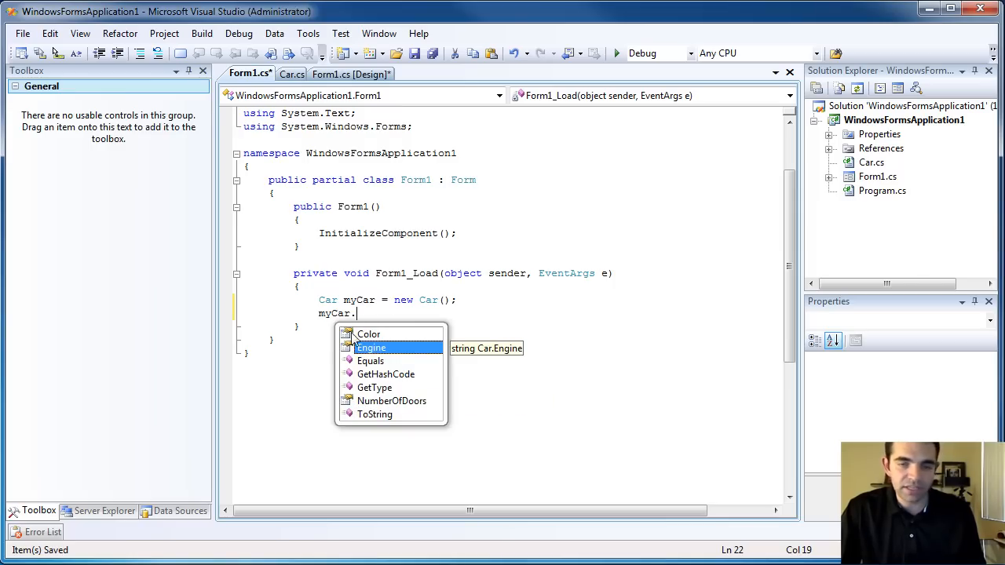
pyautogui.press('Escape')
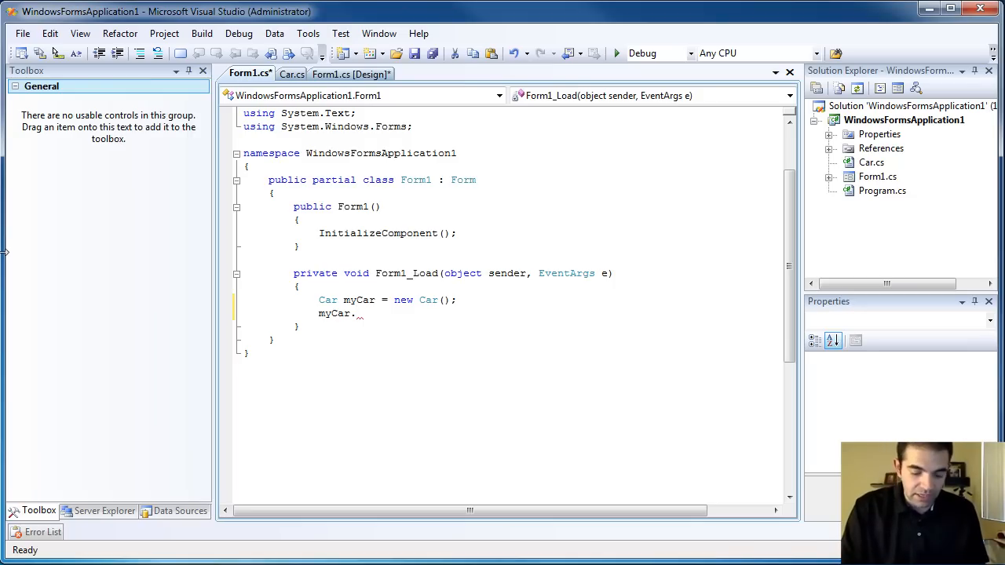
pyautogui.write('Engine')
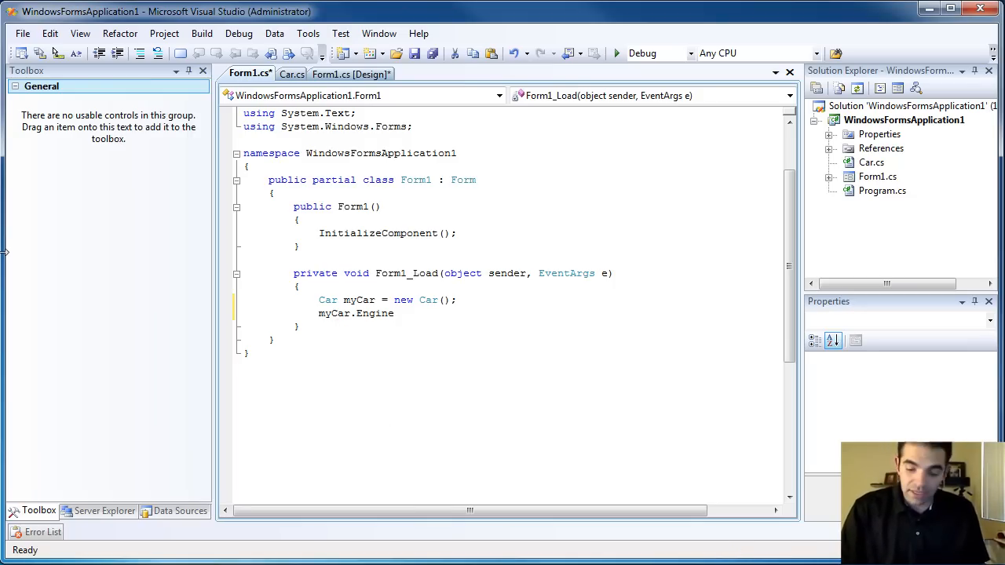
pyautogui.write('= "V')
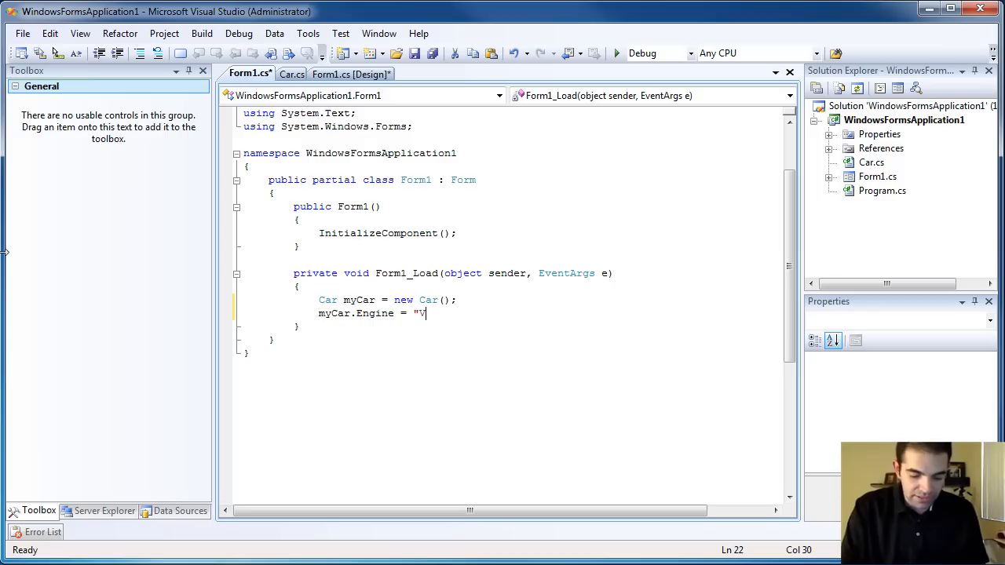
pyautogui.write('56";')
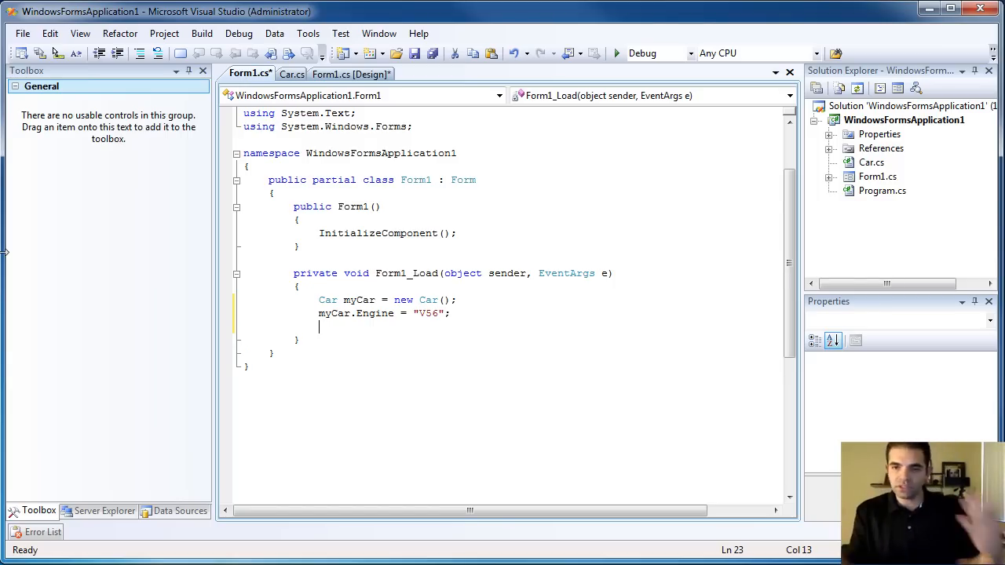
pyautogui.press('enter')
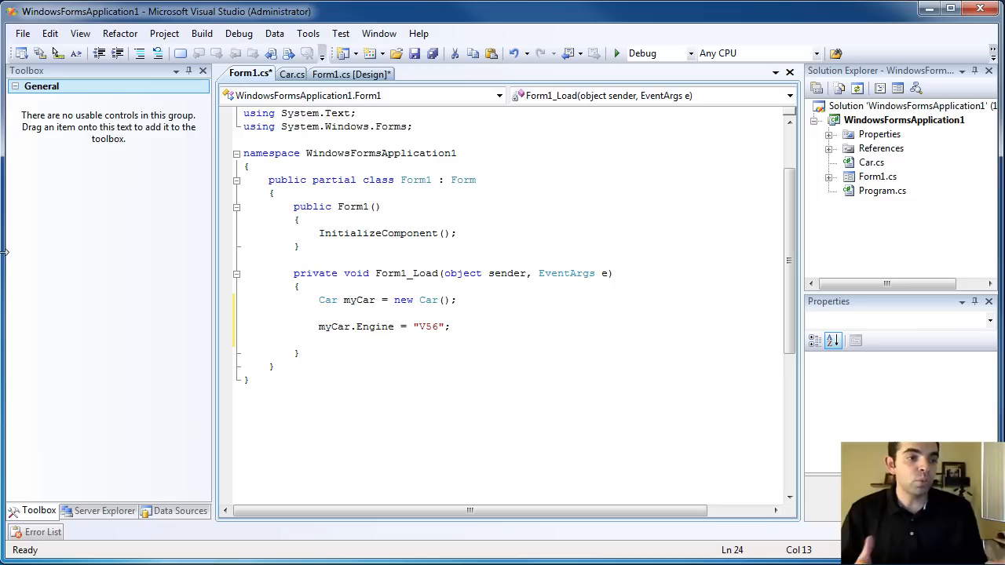
# - Add blank lines in Car, then change the assignment to myCar.NumberOfDoors = 12
pyautogui.click(291, 74)
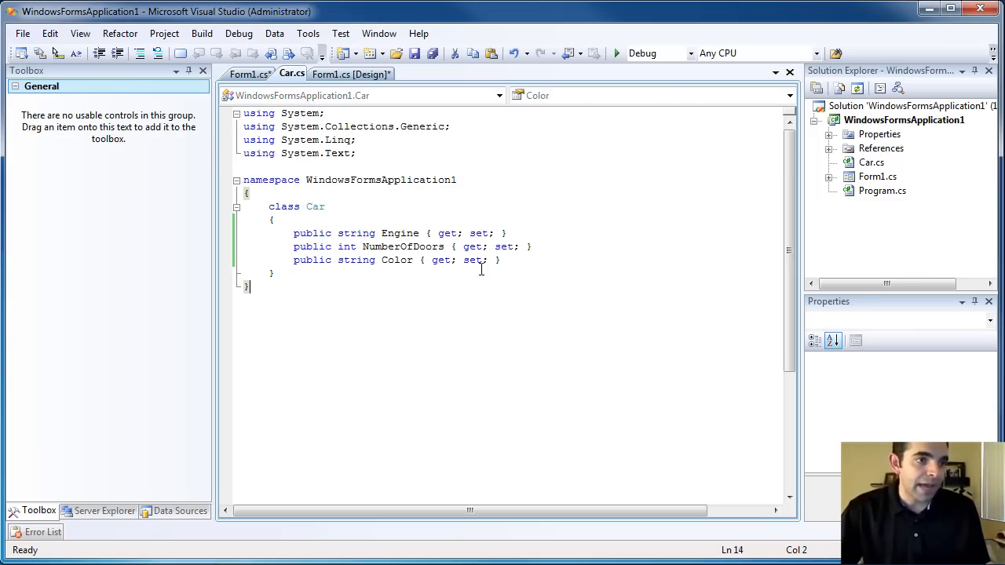
pyautogui.press('enter')
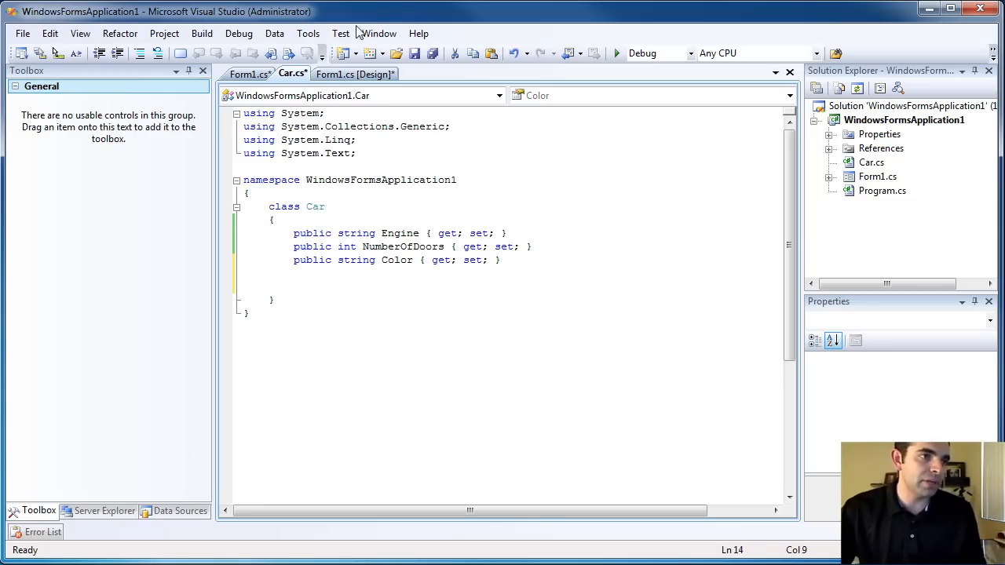
pyautogui.click(249, 73)
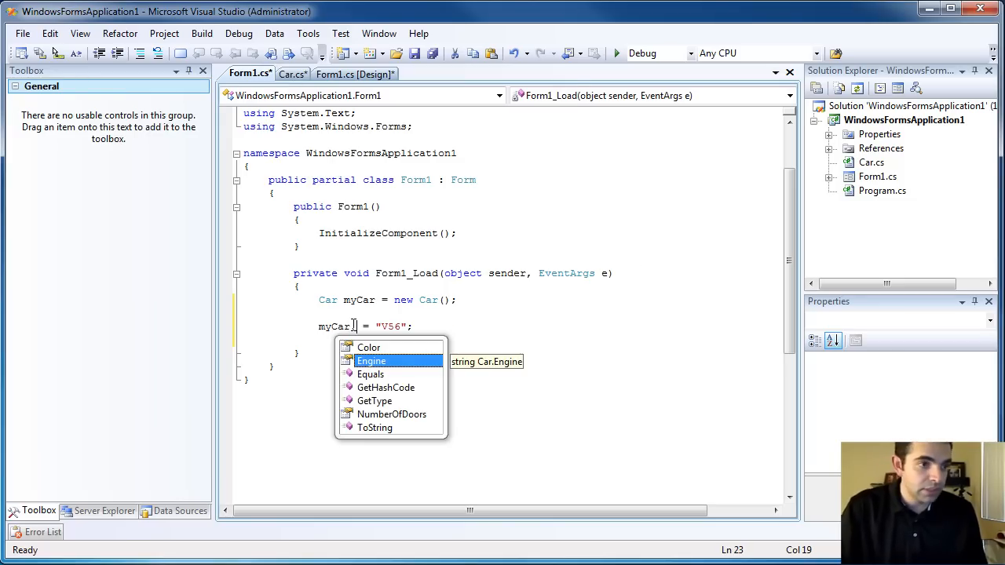
pyautogui.doubleClick(392, 414)
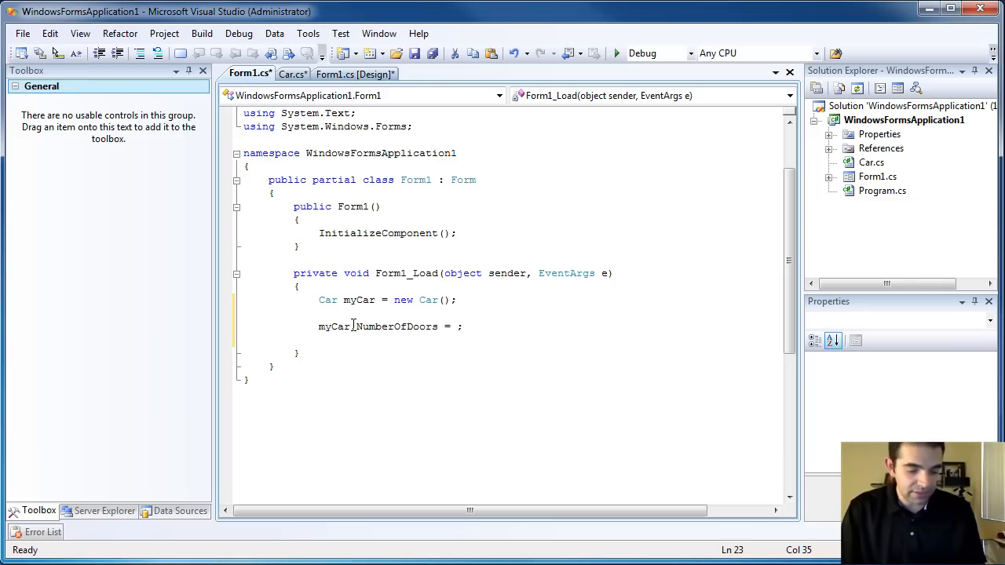
pyautogui.write('12')
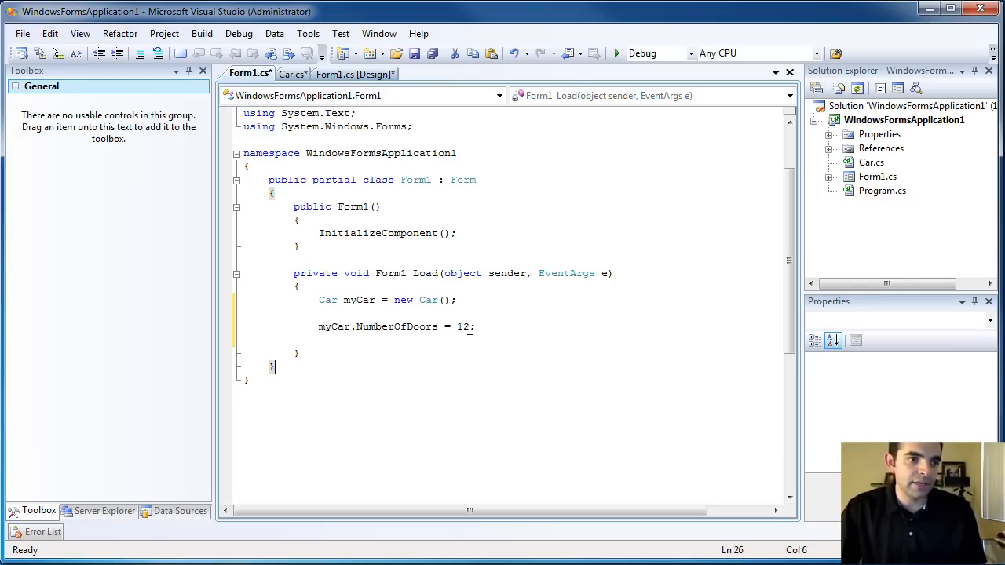
pyautogui.press('Backspace')
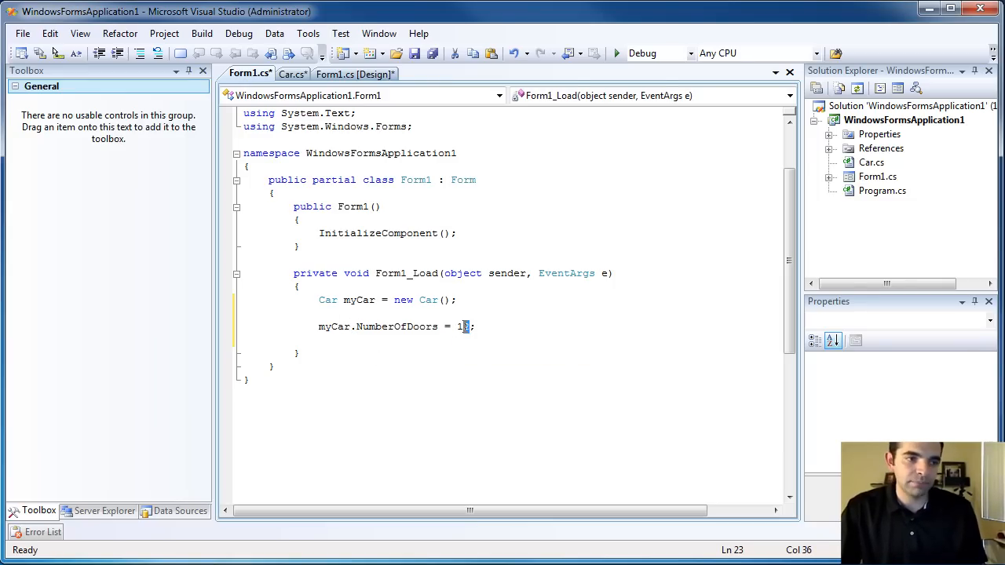
pyautogui.write('2')
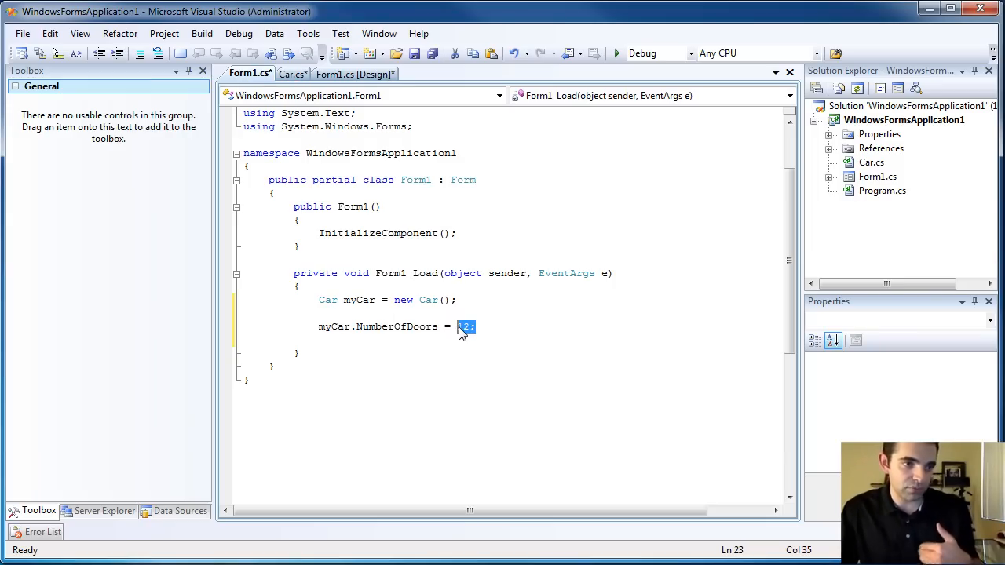
pyautogui.write('12')
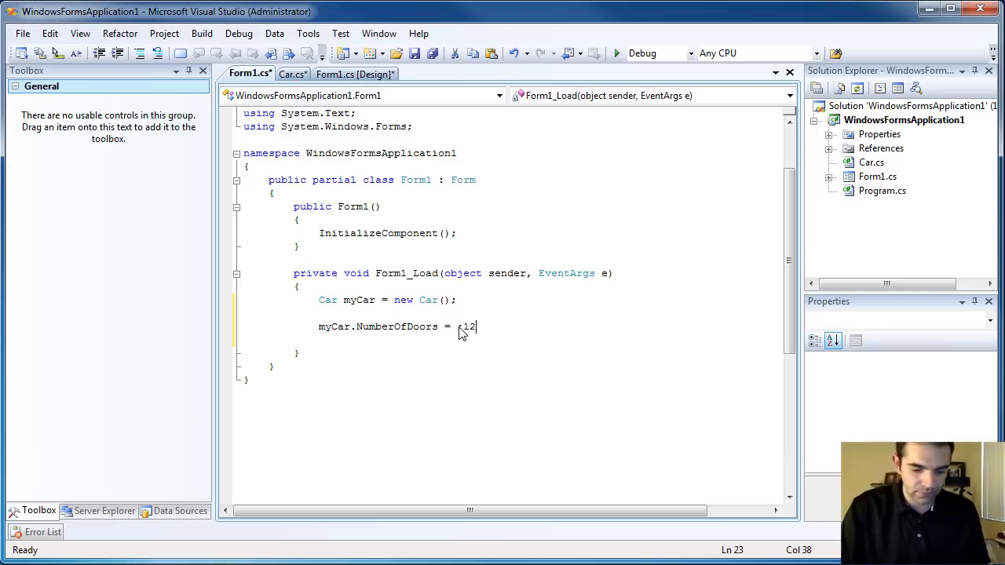
pyautogui.write(';')
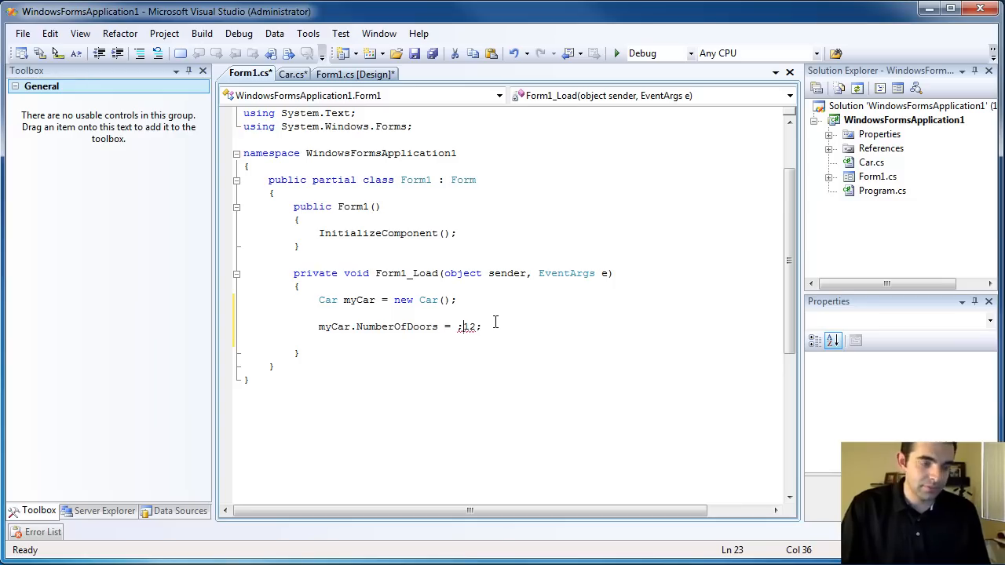
pyautogui.press('Backspace')
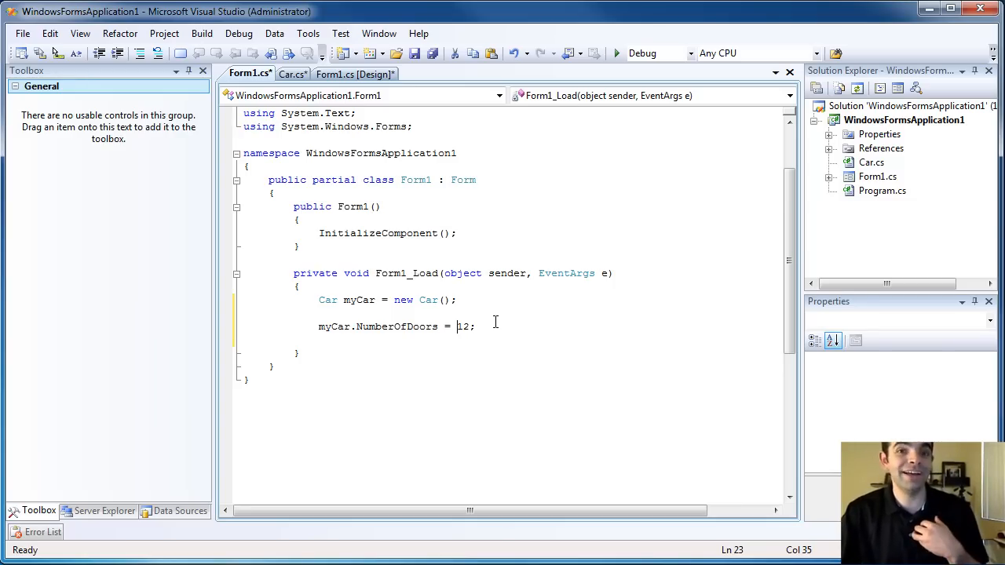
pyautogui.click(292, 73)
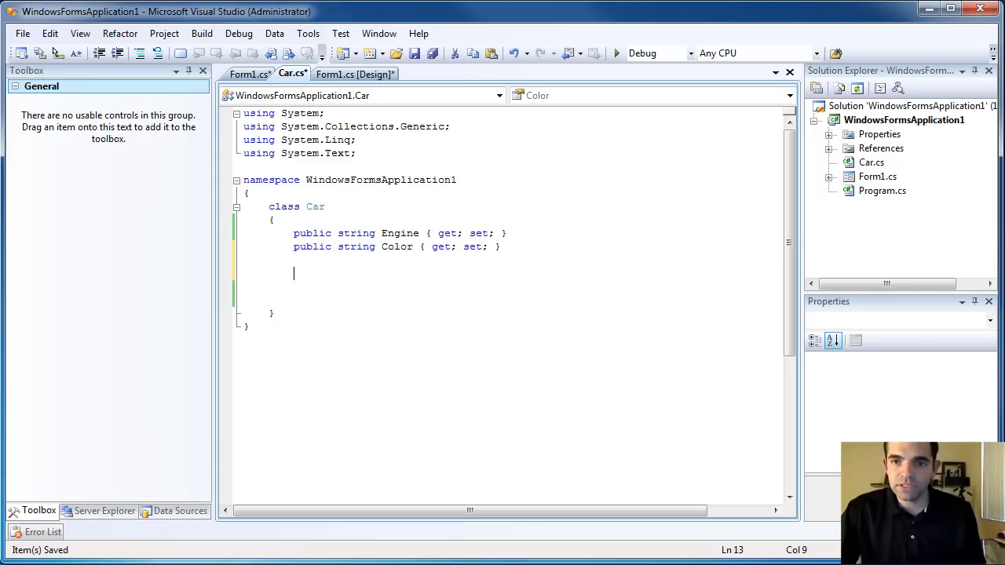
pyautogui.moveTo(673, 275)
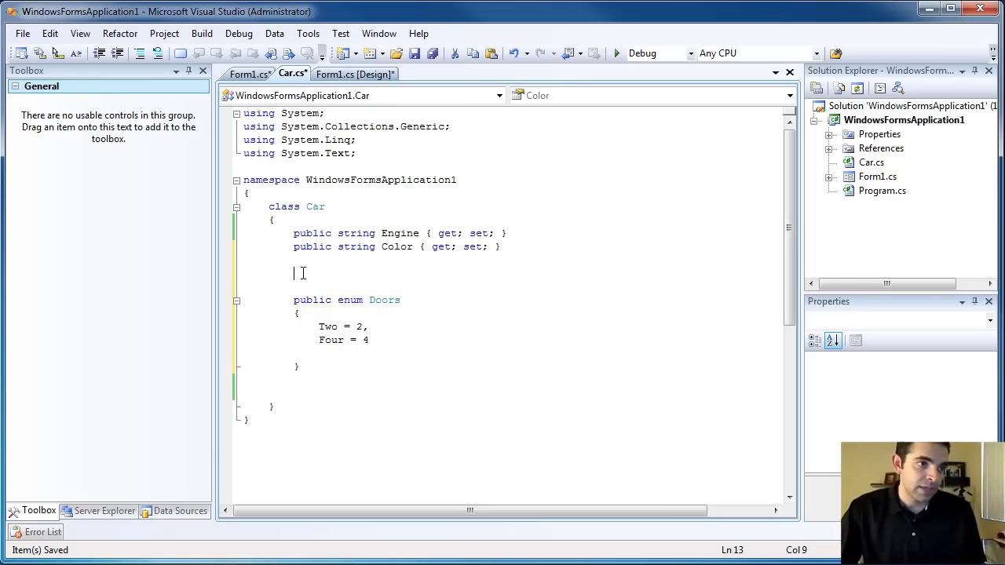
# - Declare a Car.Doors NumberOfDoor property using the Doors enum (Two, Four) and save Car.cs
pyautogui.write('public')
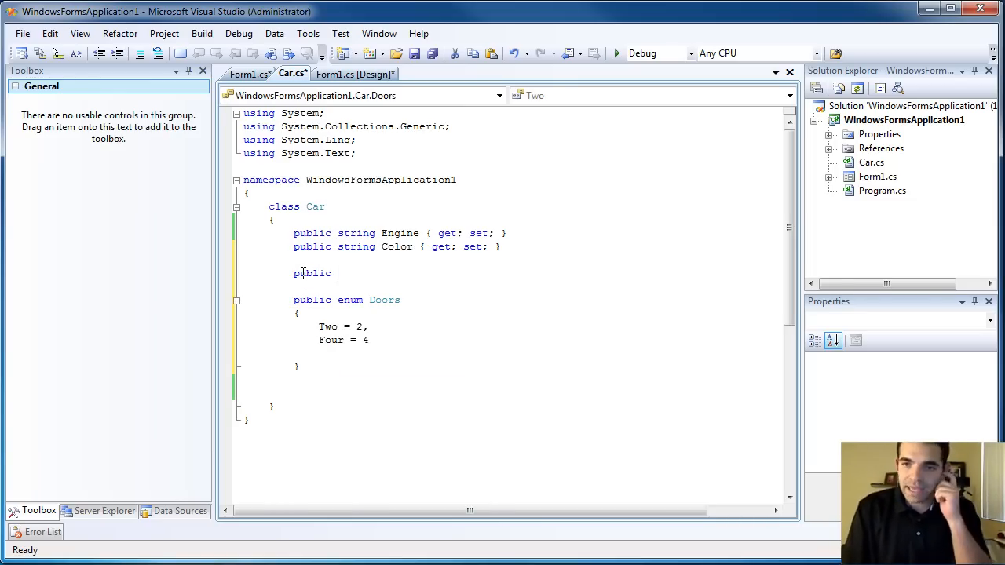
pyautogui.write('Ca')
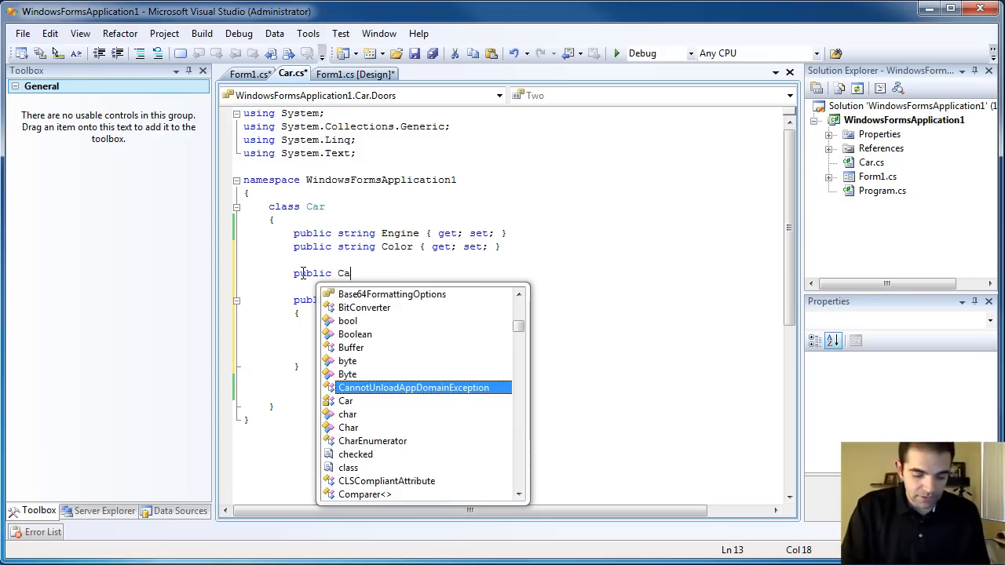
pyautogui.write('r.D')
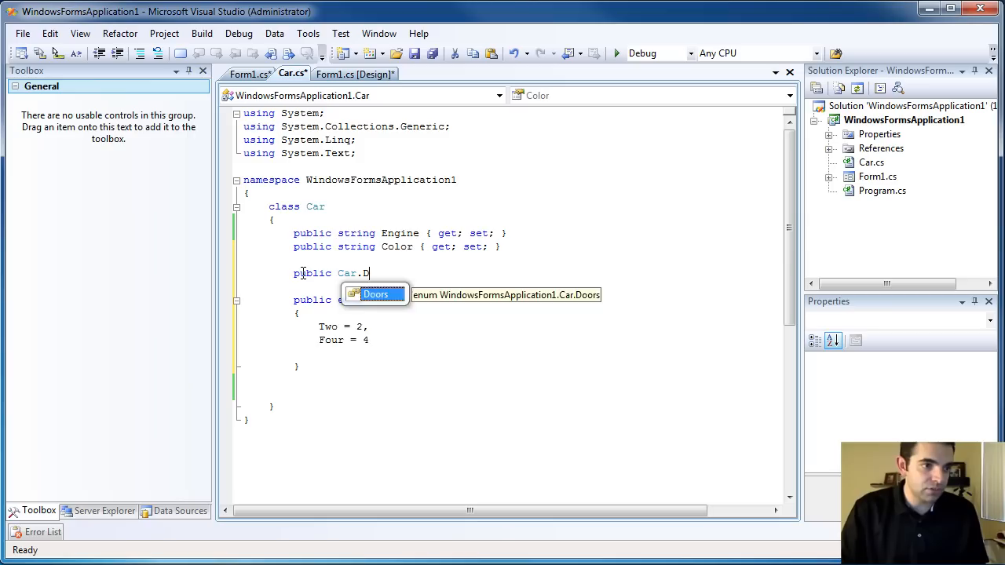
pyautogui.write('oors Number')
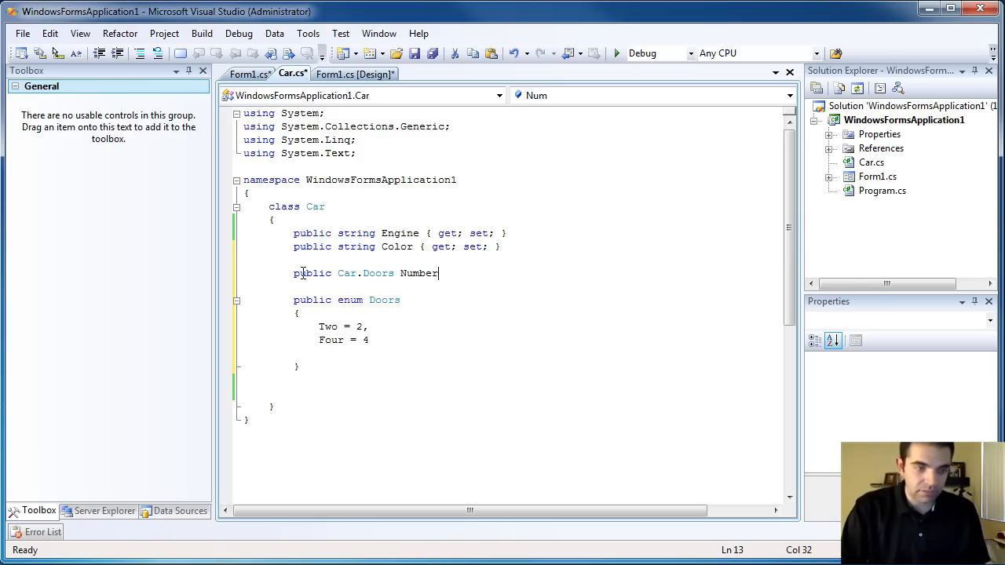
pyautogui.write('OfDoor')
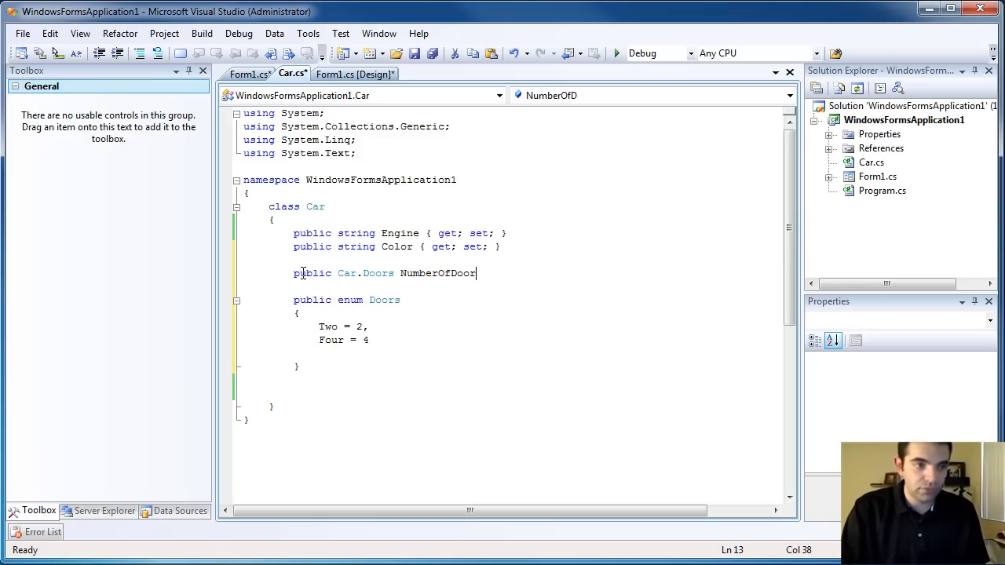
pyautogui.write('{ get; set;')
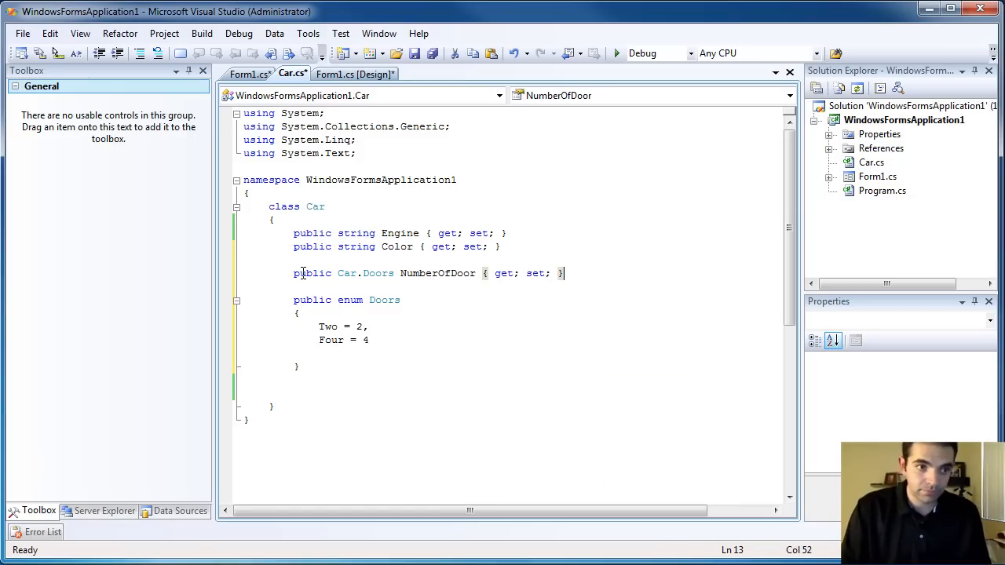
pyautogui.doubleClick(378, 273)
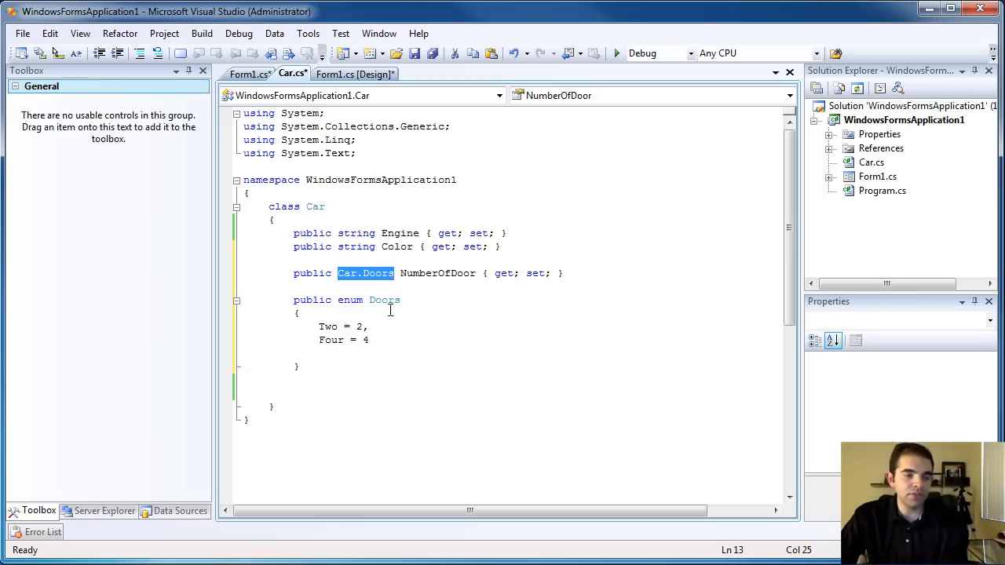
pyautogui.click(332, 340)
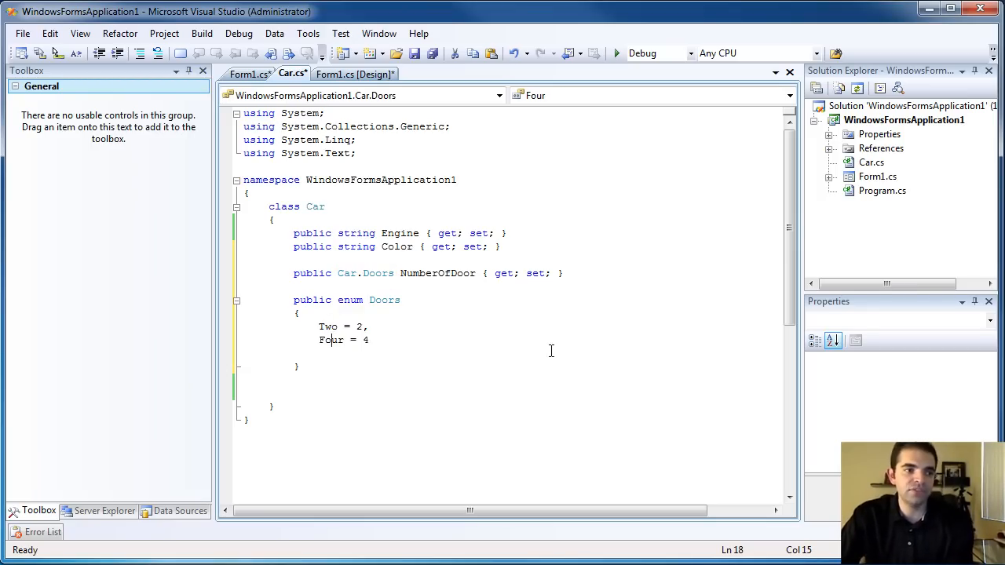
pyautogui.press('ctrl+s')
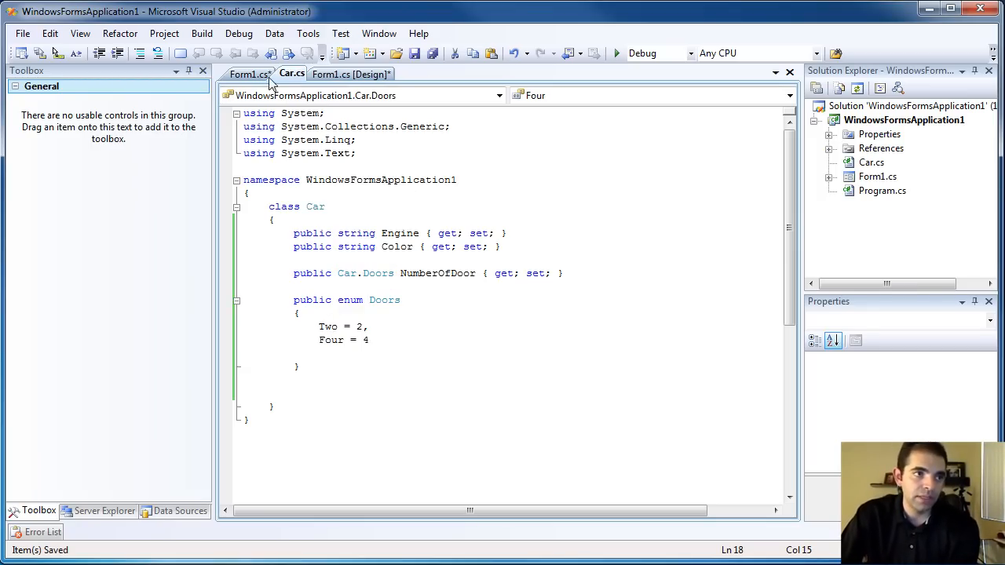
pyautogui.click(246, 73)
pyautogui.write('myCar')
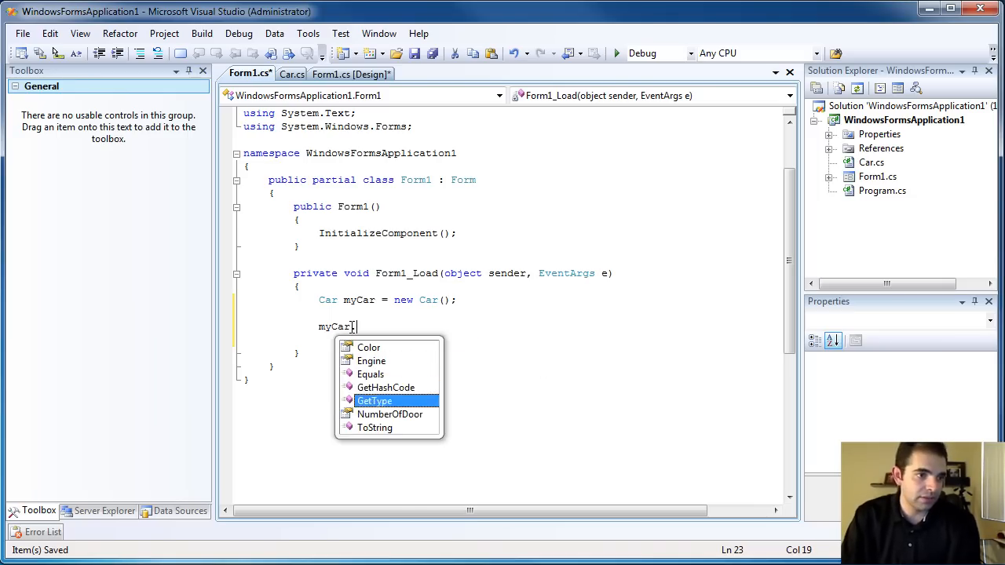
# - In Form1_Load, set myCar.NumberOfDoor = Car.Doors.Four and myCar.Engine = "V56"
pyautogui.write('.NumberOfDoor = Car.Doors.Four;')
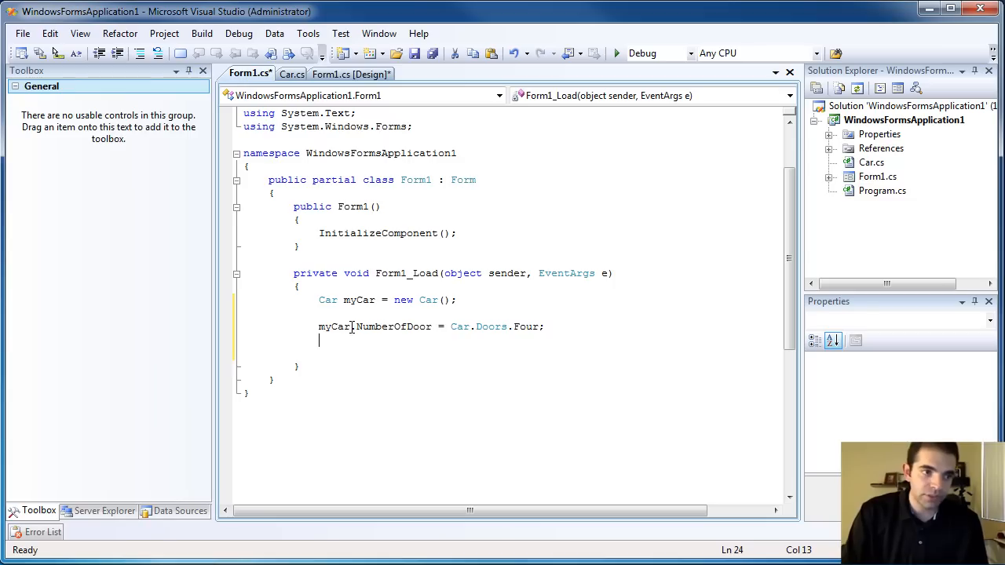
pyautogui.press('enter')
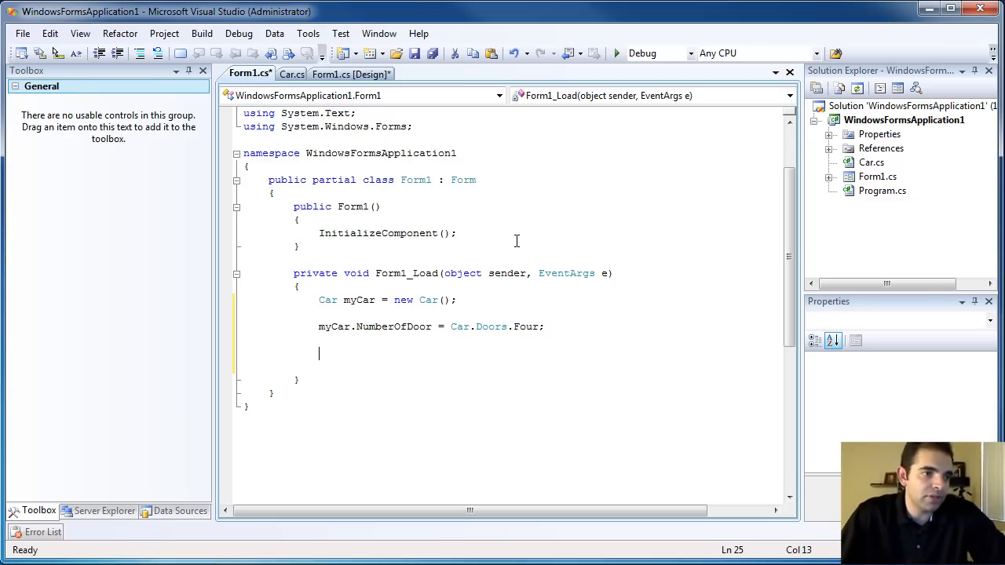
pyautogui.click(320, 343)
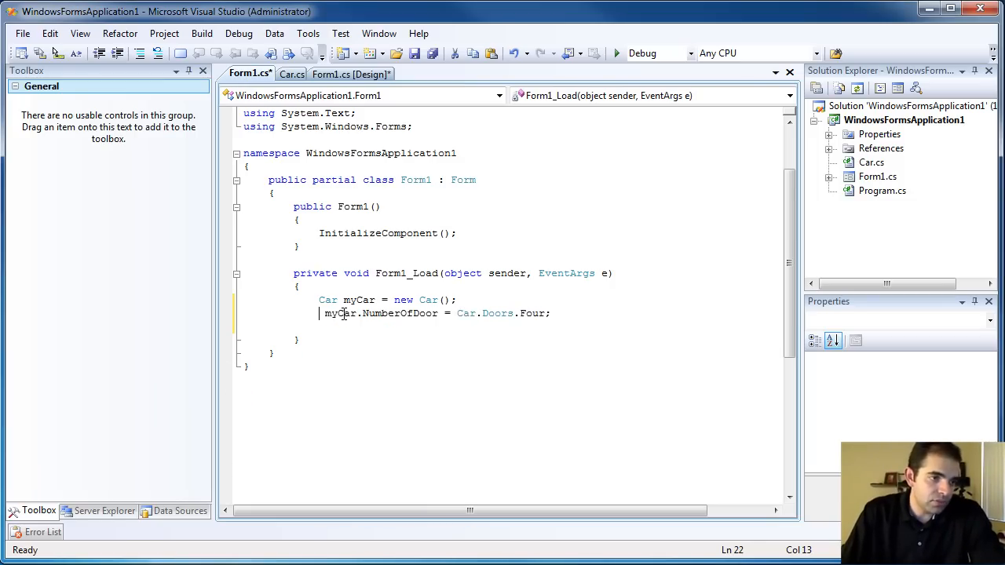
pyautogui.write('MY')
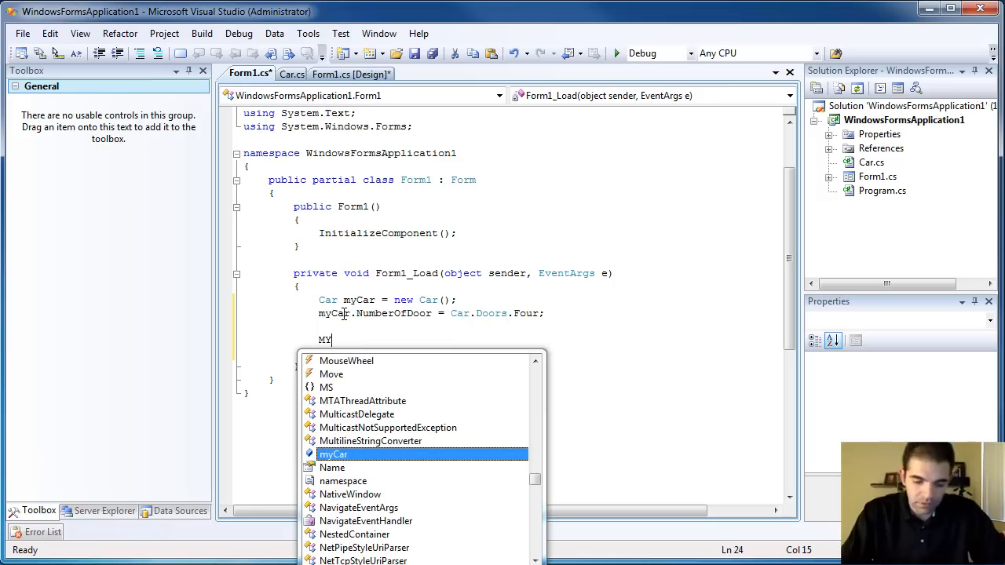
pyautogui.write('myCar.')
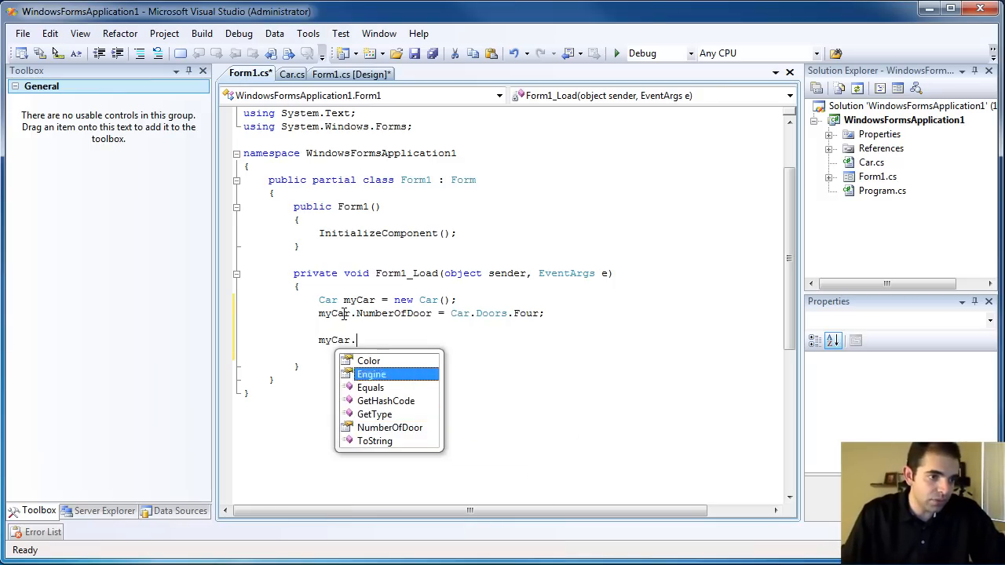
pyautogui.write('Engine = "')
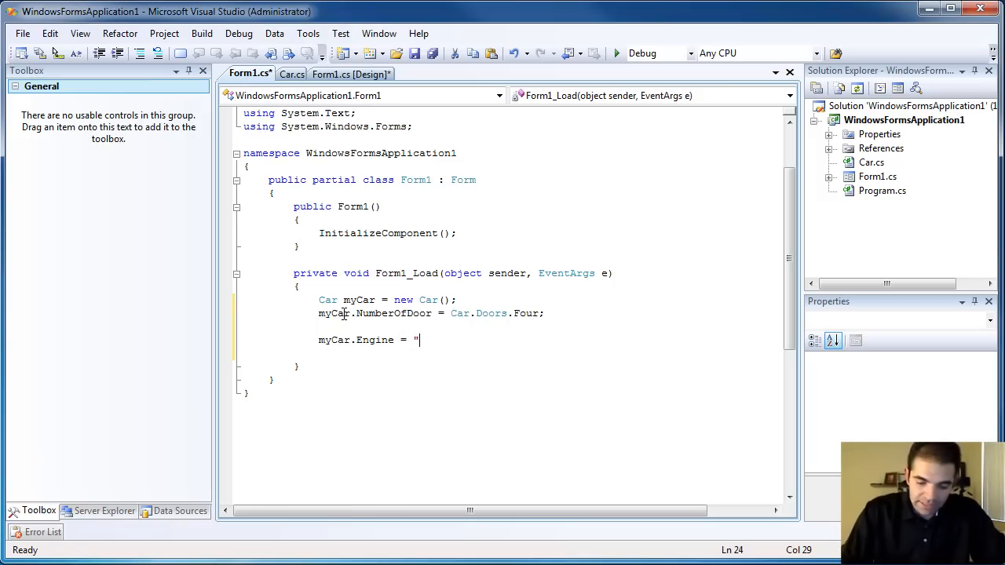
pyautogui.write('v56"')
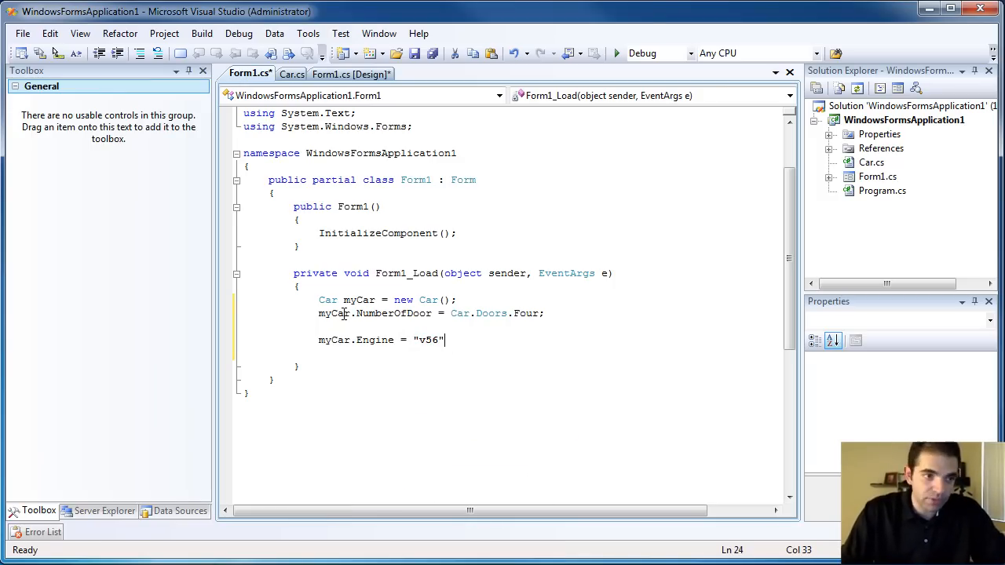
pyautogui.write(';')
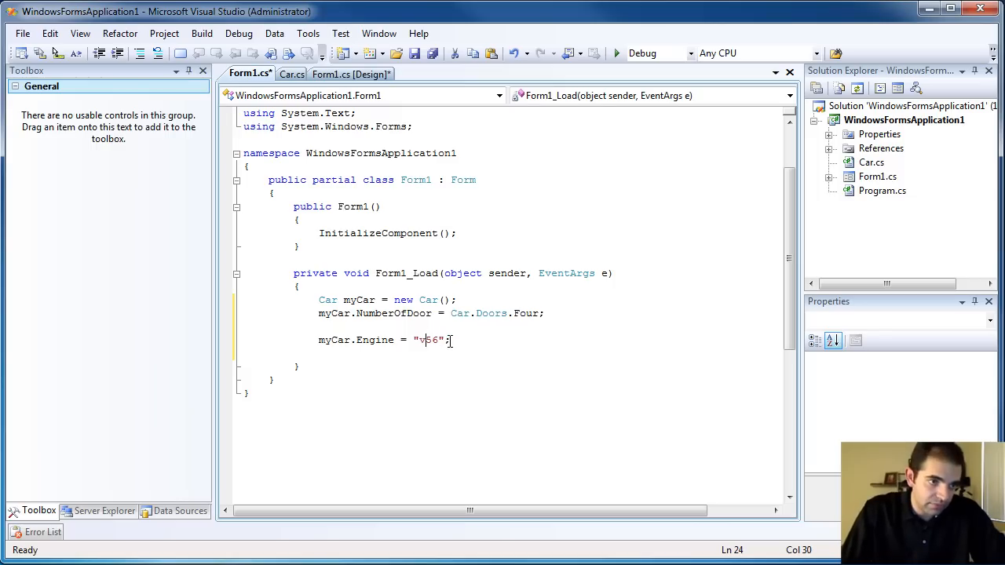
pyautogui.press('BackSpace')
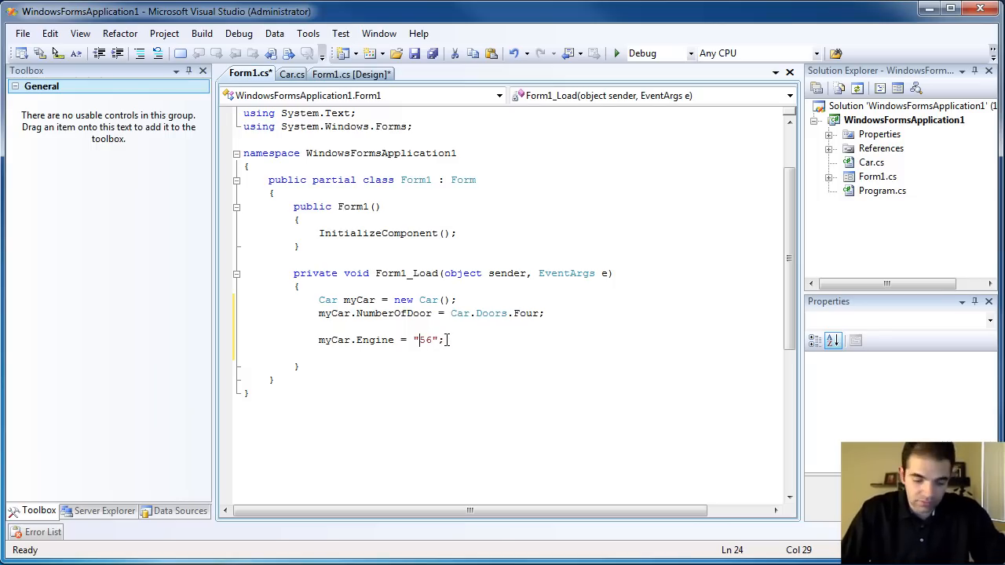
pyautogui.click(291, 73)
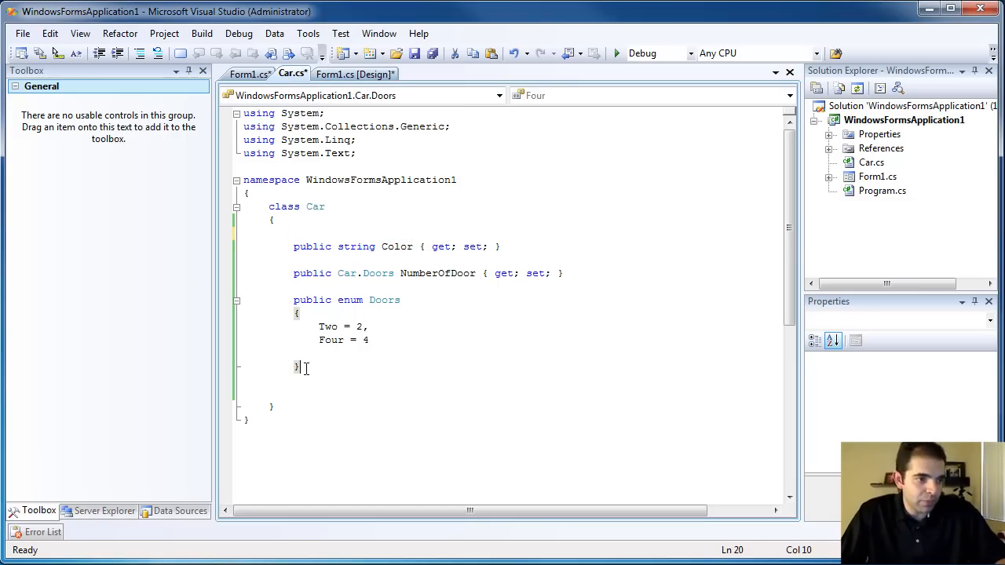
# - Reposition the Engine property and add a private string _engine backing field
pyautogui.write('public string Engine { get; set; }')
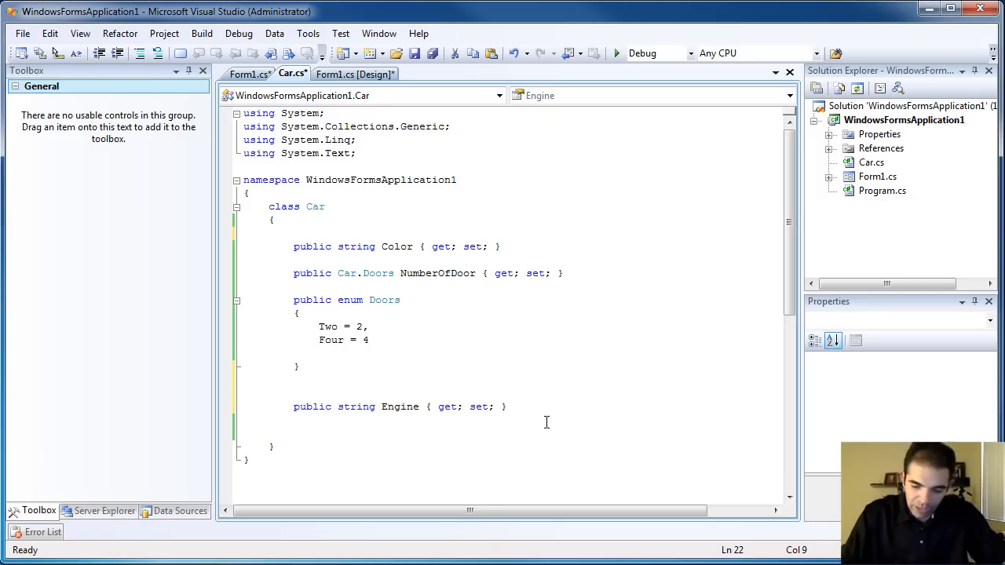
pyautogui.write('private string _engin')
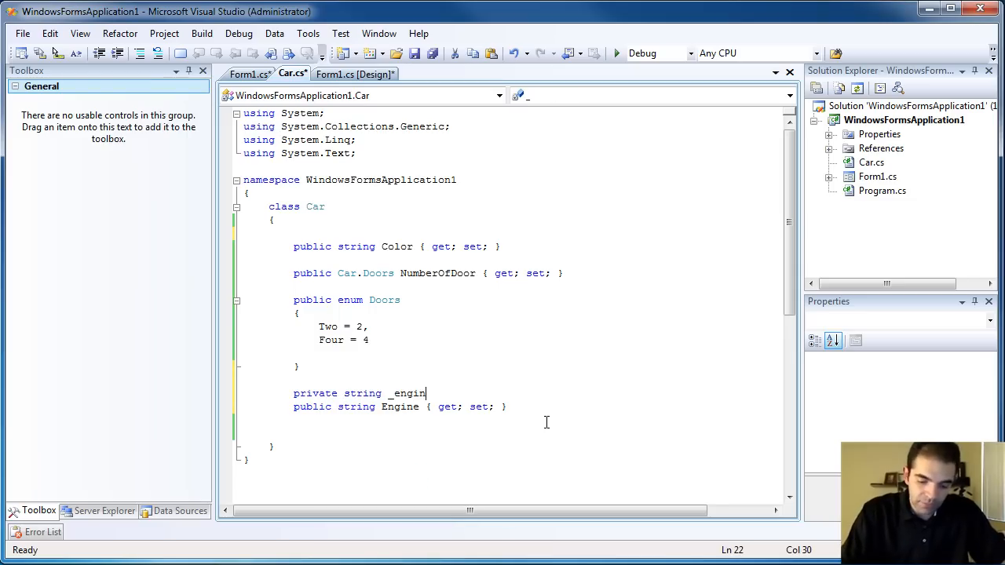
pyautogui.write('e;')
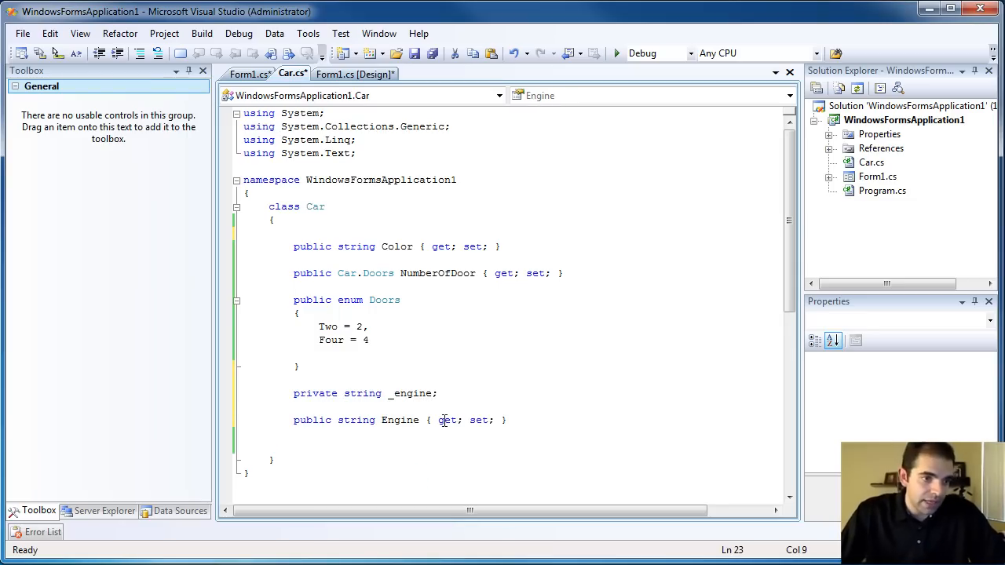
pyautogui.press('Enter')
pyautogui.write('{ ')
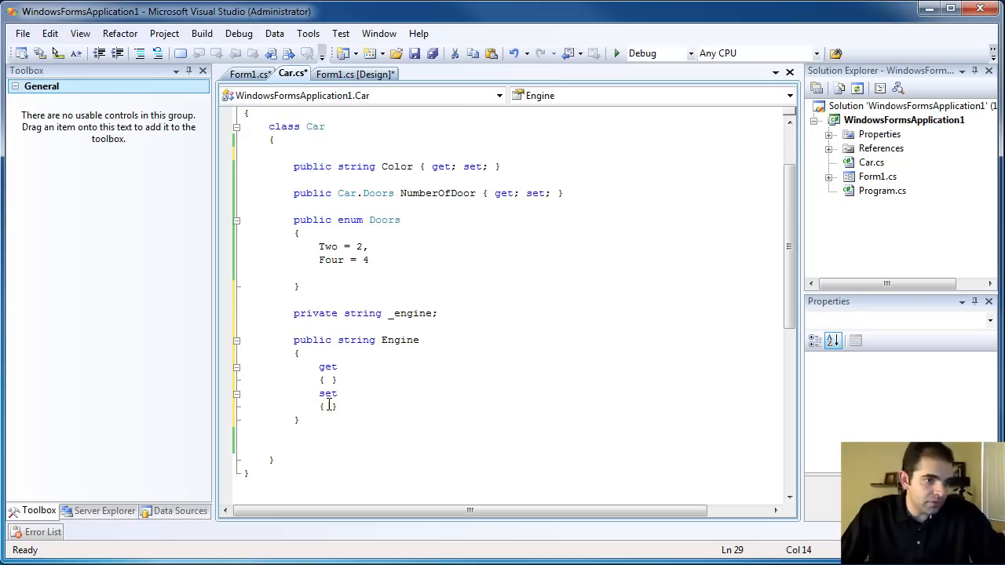
# - Expand Engine so get returns _engine and set assigns _engine = value
pyautogui.write('_engine')
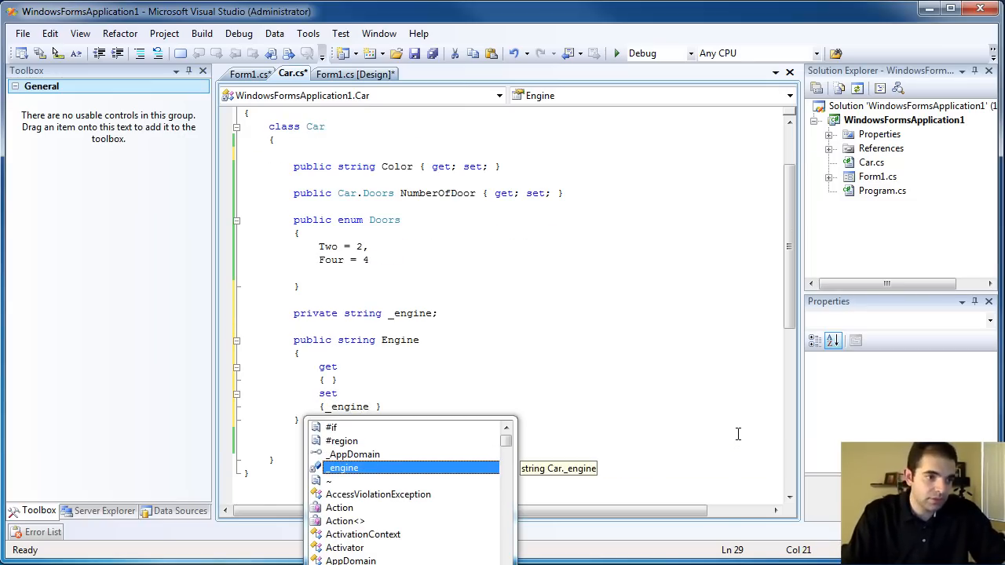
pyautogui.write('= value')
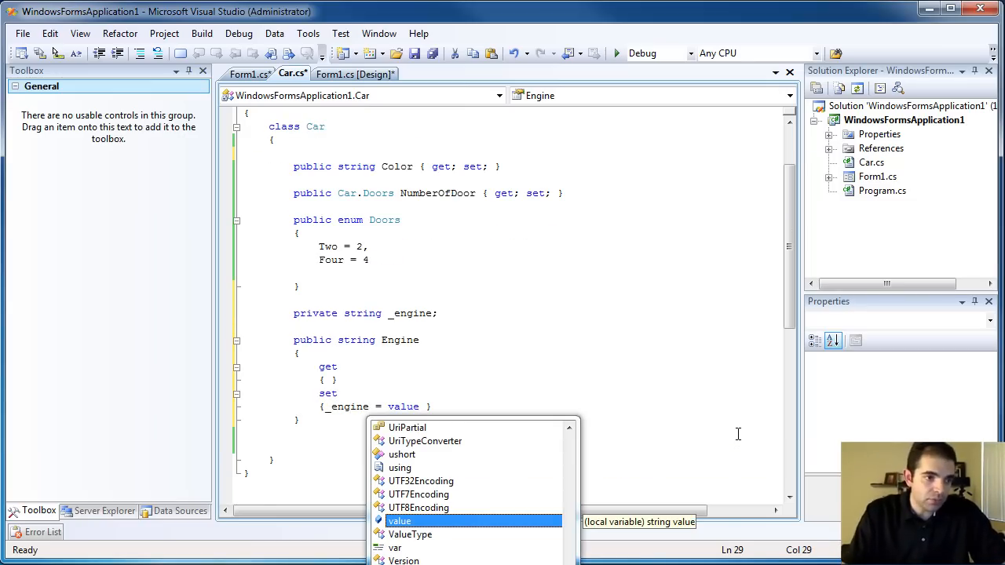
pyautogui.write('retur')
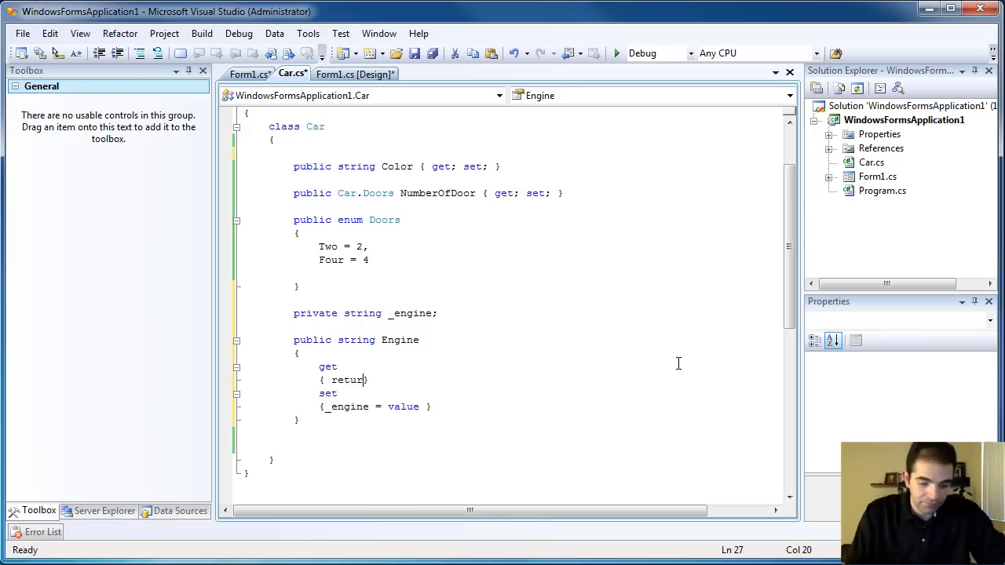
pyautogui.write('_engine')
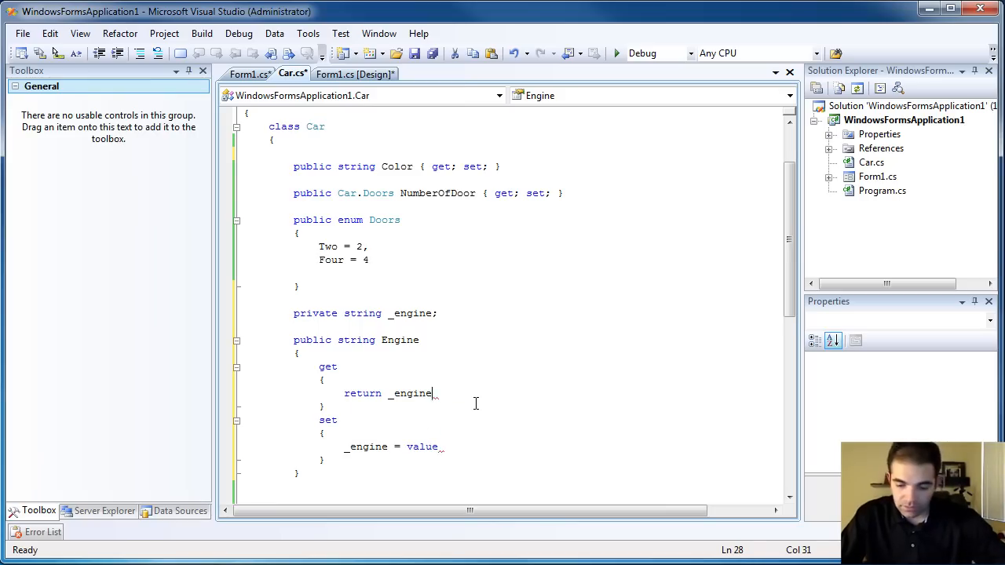
pyautogui.write(';')
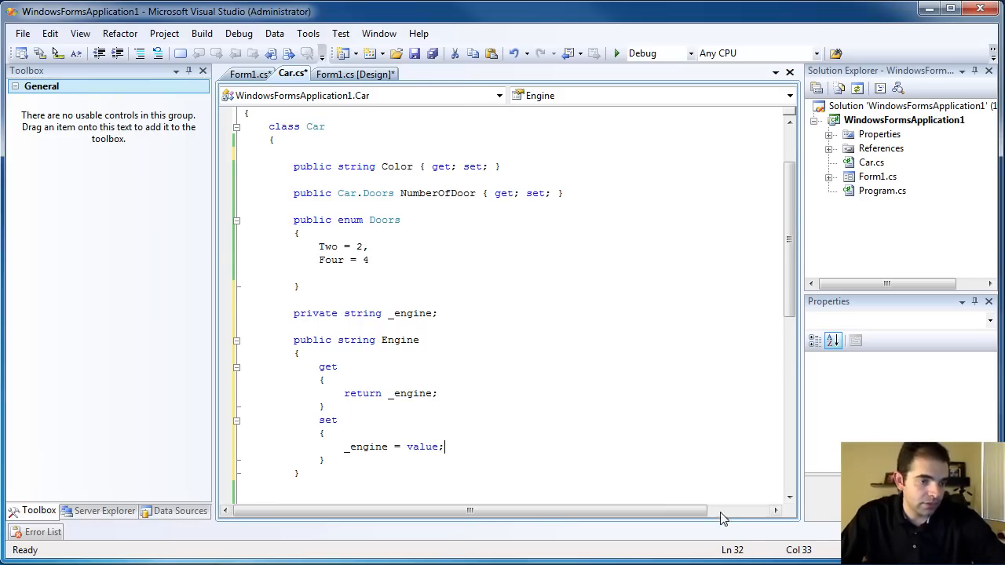
pyautogui.scroll(-3)
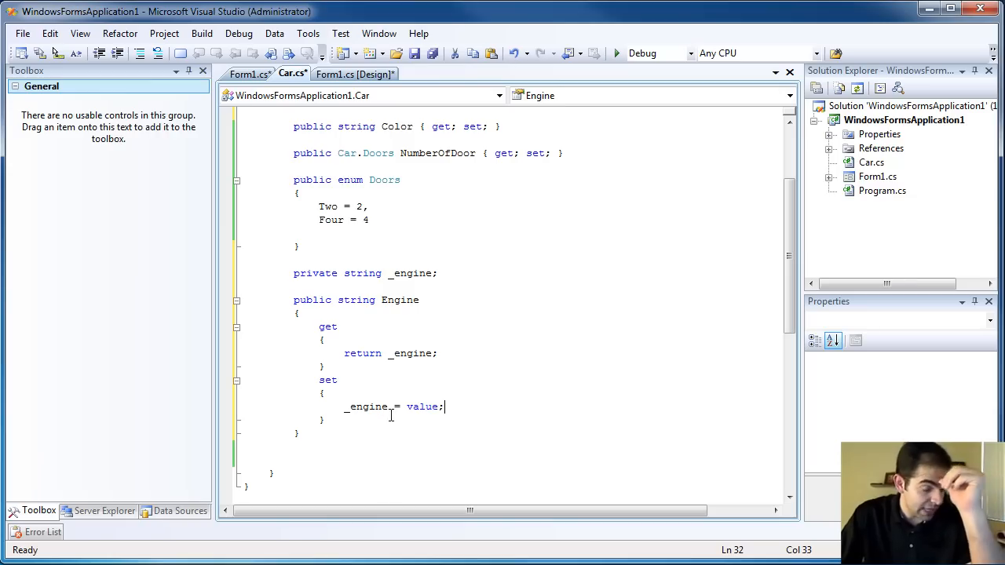
pyautogui.doubleClick(399, 300)
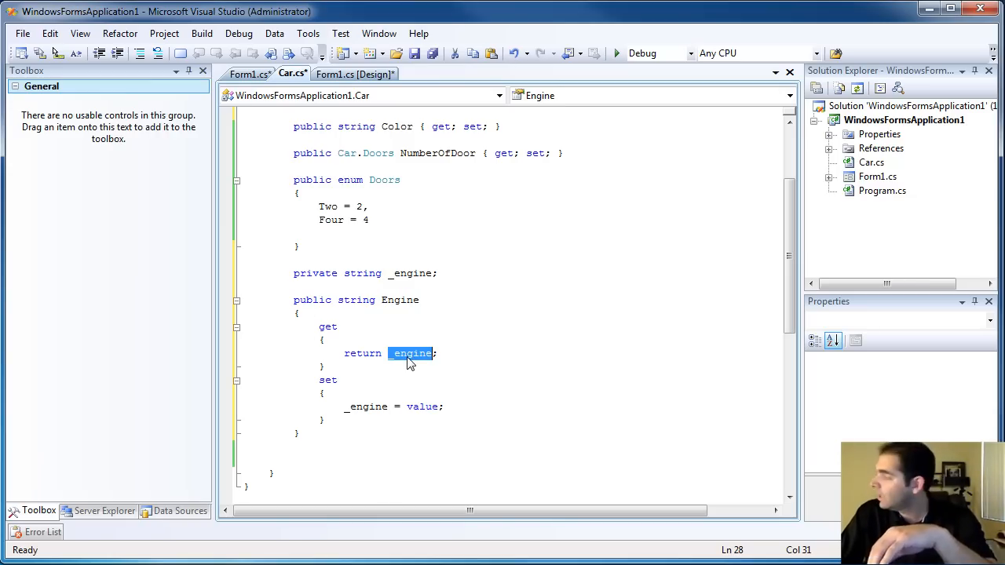
pyautogui.click(249, 73)
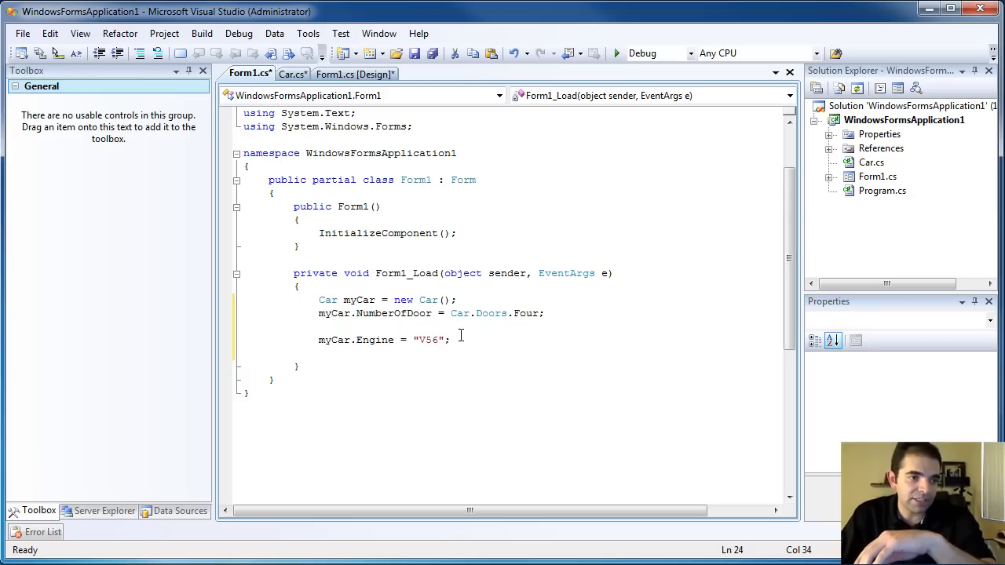
pyautogui.click(292, 73)
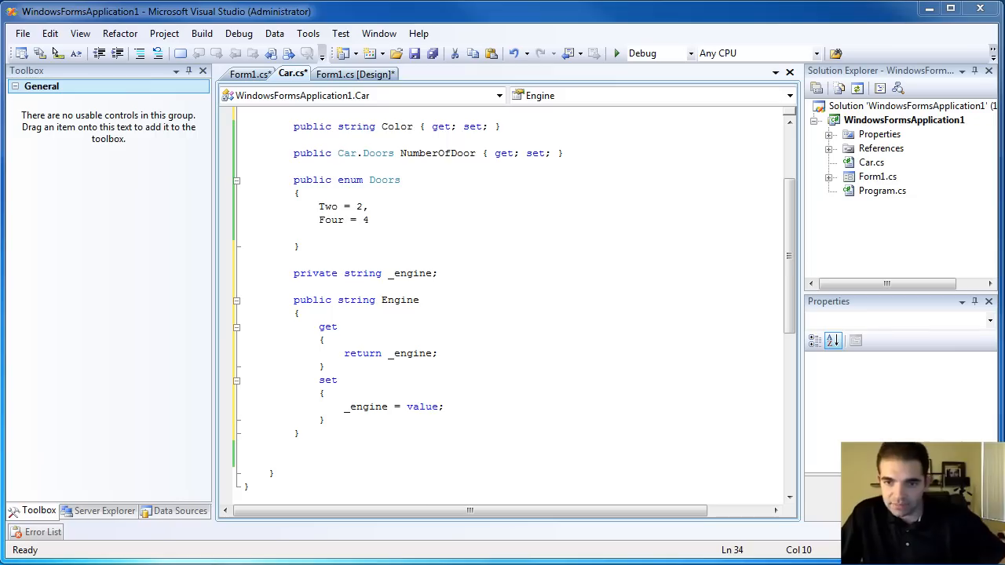
# - Limit the Engine setter to "V6" or "V8", checking Form1_Load and the Form1 designer
pyautogui.click(324, 392)
pyautogui.write('if (value == "V6" || value == "V8")')
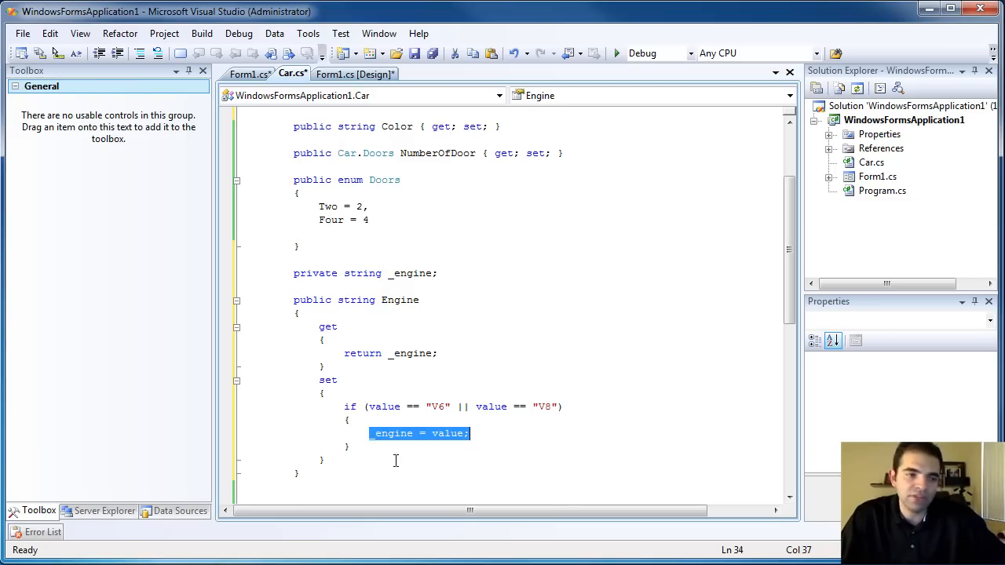
pyautogui.click(250, 74)
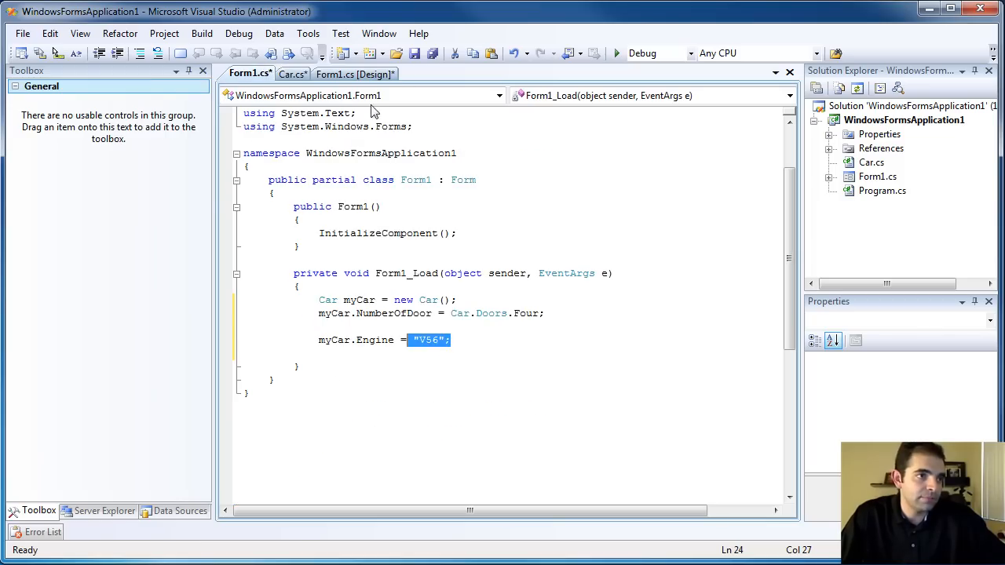
pyautogui.click(355, 73)
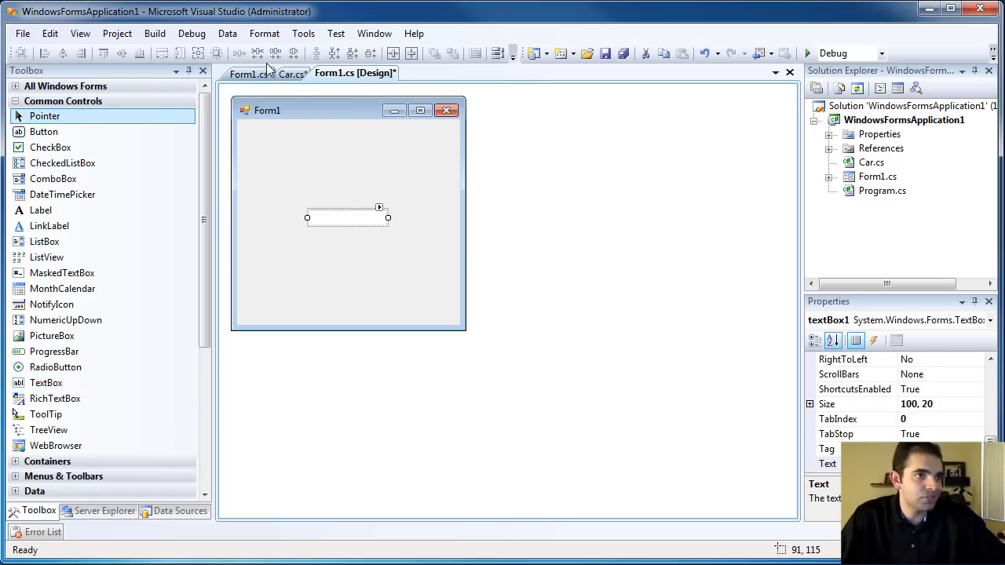
# - In Form1_Load, set myCar.Engine to "V6" and assign it to textBox1.Text
pyautogui.click(250, 73)
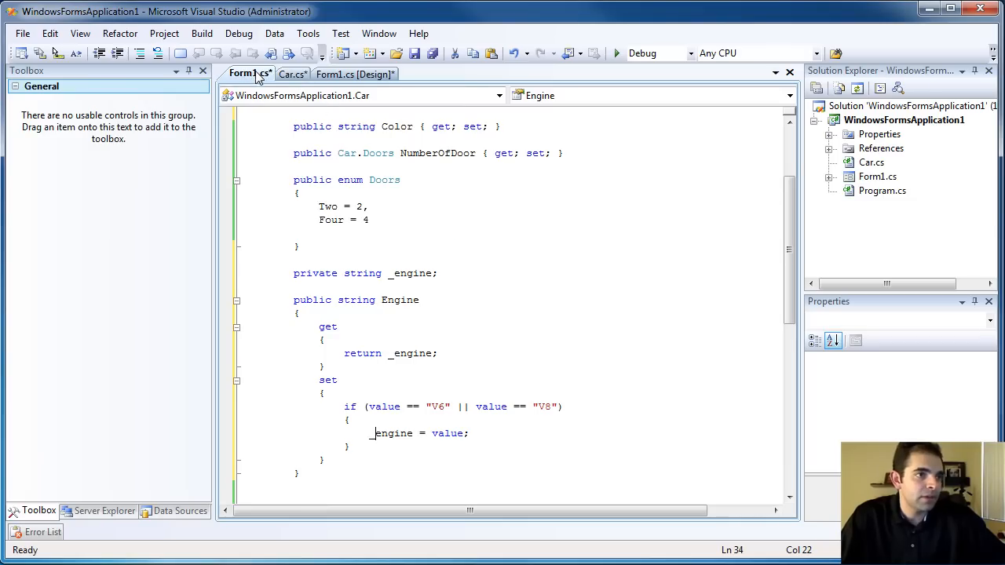
pyautogui.click(247, 73)
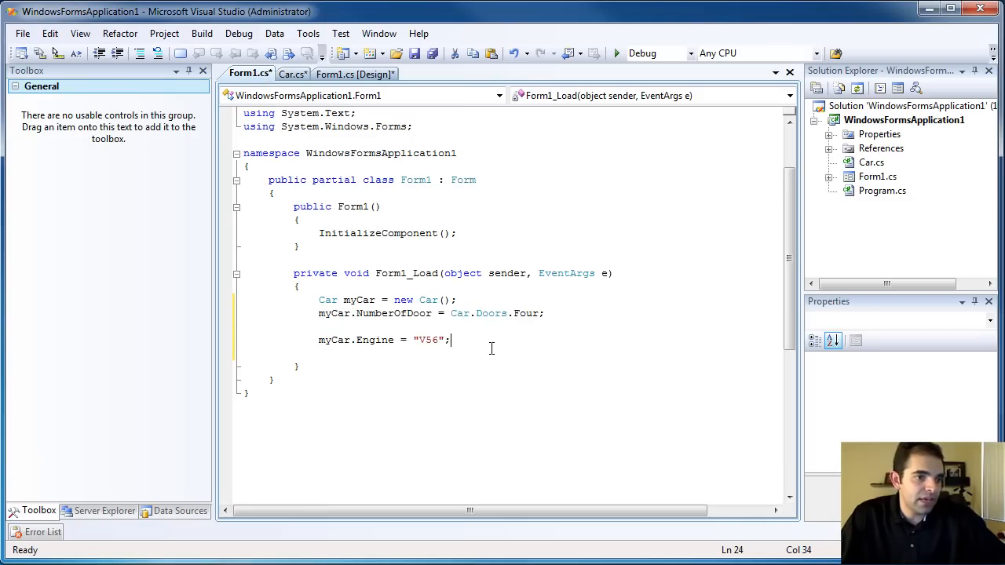
pyautogui.write('textBox1.Text')
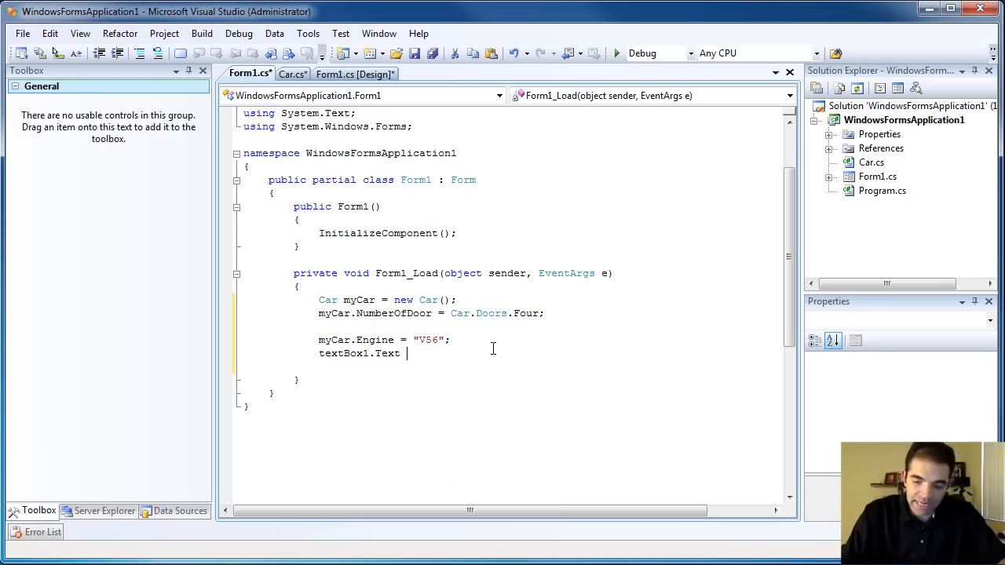
pyautogui.write('= myCar.Engine;')
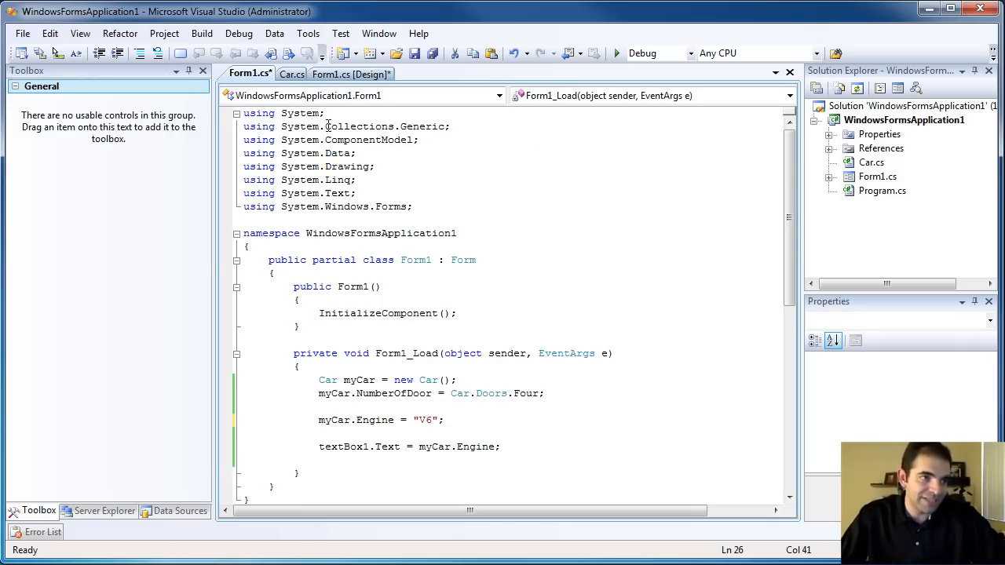
# - After checking Car.cs's engine validation, change the engine from "V6" to "V8" in Form1_Load
pyautogui.click(291, 74)
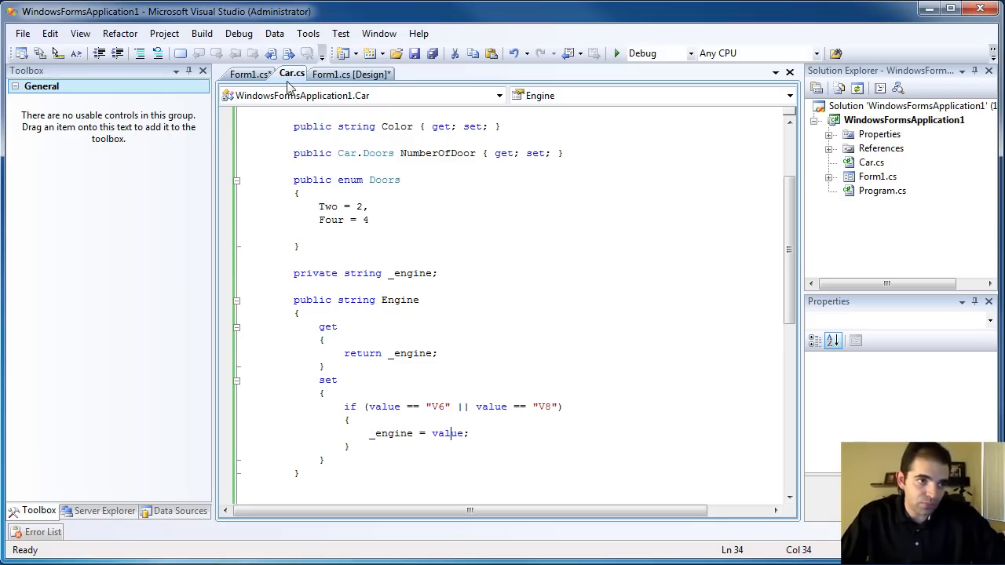
pyautogui.click(247, 73)
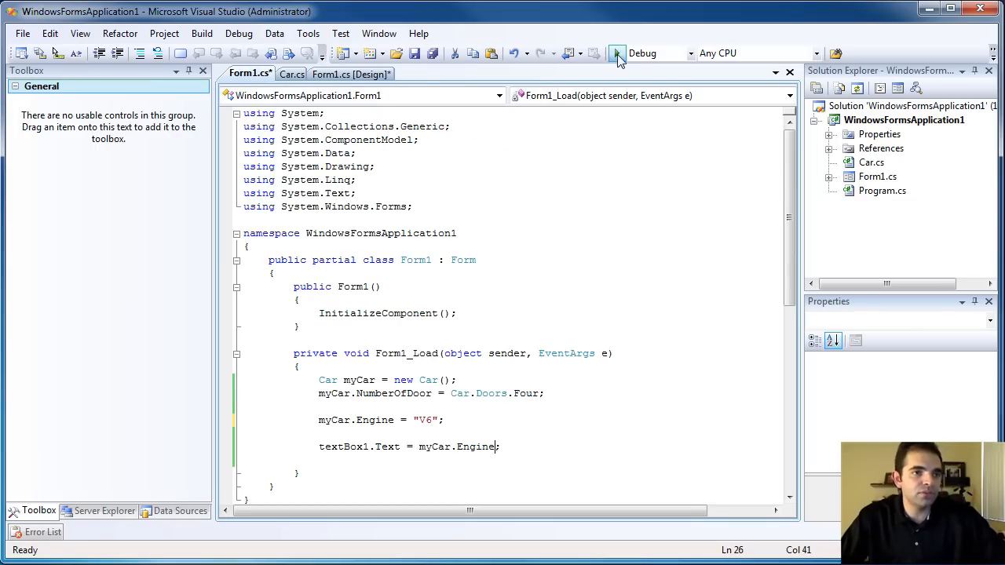
pyautogui.click(618, 53)
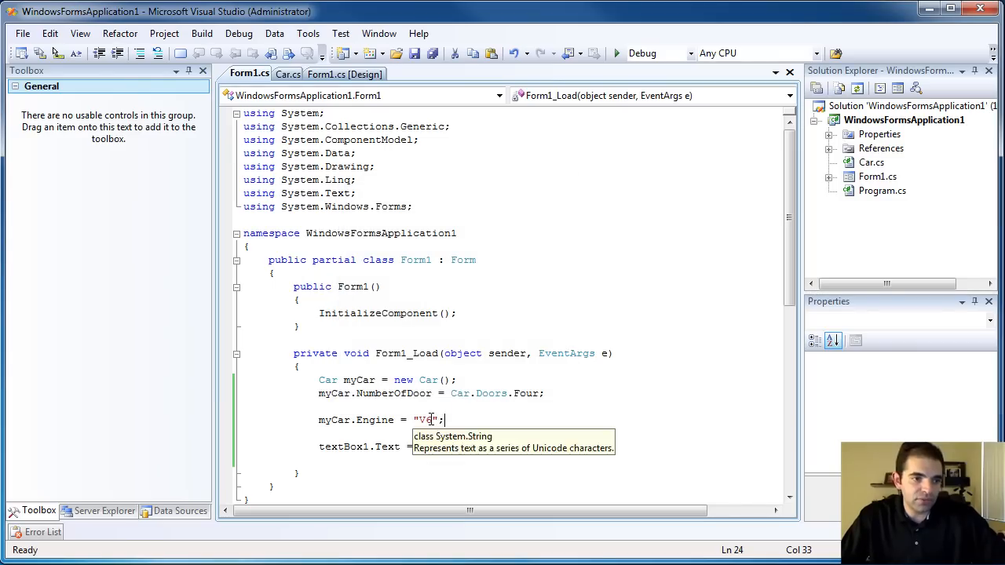
pyautogui.write('8')
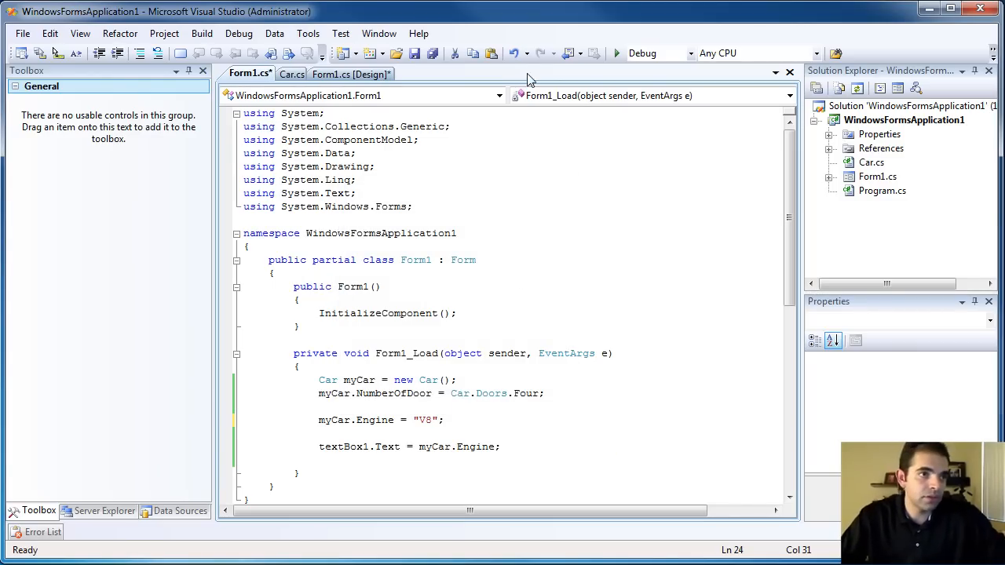
# - Run the form to confirm the textbox shows V8, then close it
pyautogui.click(617, 53)
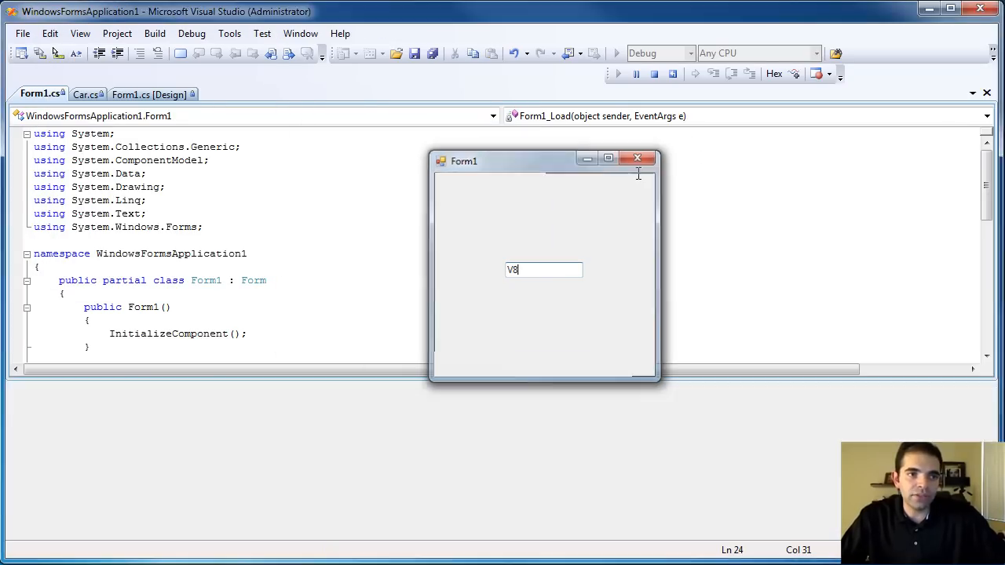
pyautogui.click(638, 158)
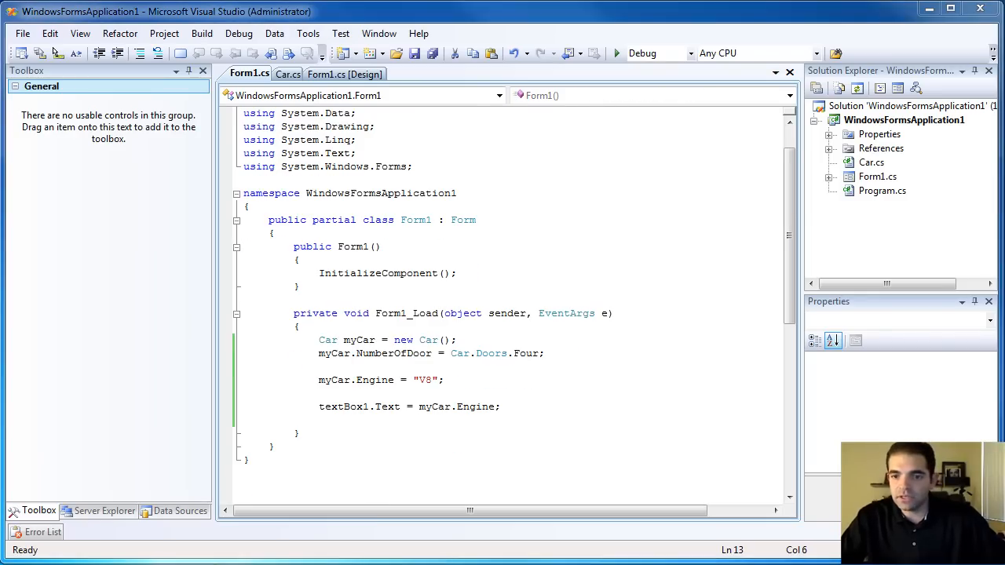
pyautogui.click(468, 391)
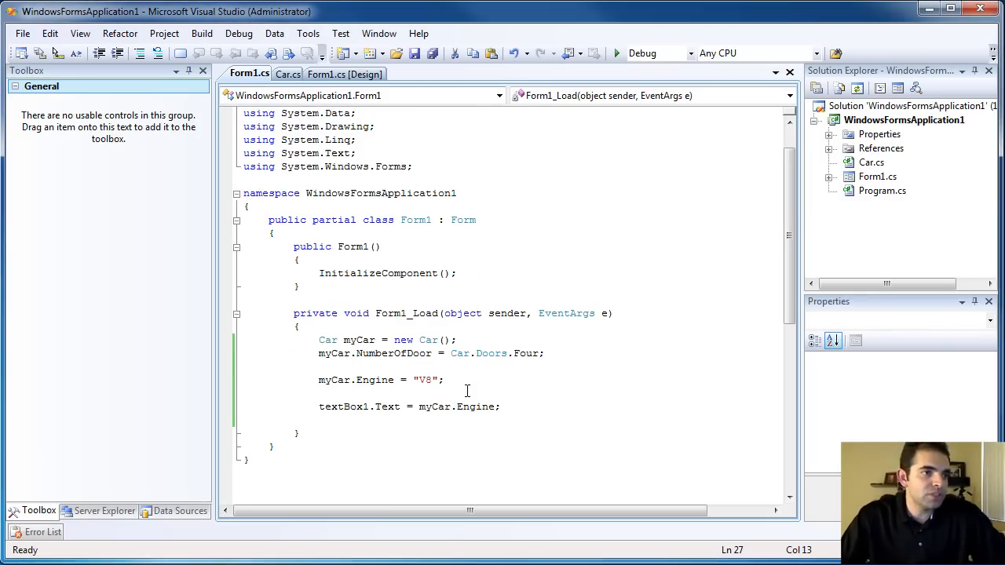
# - In Car.cs, add a //--------Read Only Property--------// comment above private bool _state;
pyautogui.click(287, 74)
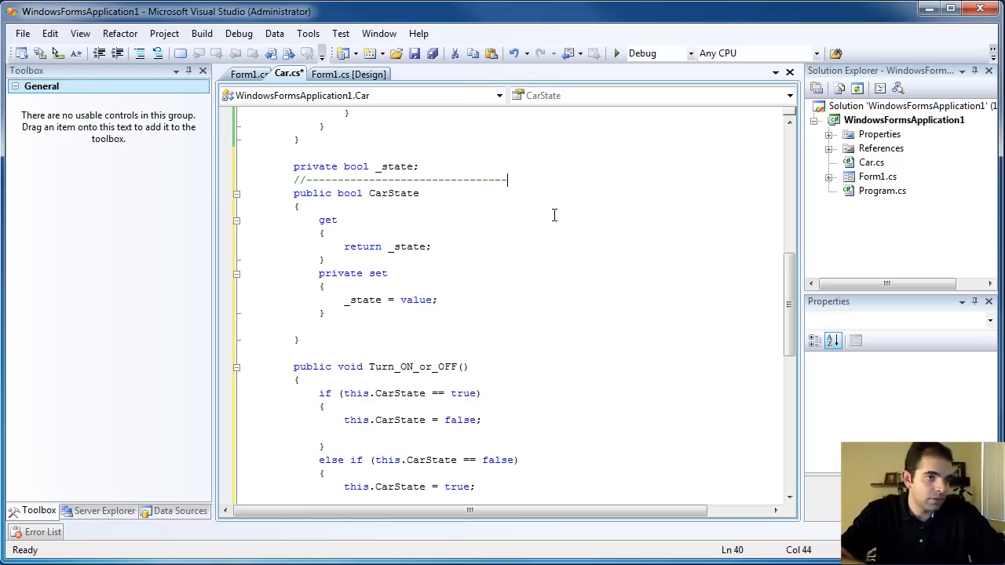
pyautogui.write('//')
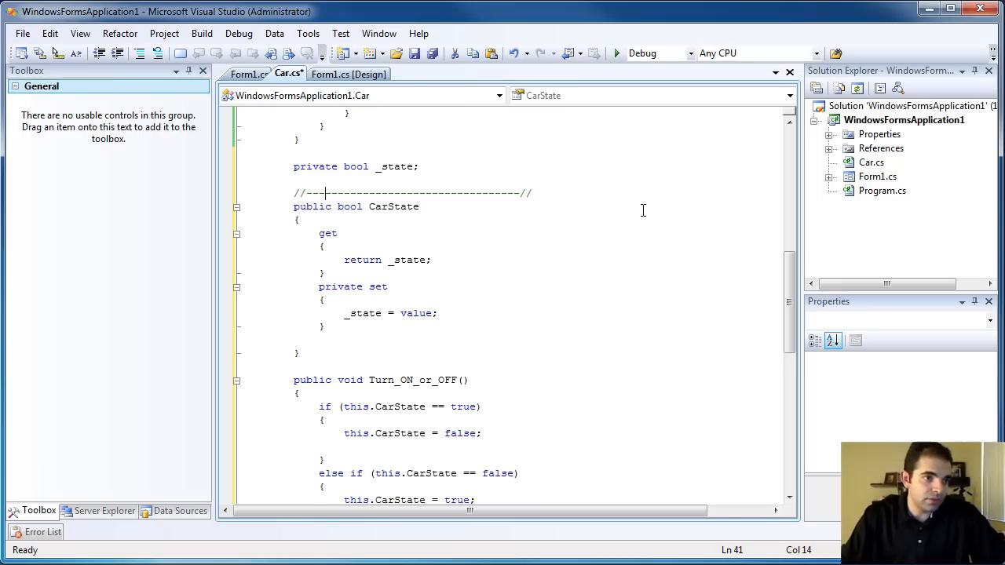
pyautogui.moveTo(326, 193); pyautogui.dragTo(467, 193)
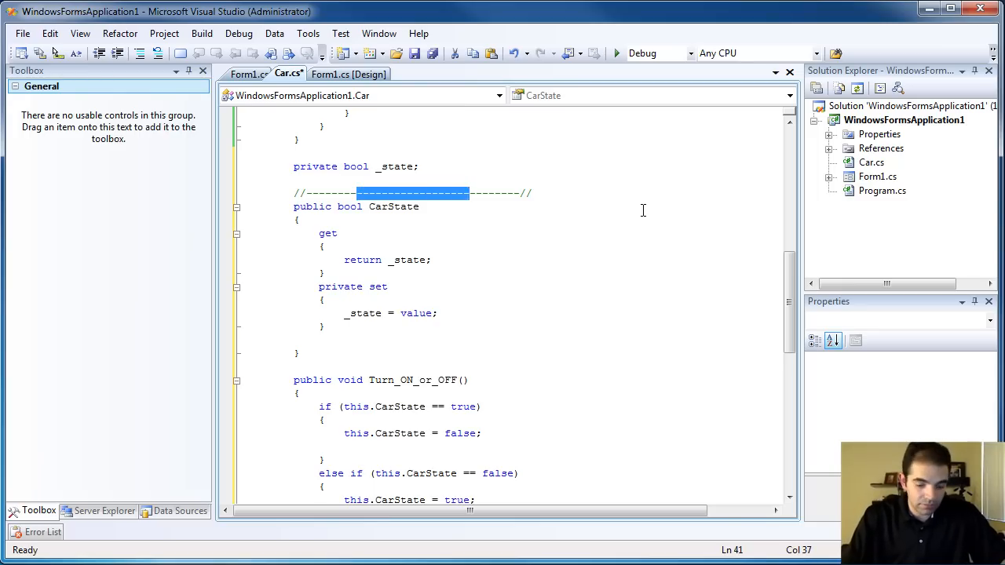
pyautogui.write('Red')
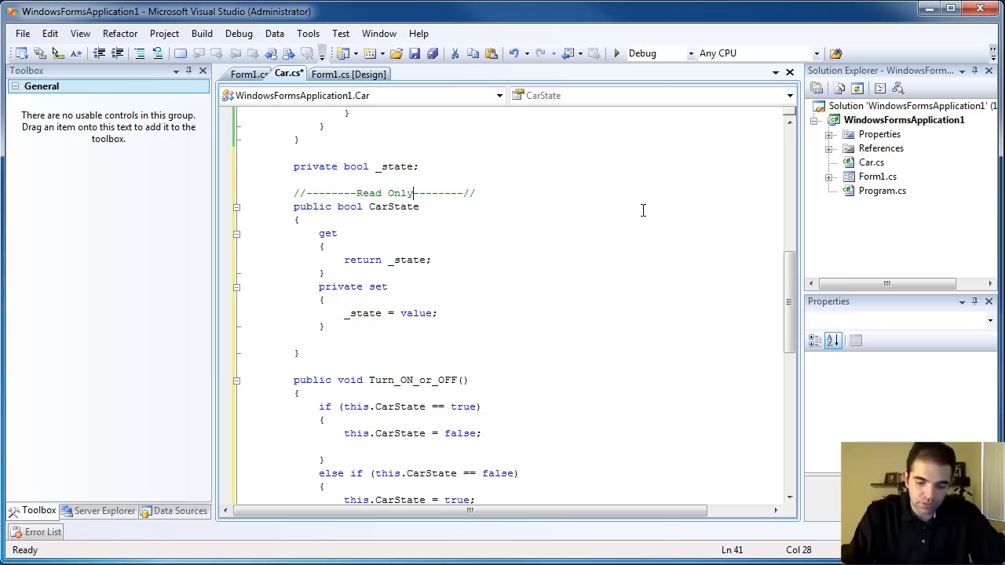
pyautogui.write('Property')
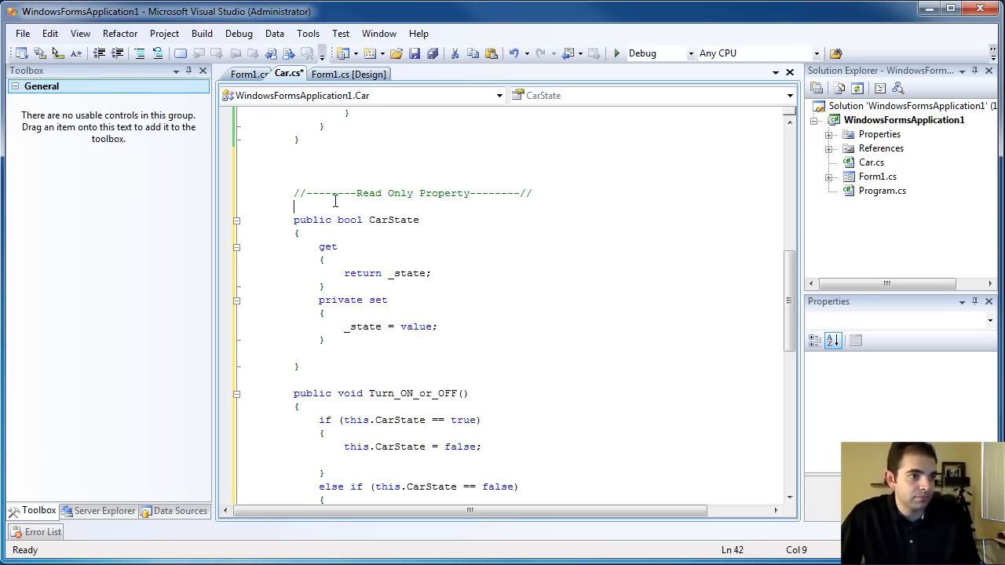
pyautogui.write('private bool _state;')
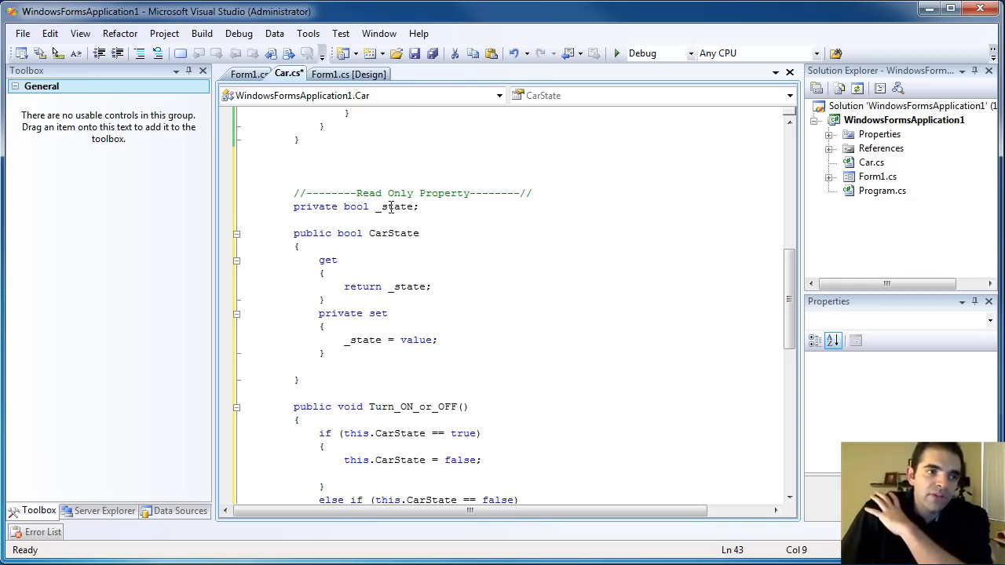
pyautogui.doubleClick(397, 207)
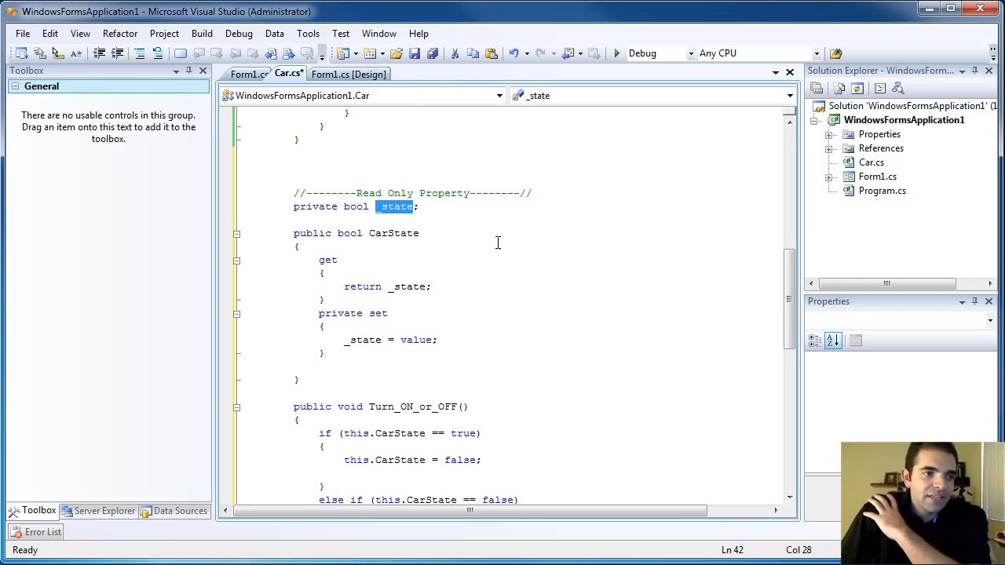
pyautogui.moveTo(612, 274)
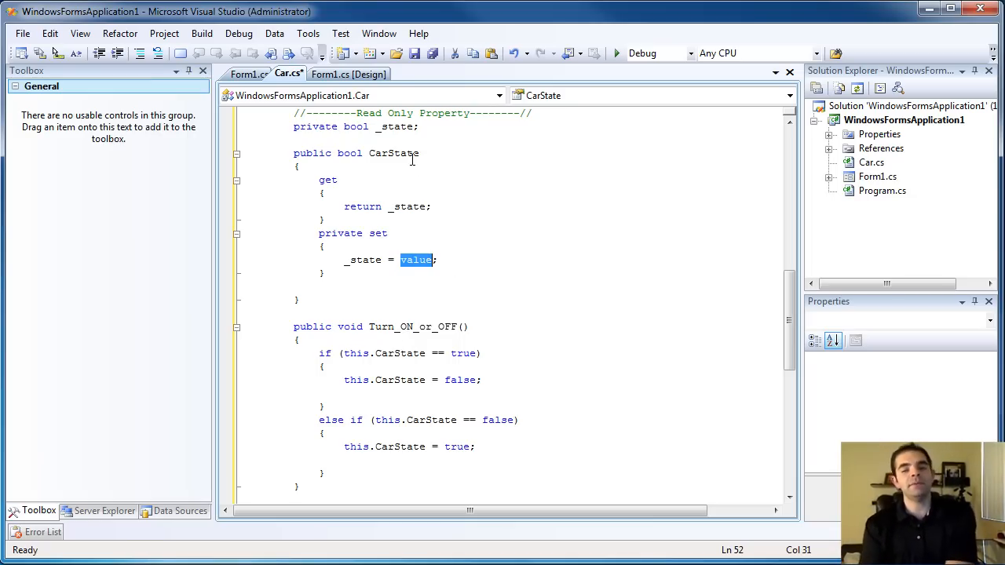
# - Switch to Form1.cs [Design] and place button1 below-right of the textbox
pyautogui.scroll(-3)
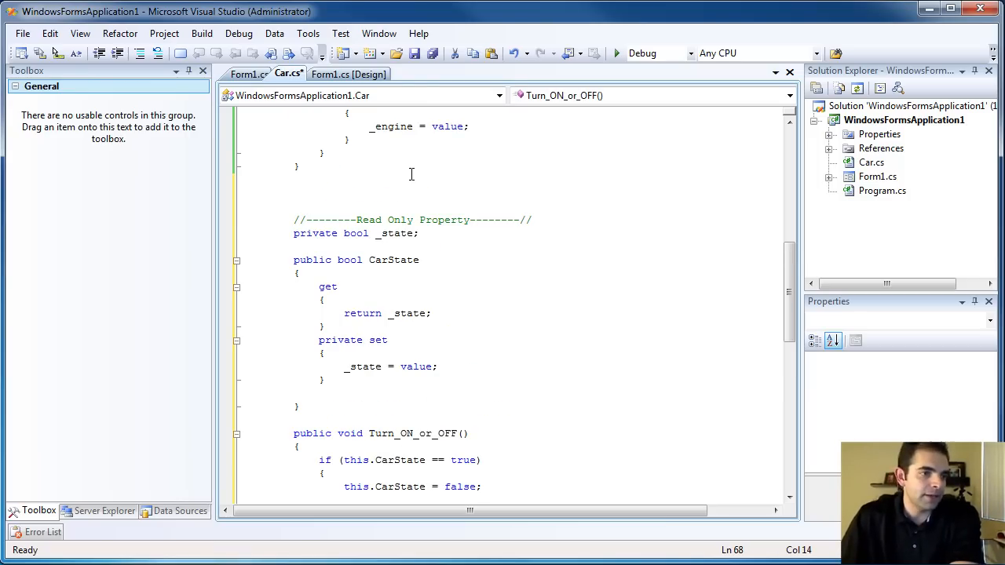
pyautogui.click(348, 73)
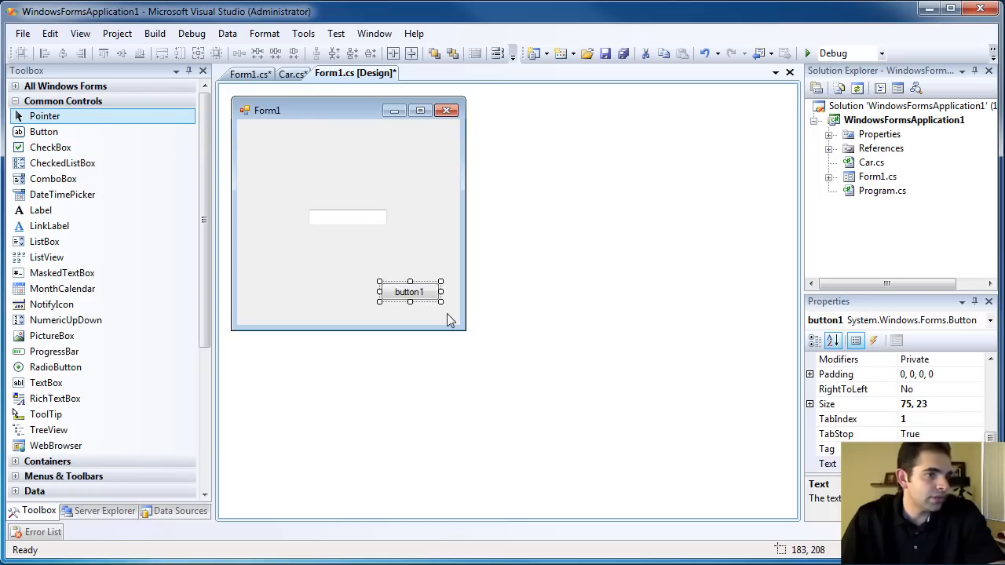
# - Make button1_Click call myCar.Turn_ON_or_OFF() and set textBox1.Text to myCar.CarState.ToString(), then run
pyautogui.doubleClick(409, 292)
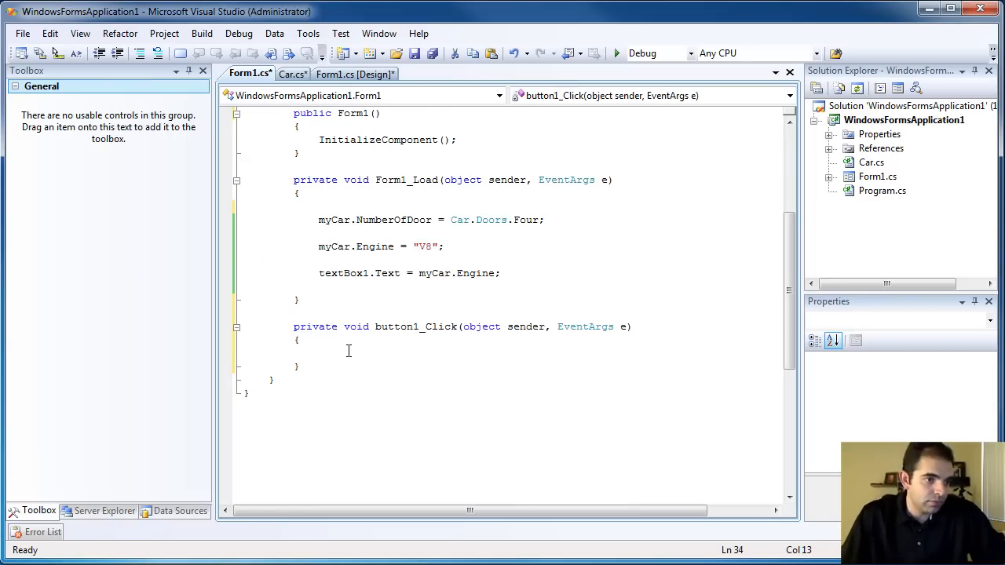
pyautogui.write('myCar.Turn_ON_or_OFF();')
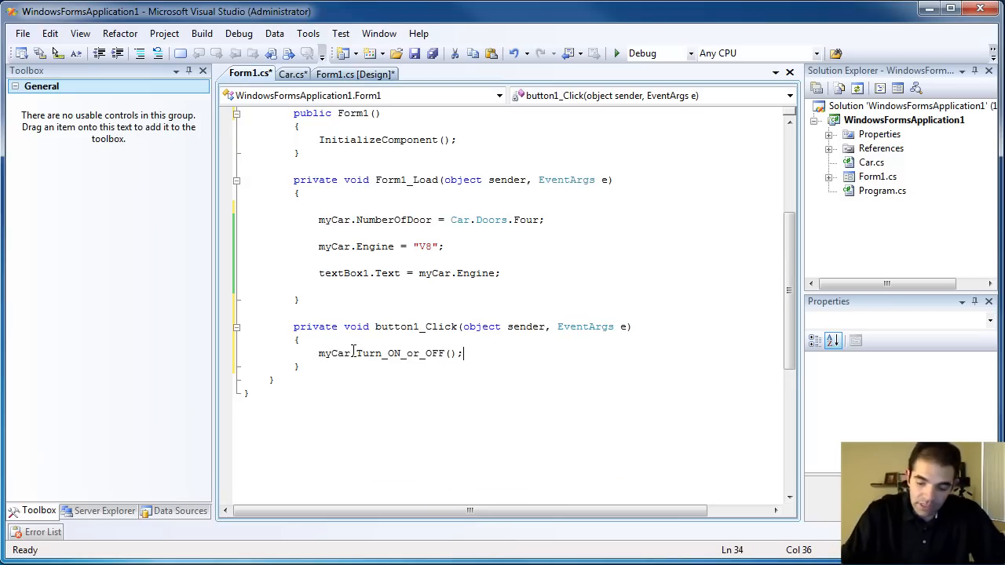
pyautogui.write('textBox1.Text =')
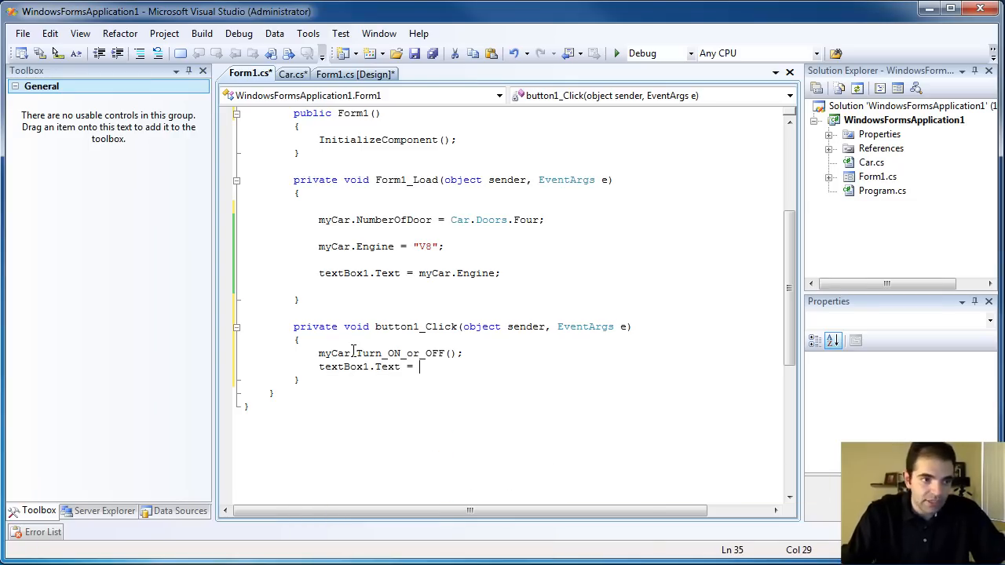
pyautogui.write('myCar.CarState')
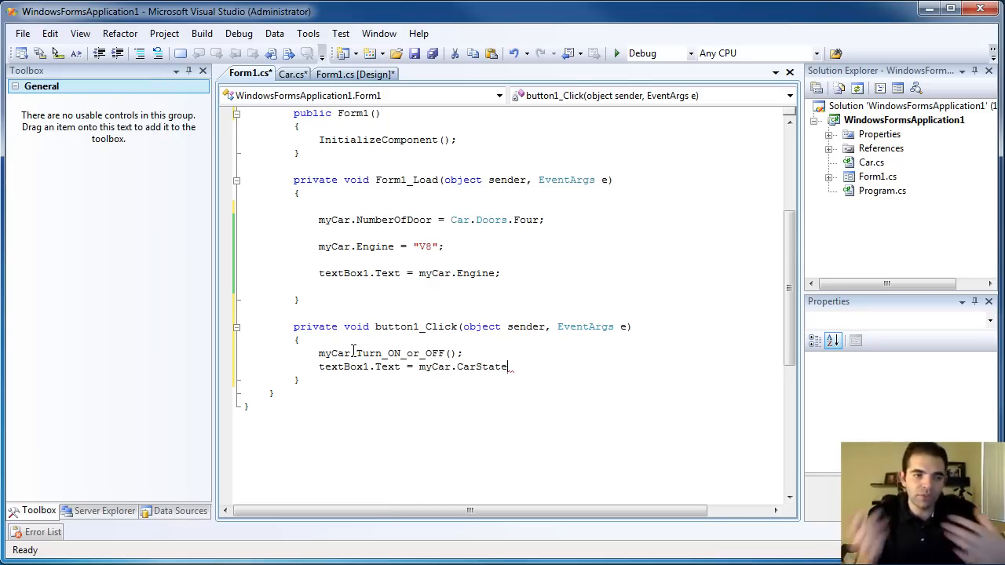
pyautogui.write('.ToString')
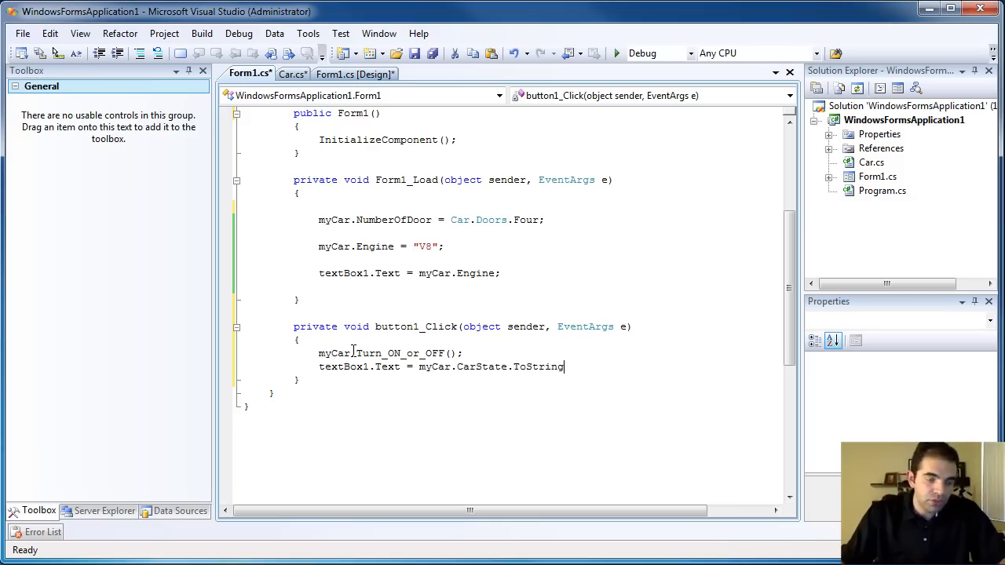
pyautogui.write('()')
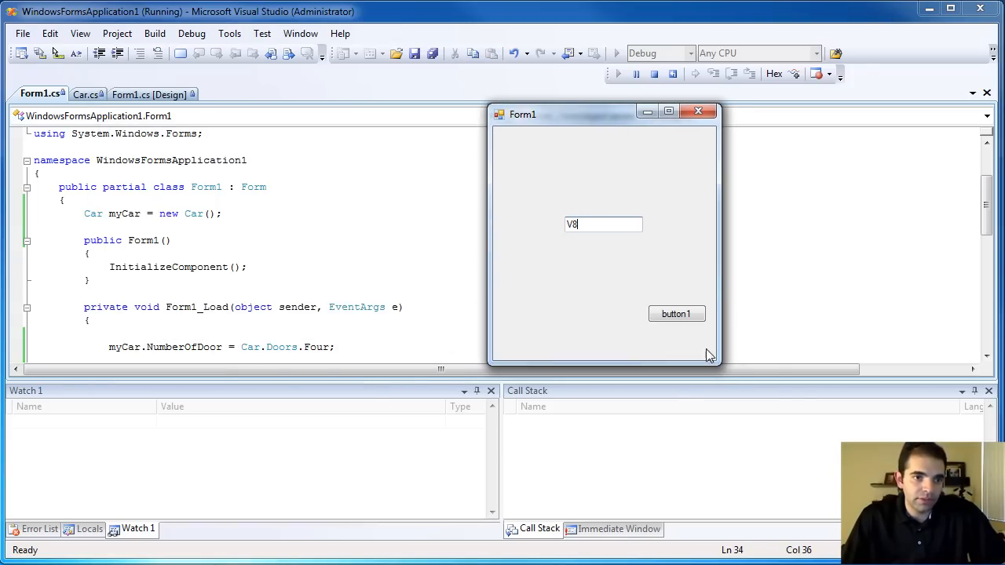
# - Click button1 twice in the running form to toggle the car state, showing True
pyautogui.click(676, 314)
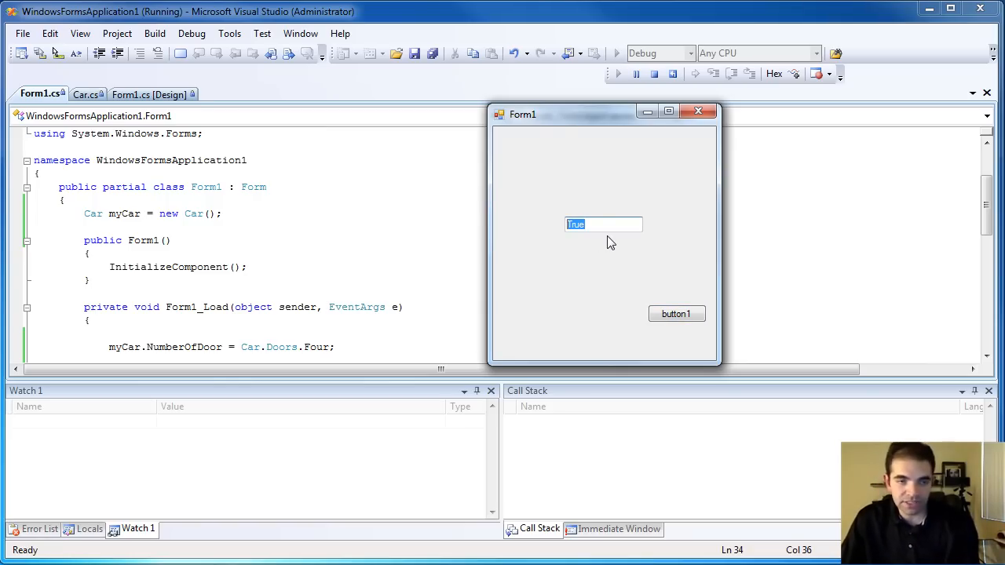
pyautogui.click(676, 313)
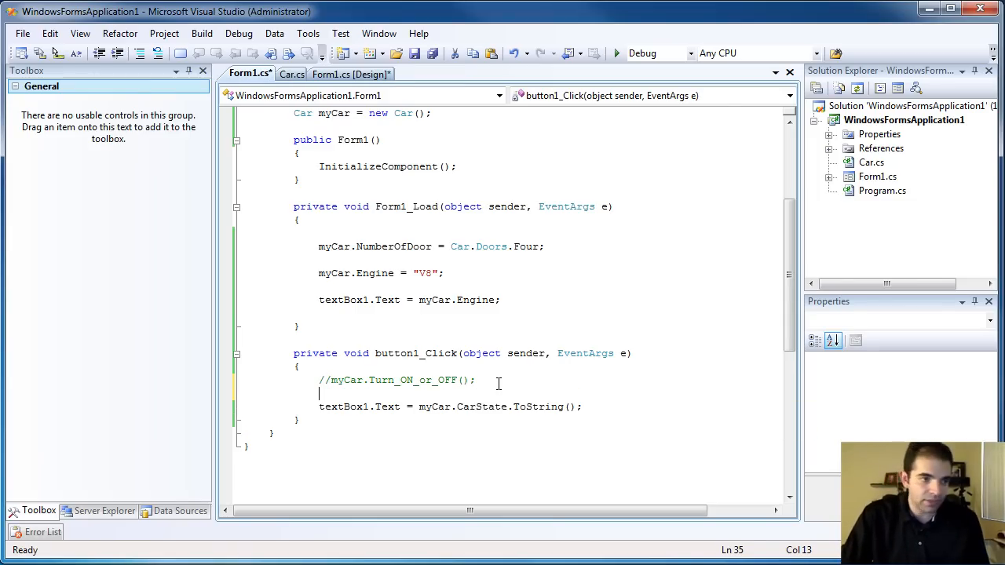
# - Add myCar.CarState = true; to button1_Click and view the Car class setter
pyautogui.write('myCar.CarState = true;')
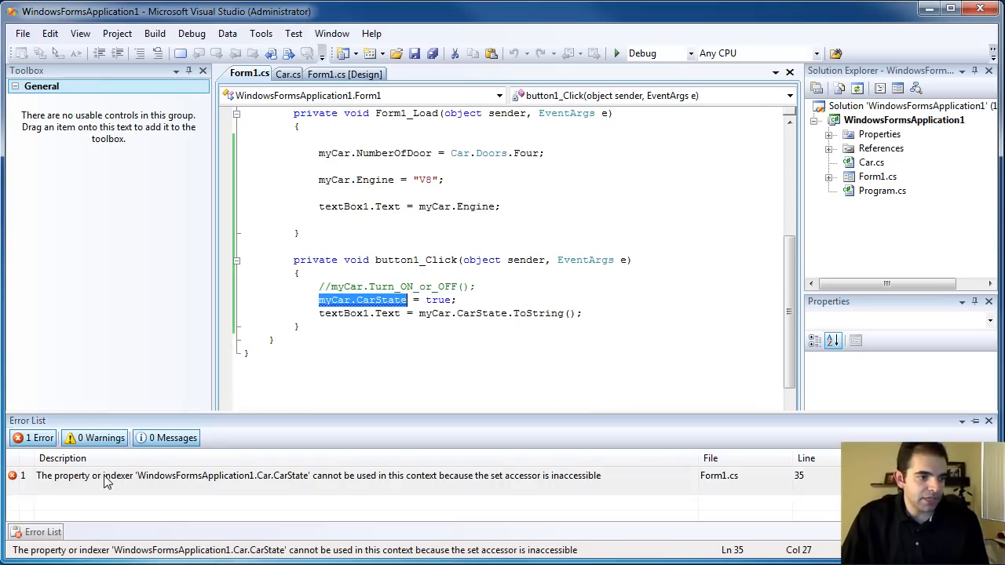
pyautogui.click(288, 73)
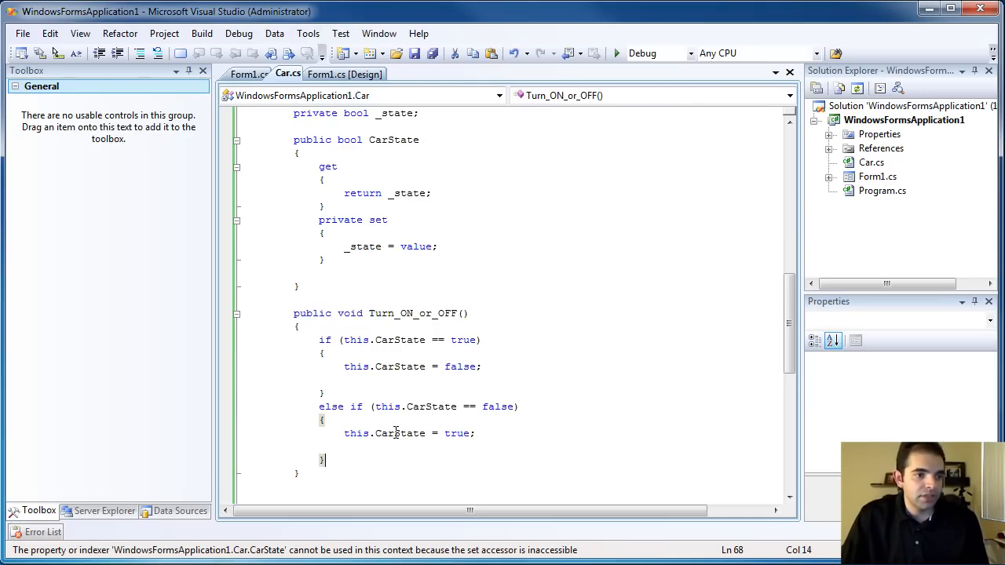